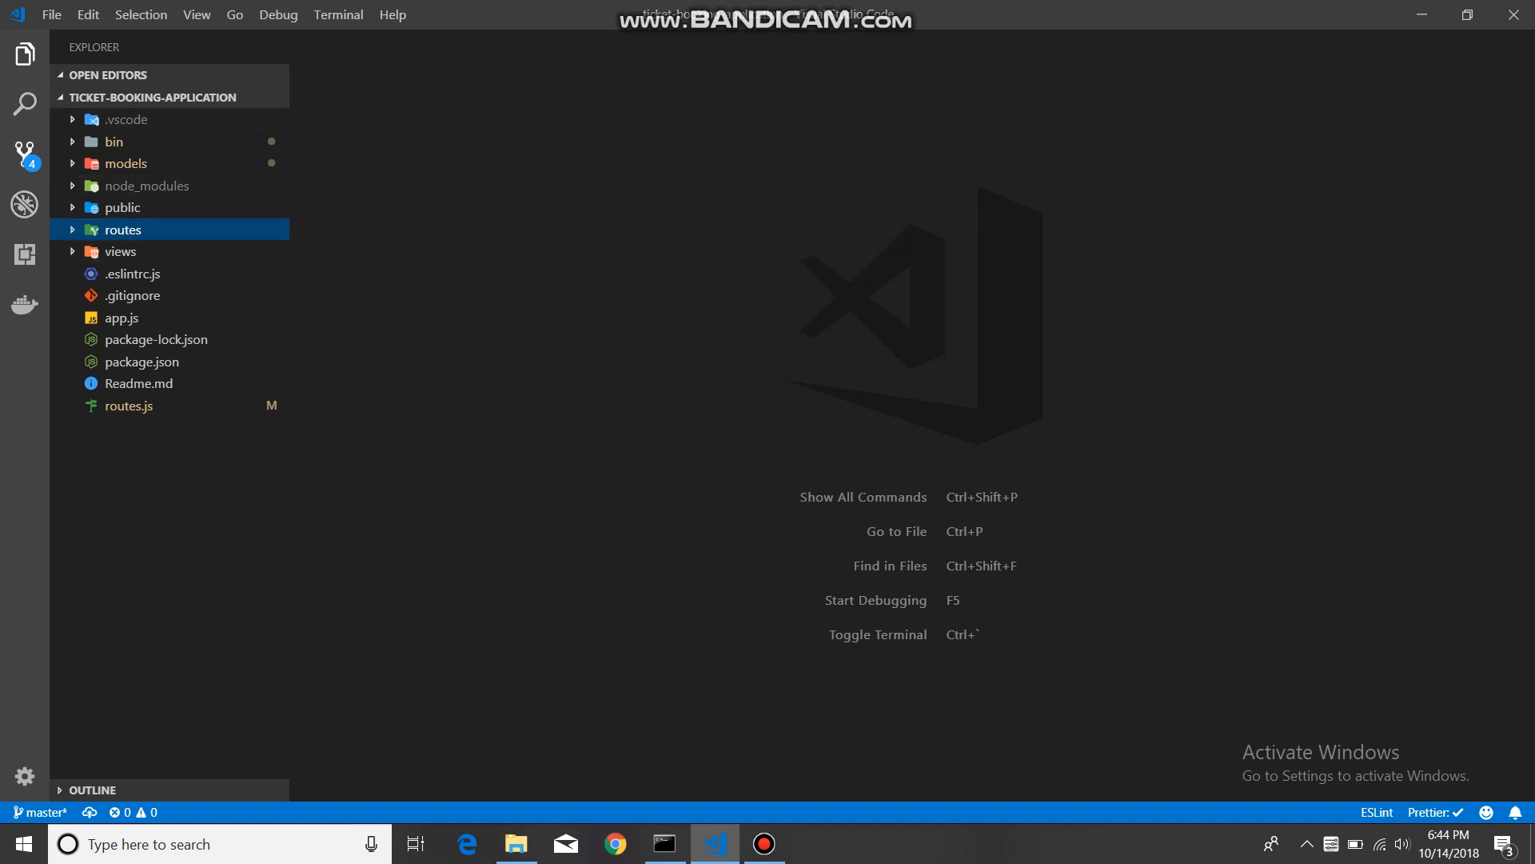
Step: Review the changes made to ticket.js in the Source Control diff
click(23, 152)
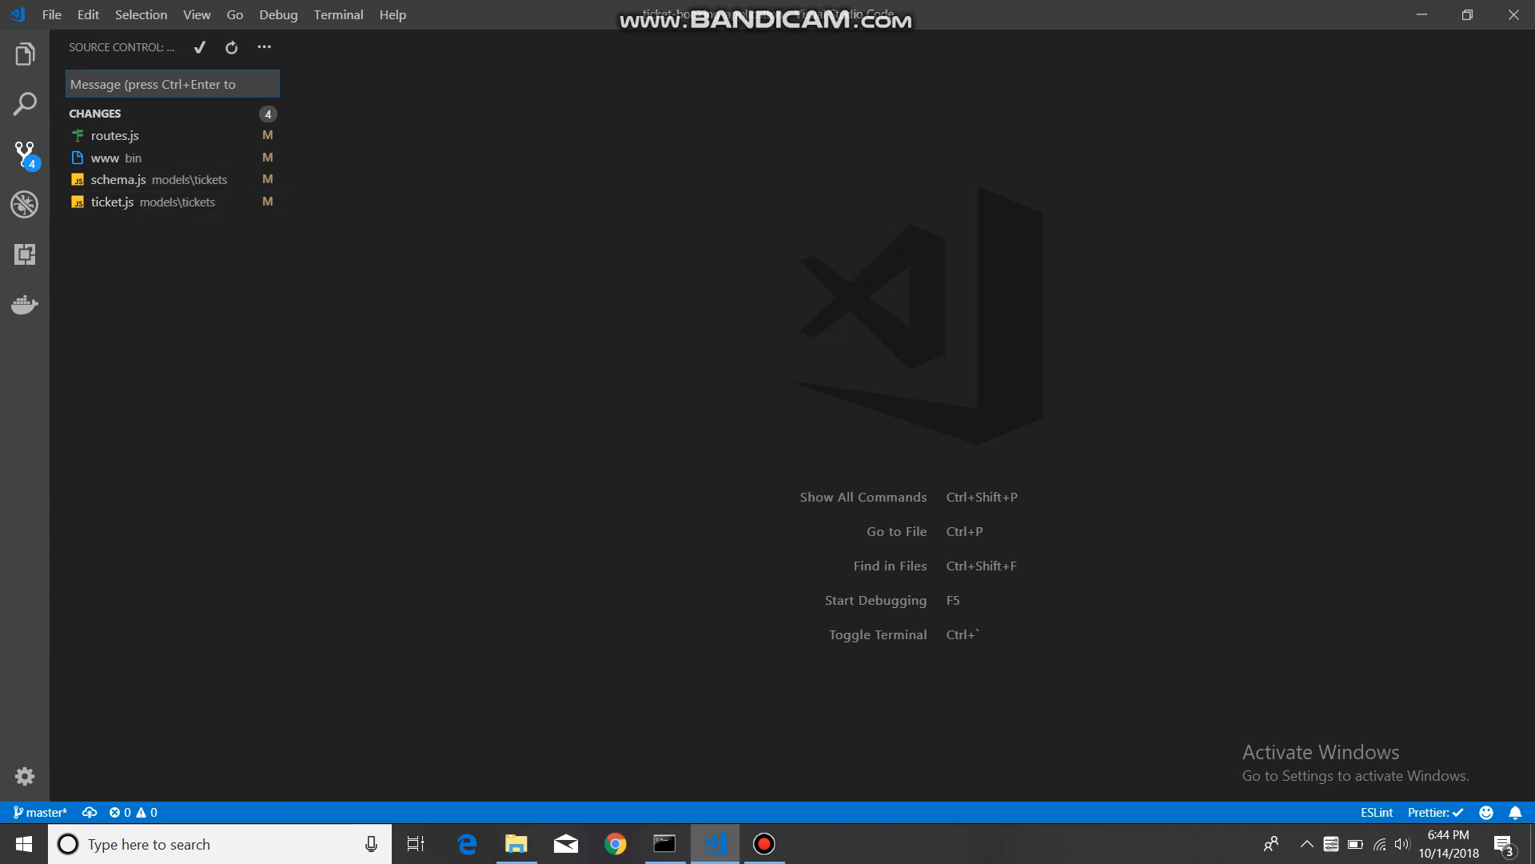
click(113, 201)
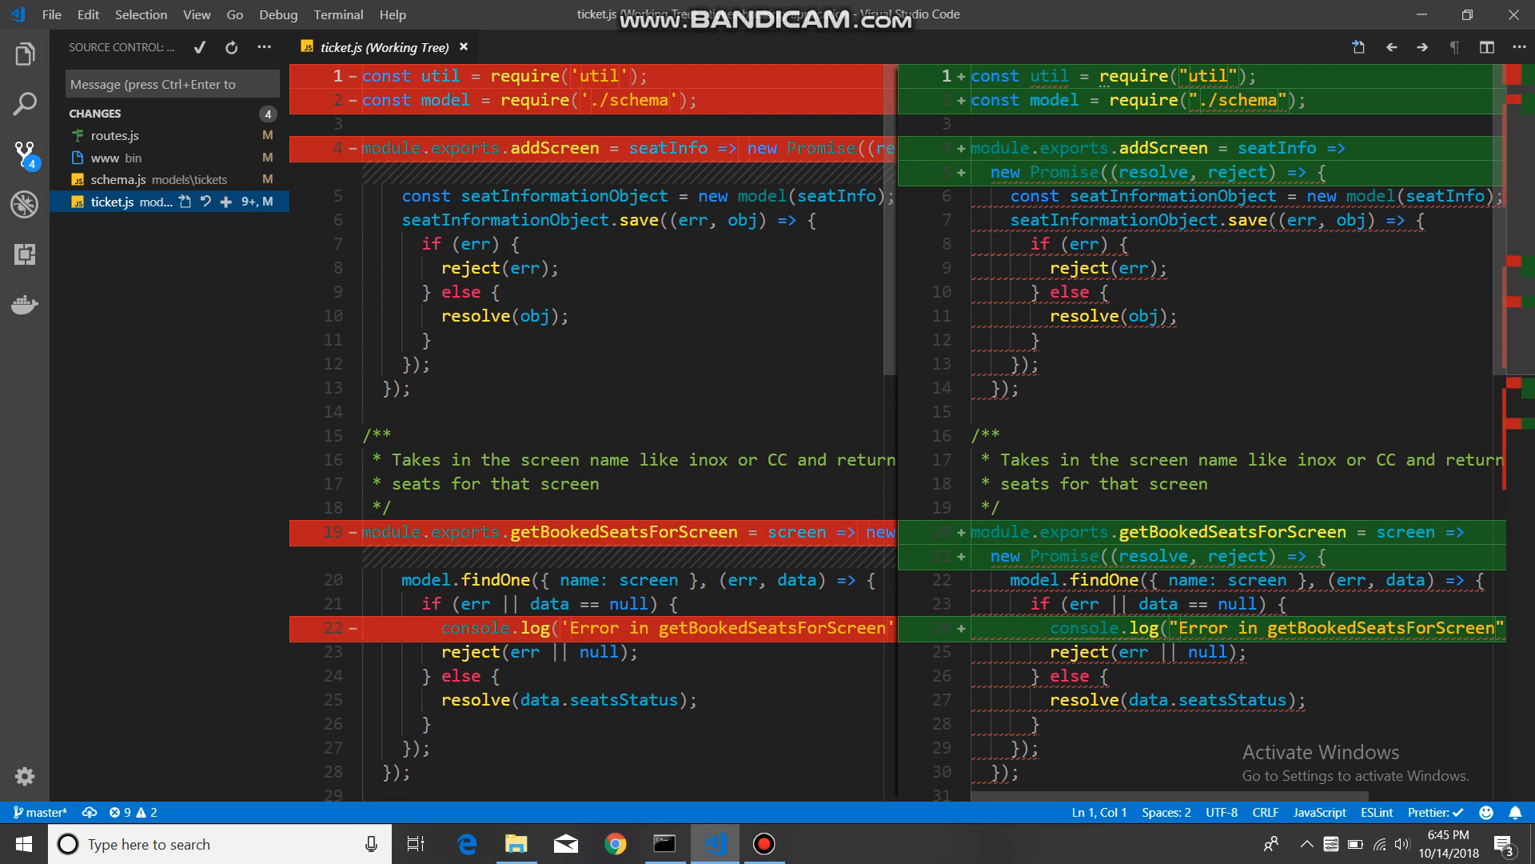
scroll(down, 3)
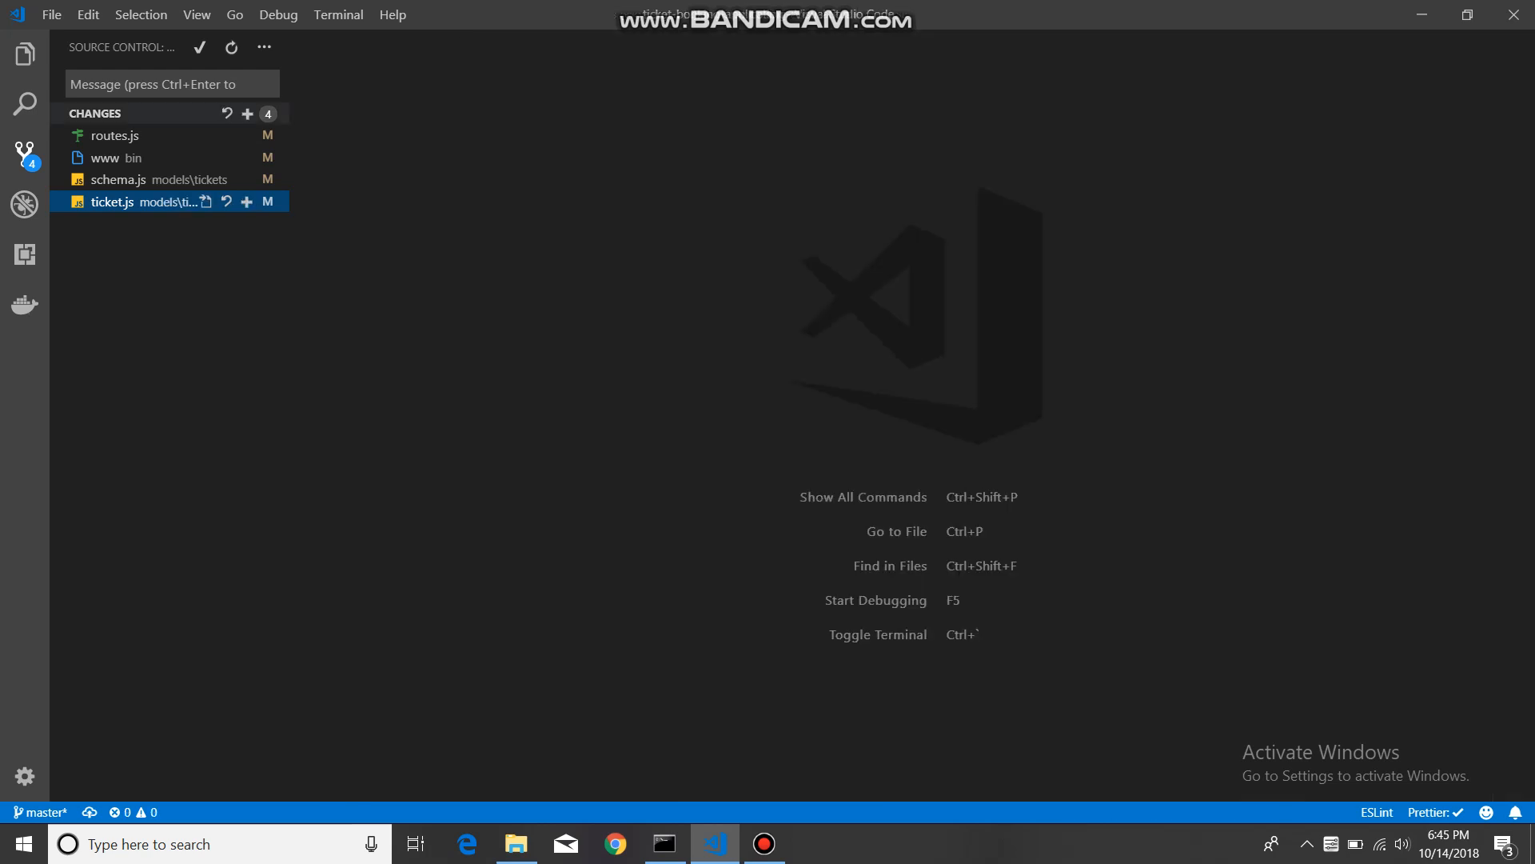
Step: Back in the Explorer, open .gitignore, then close it
click(23, 54)
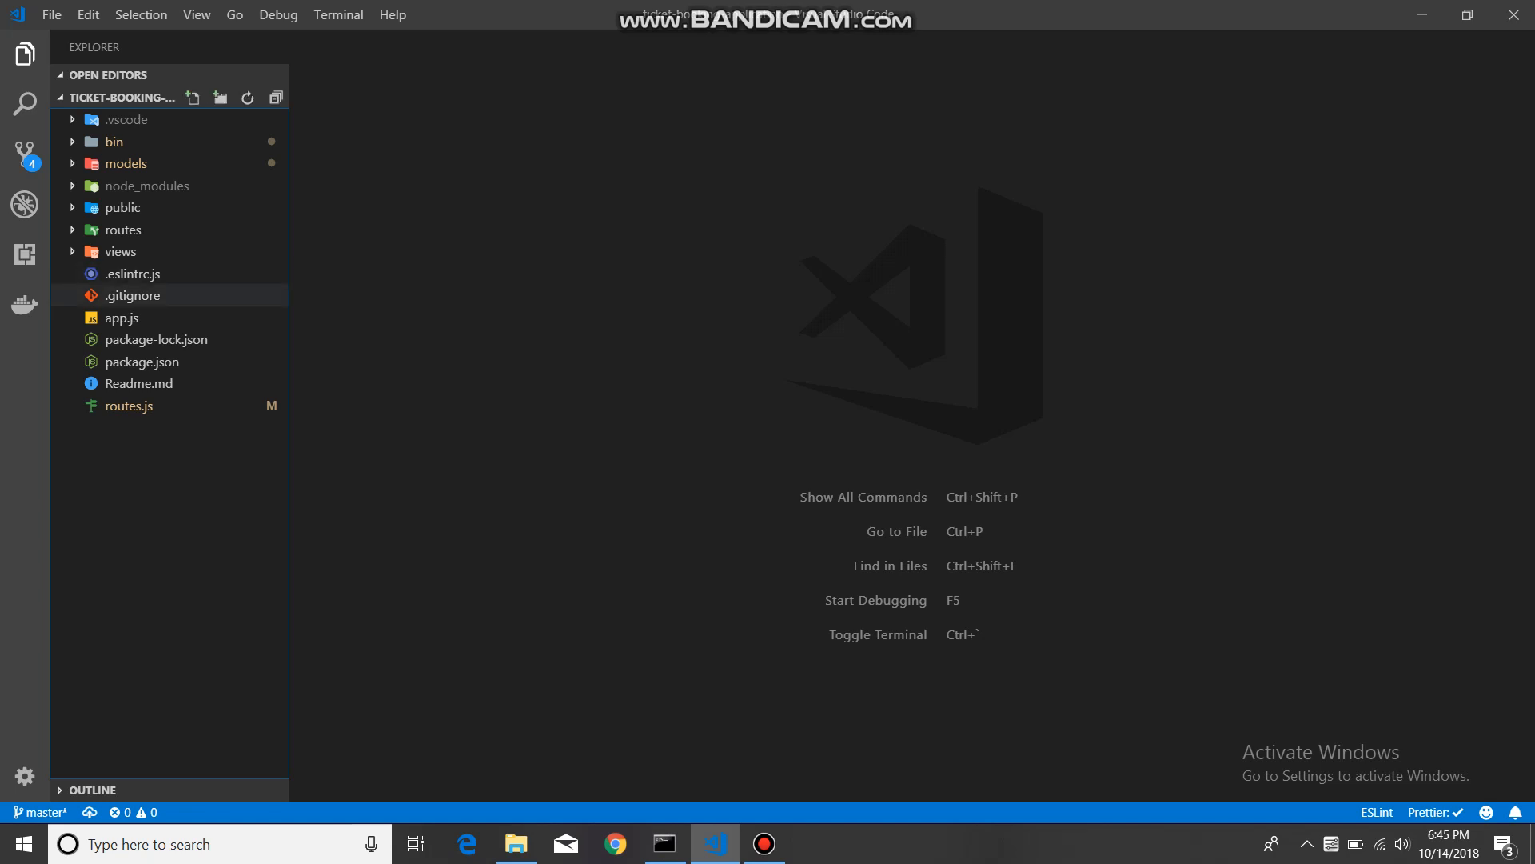
double_click(132, 295)
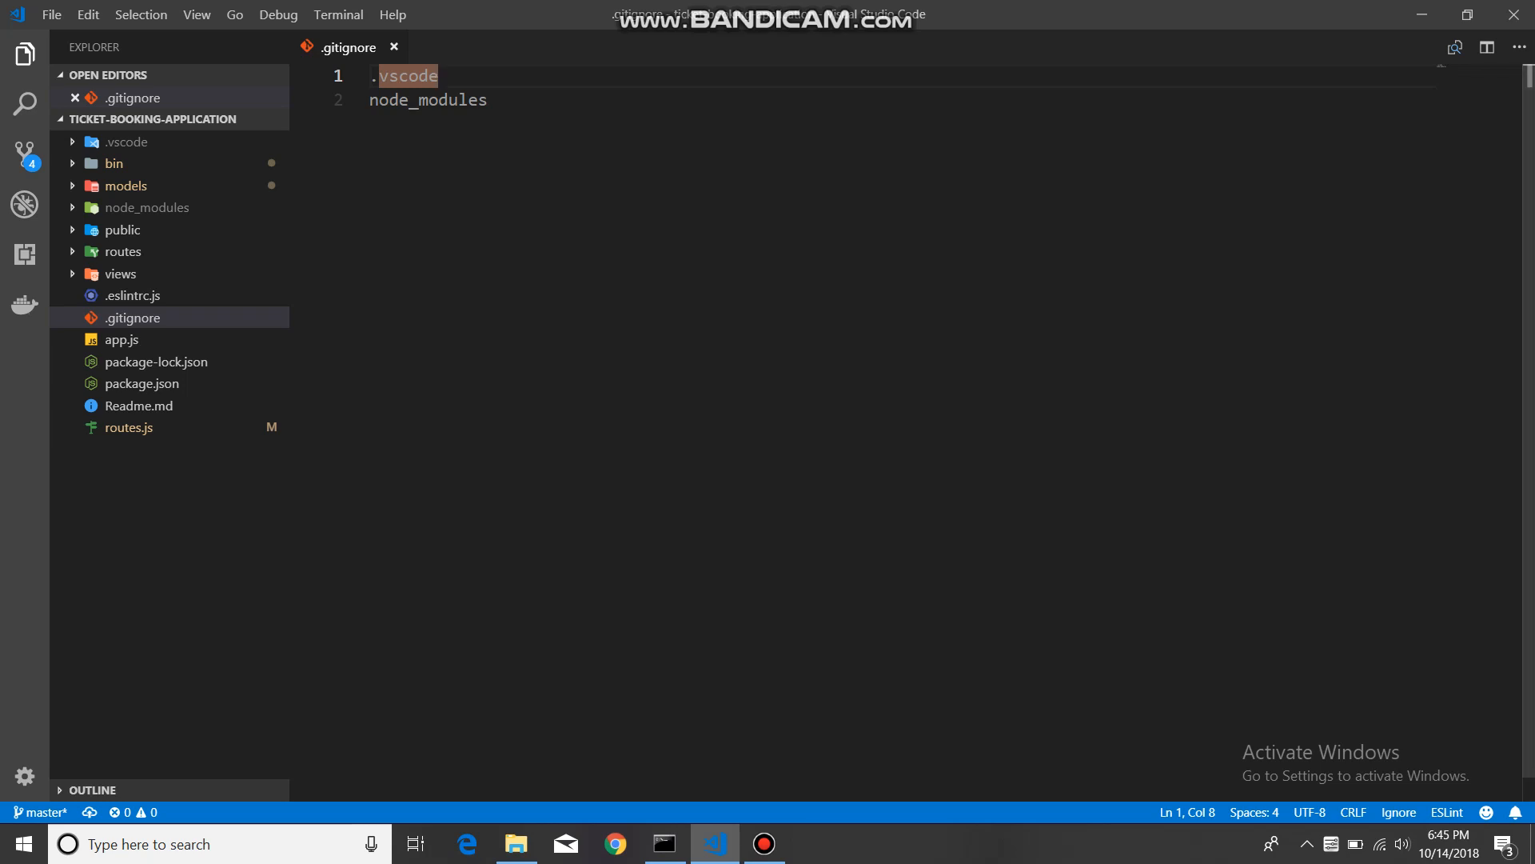
click(393, 47)
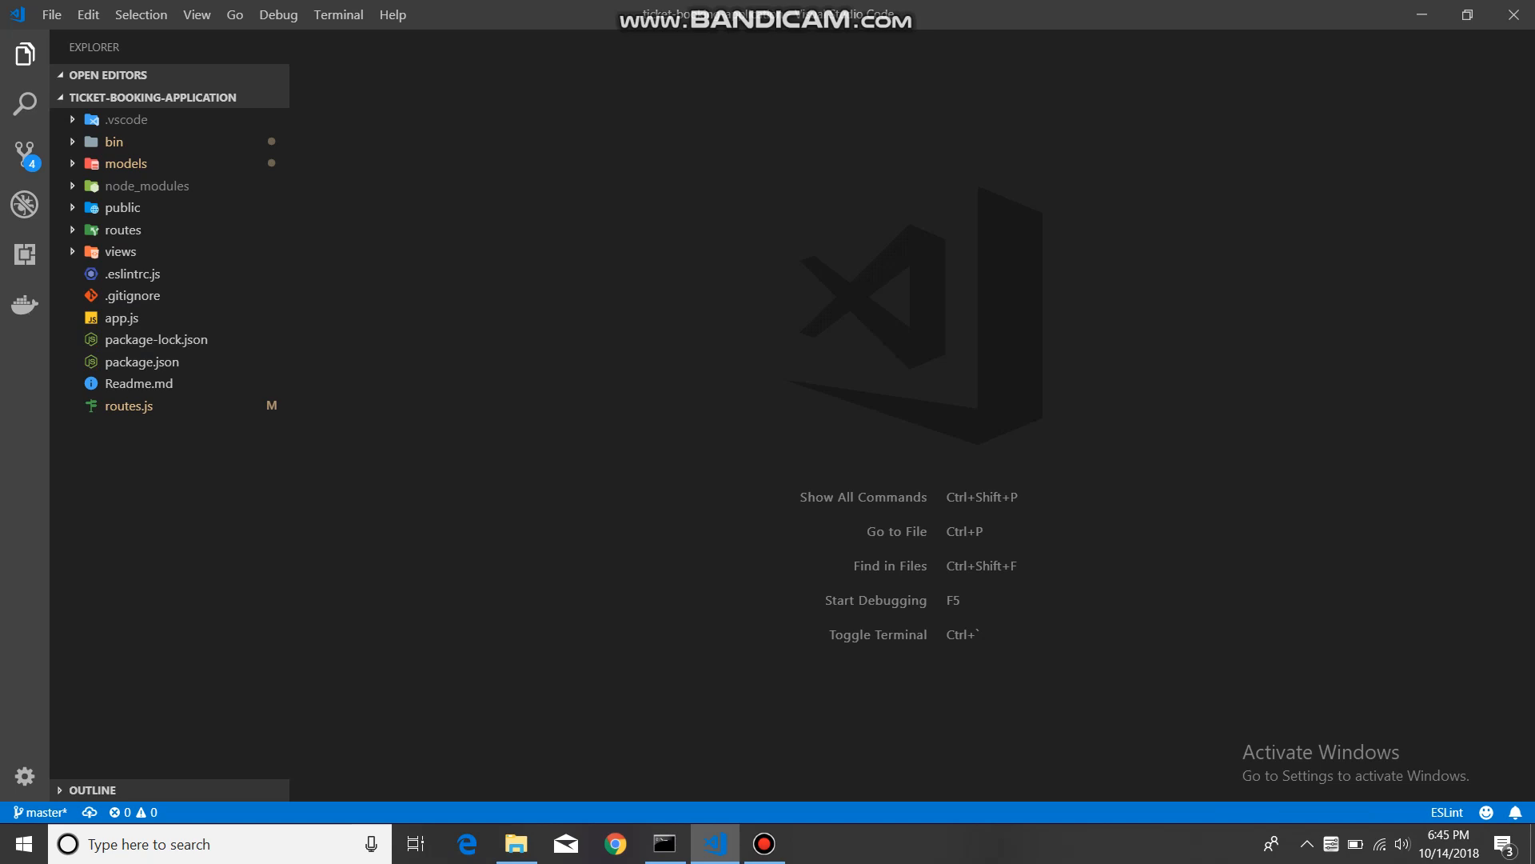
mouse_move(131, 274)
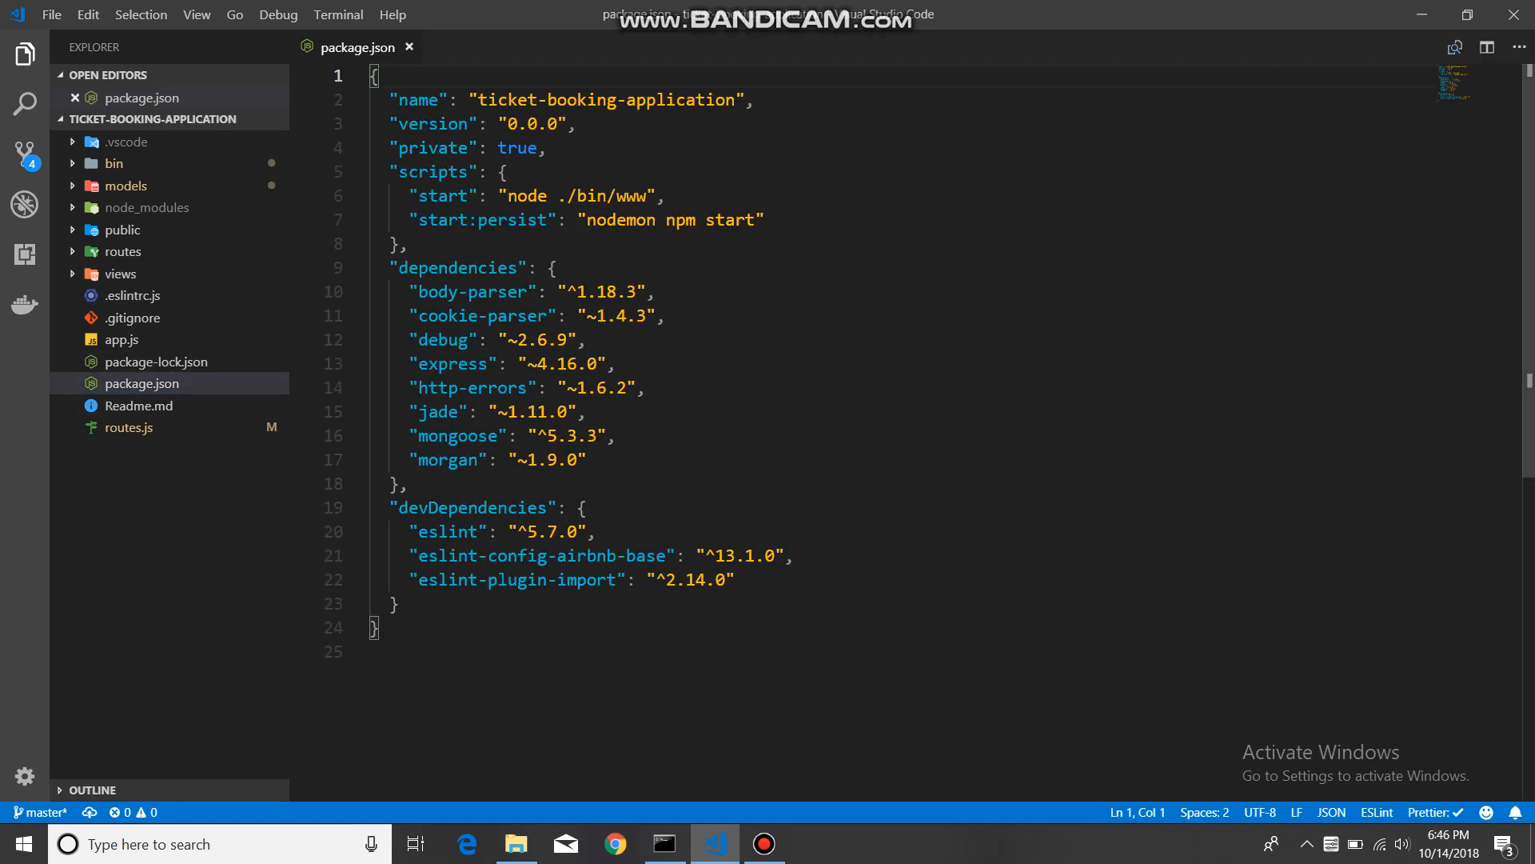
Step: Open .eslintrc.js and inspect its linebreak-style rule and rules block
double_click(446, 532)
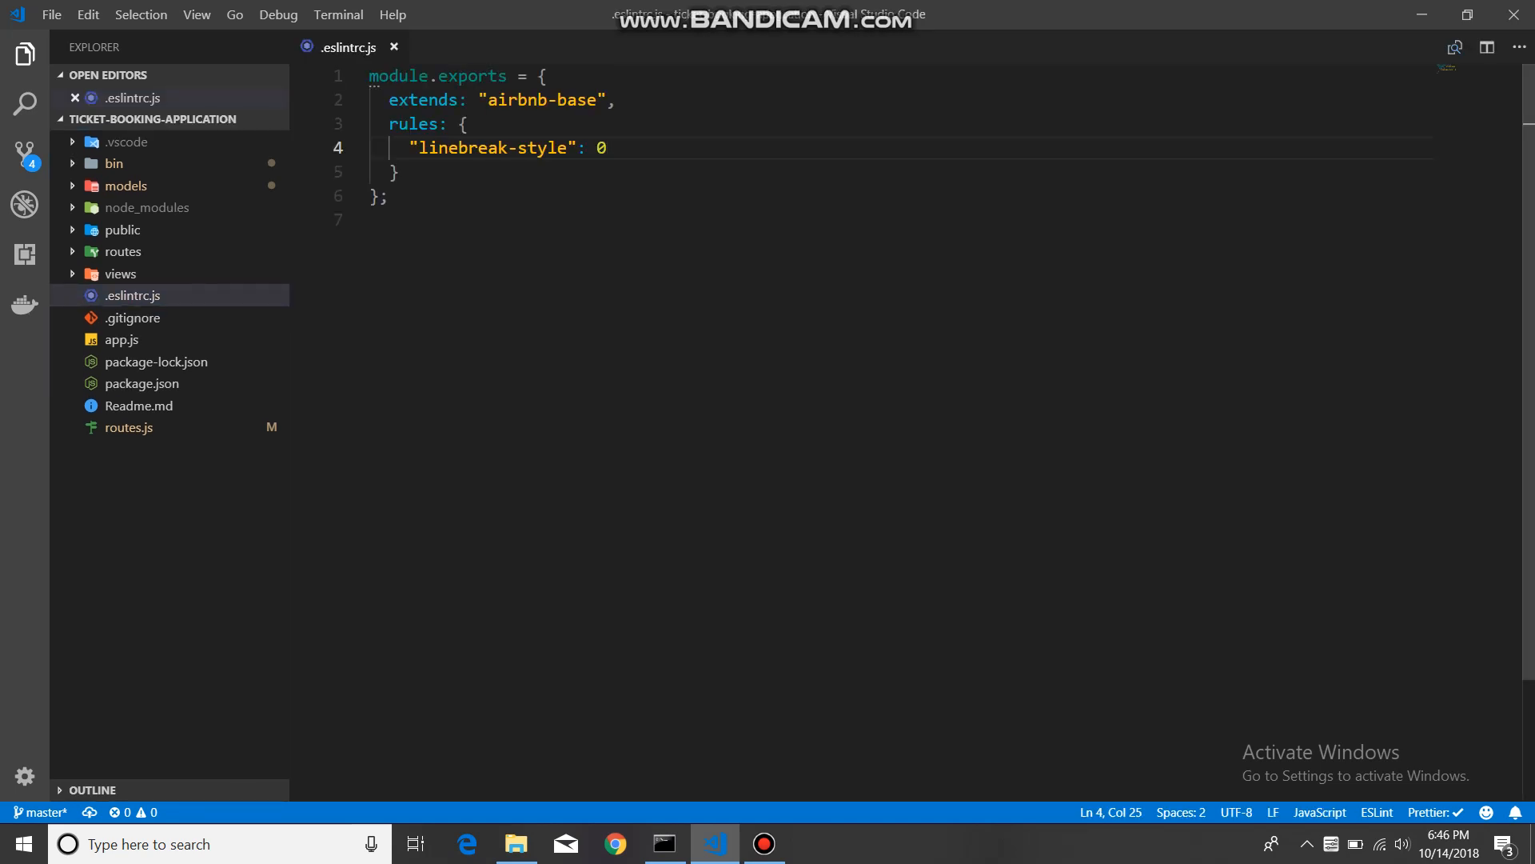
click(509, 99)
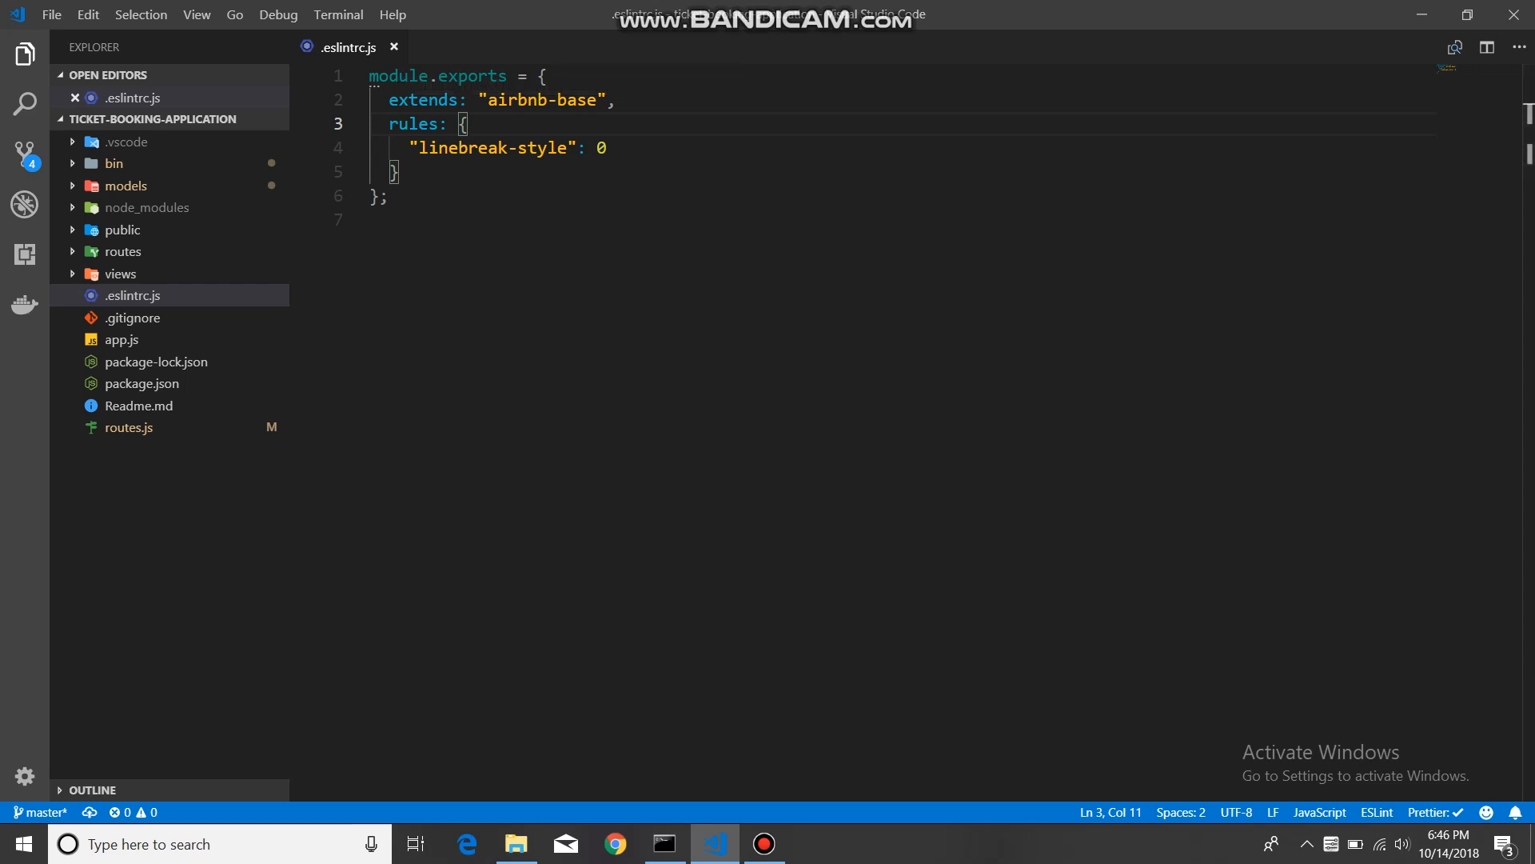
click(395, 47)
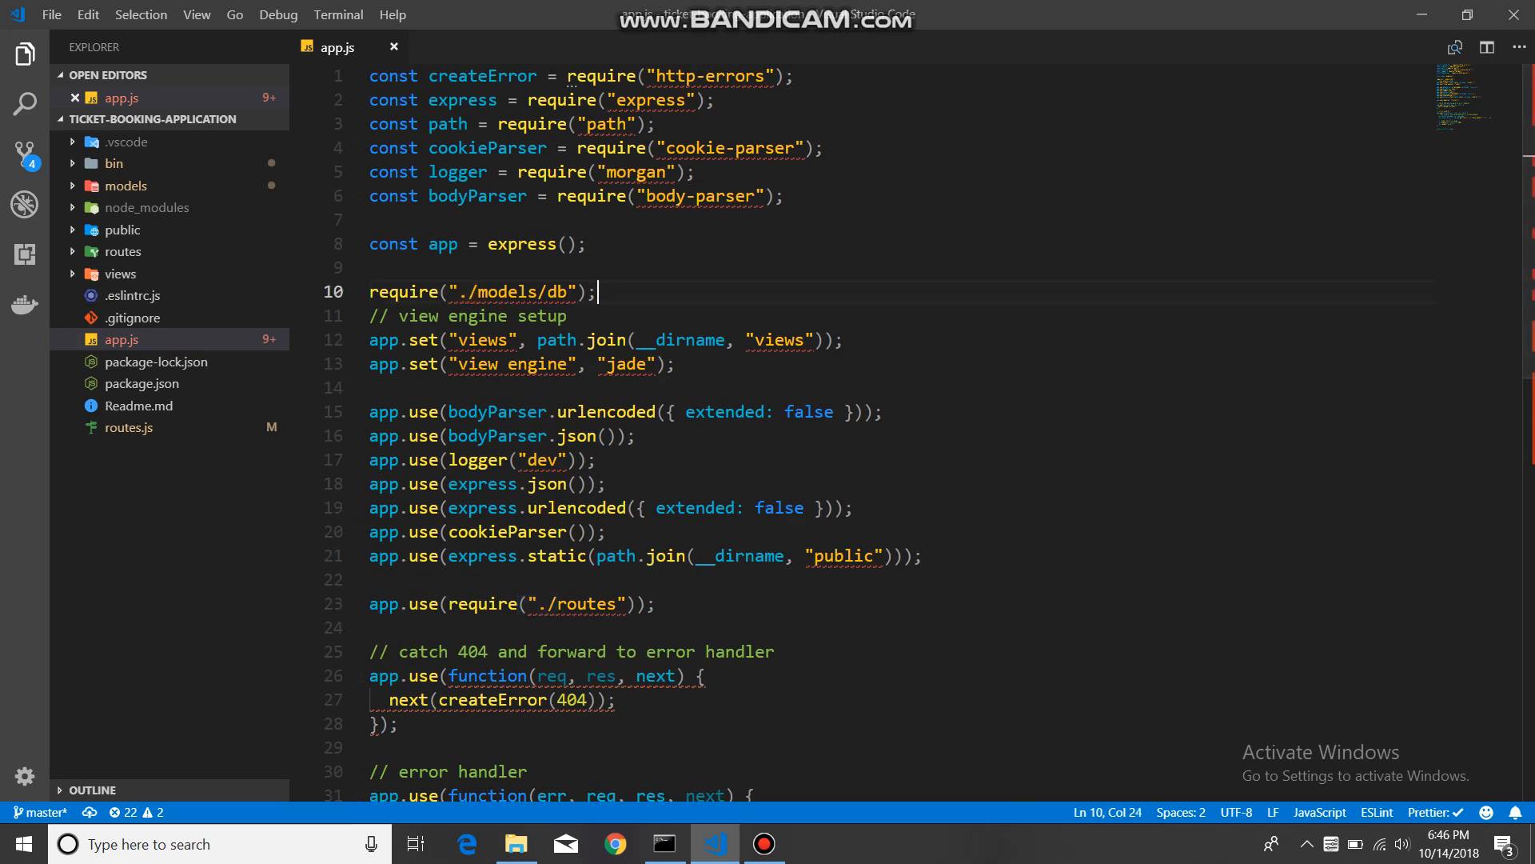
Step: Highlight usersRouter and app usages in routes.js, then close routes.js and app.js
click(394, 47)
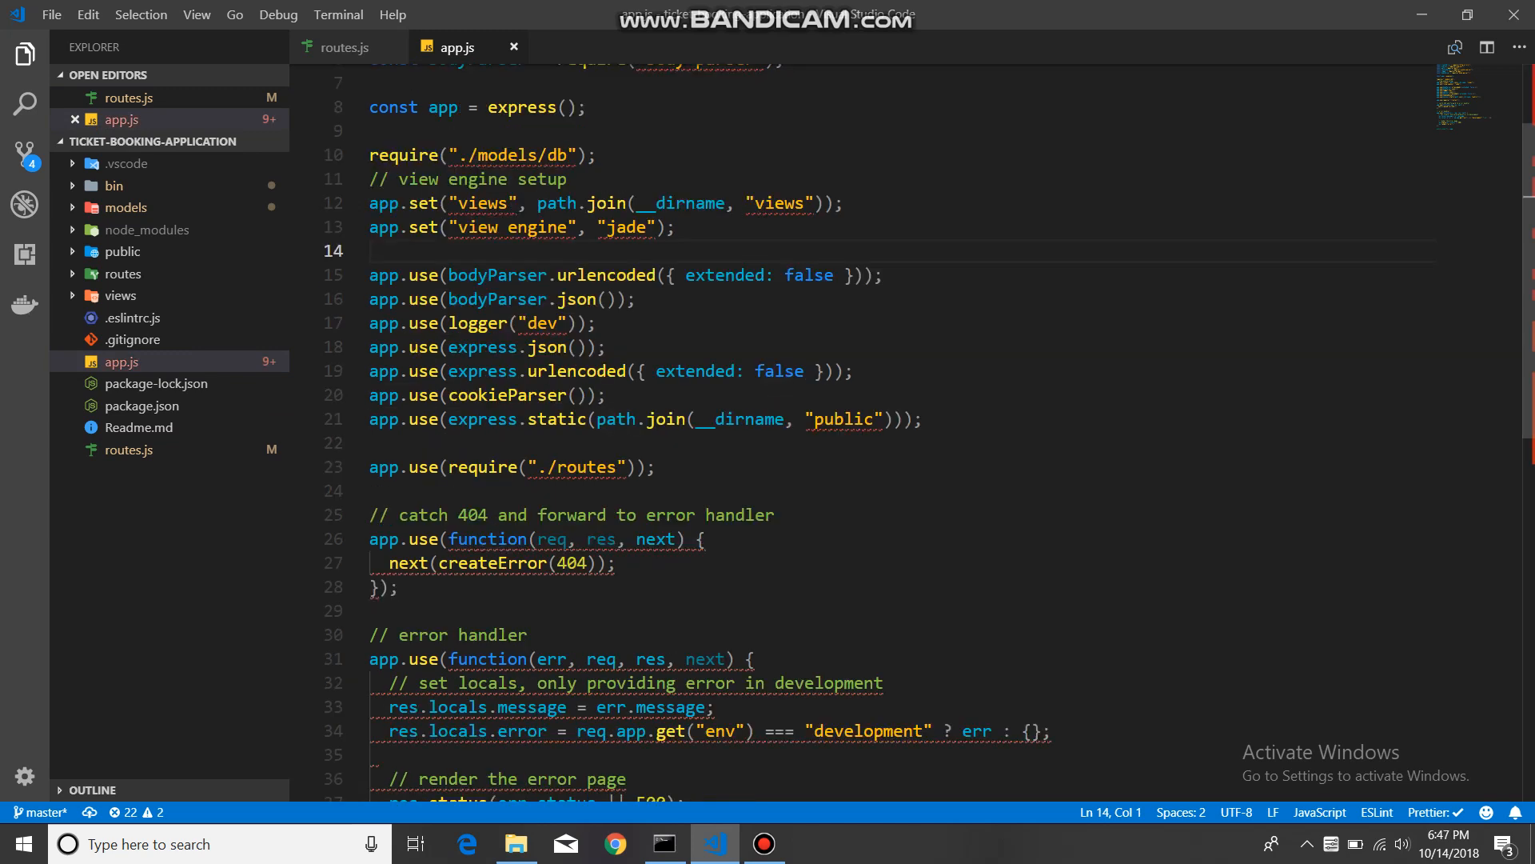
scroll(down, 3)
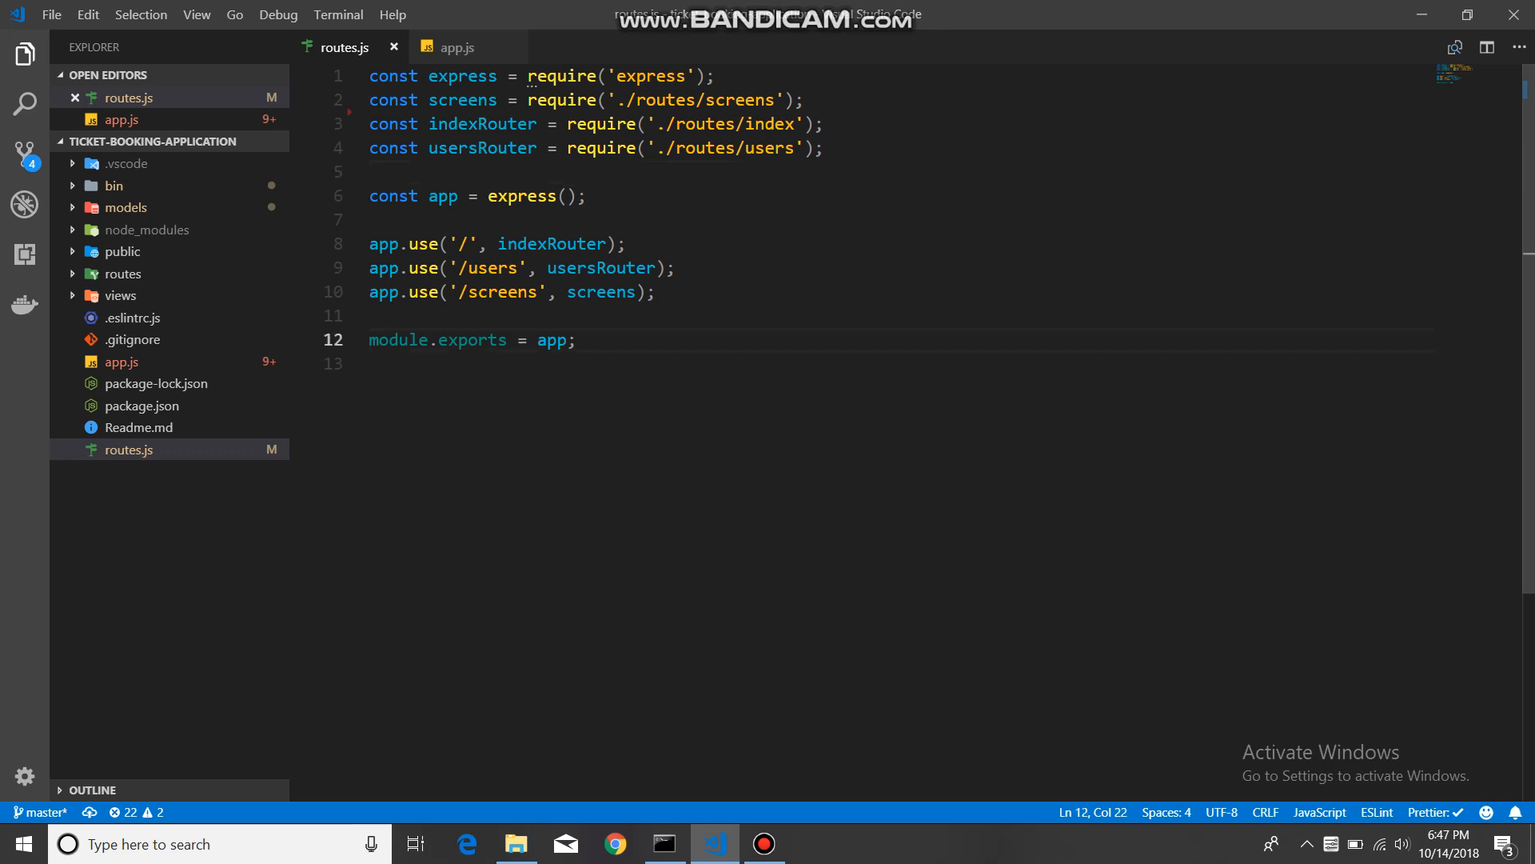
double_click(551, 244)
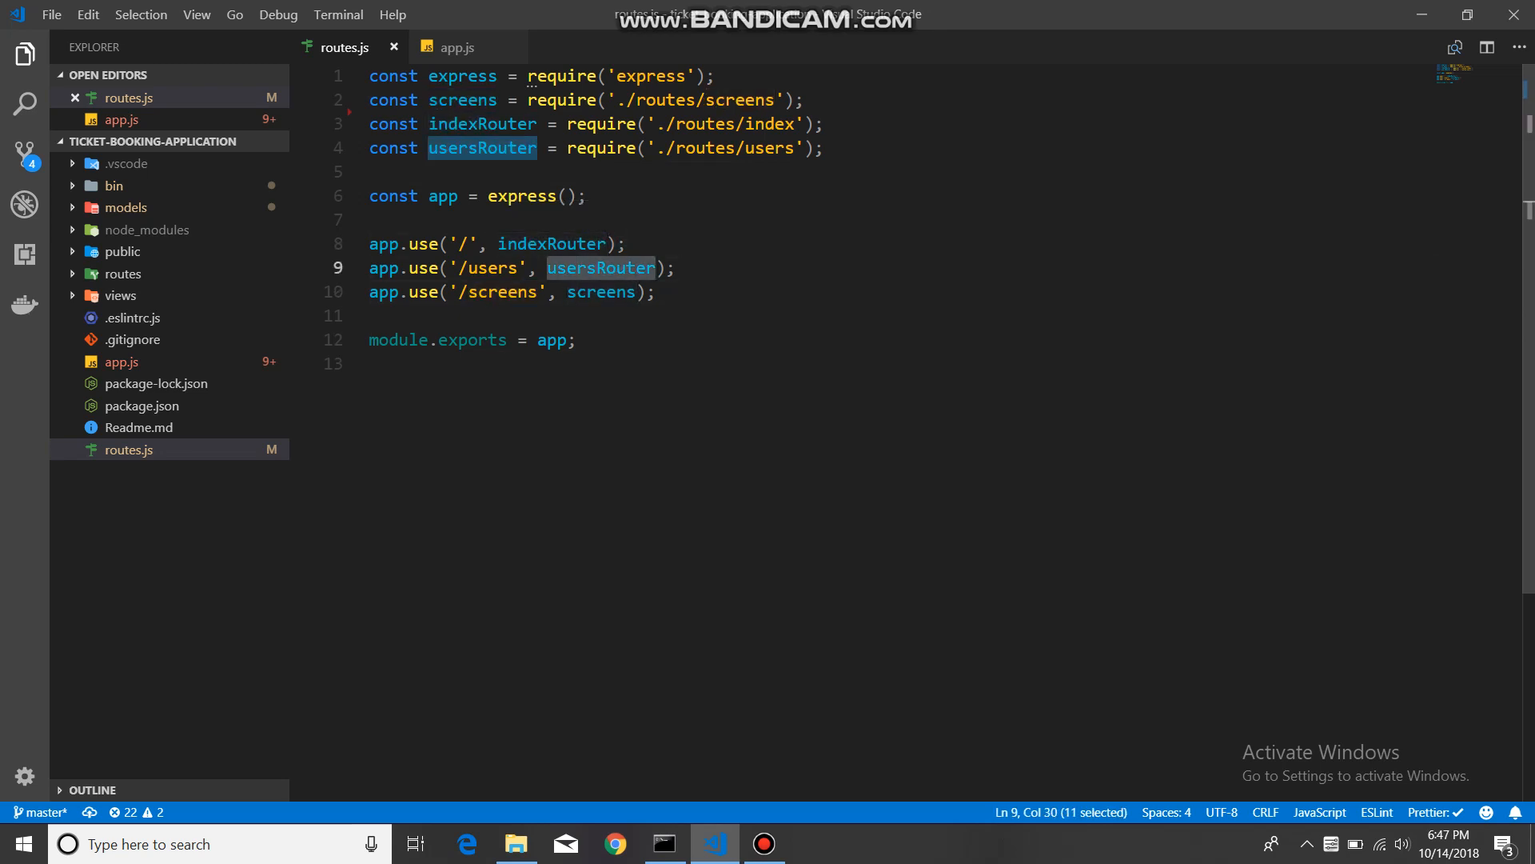
click(446, 196)
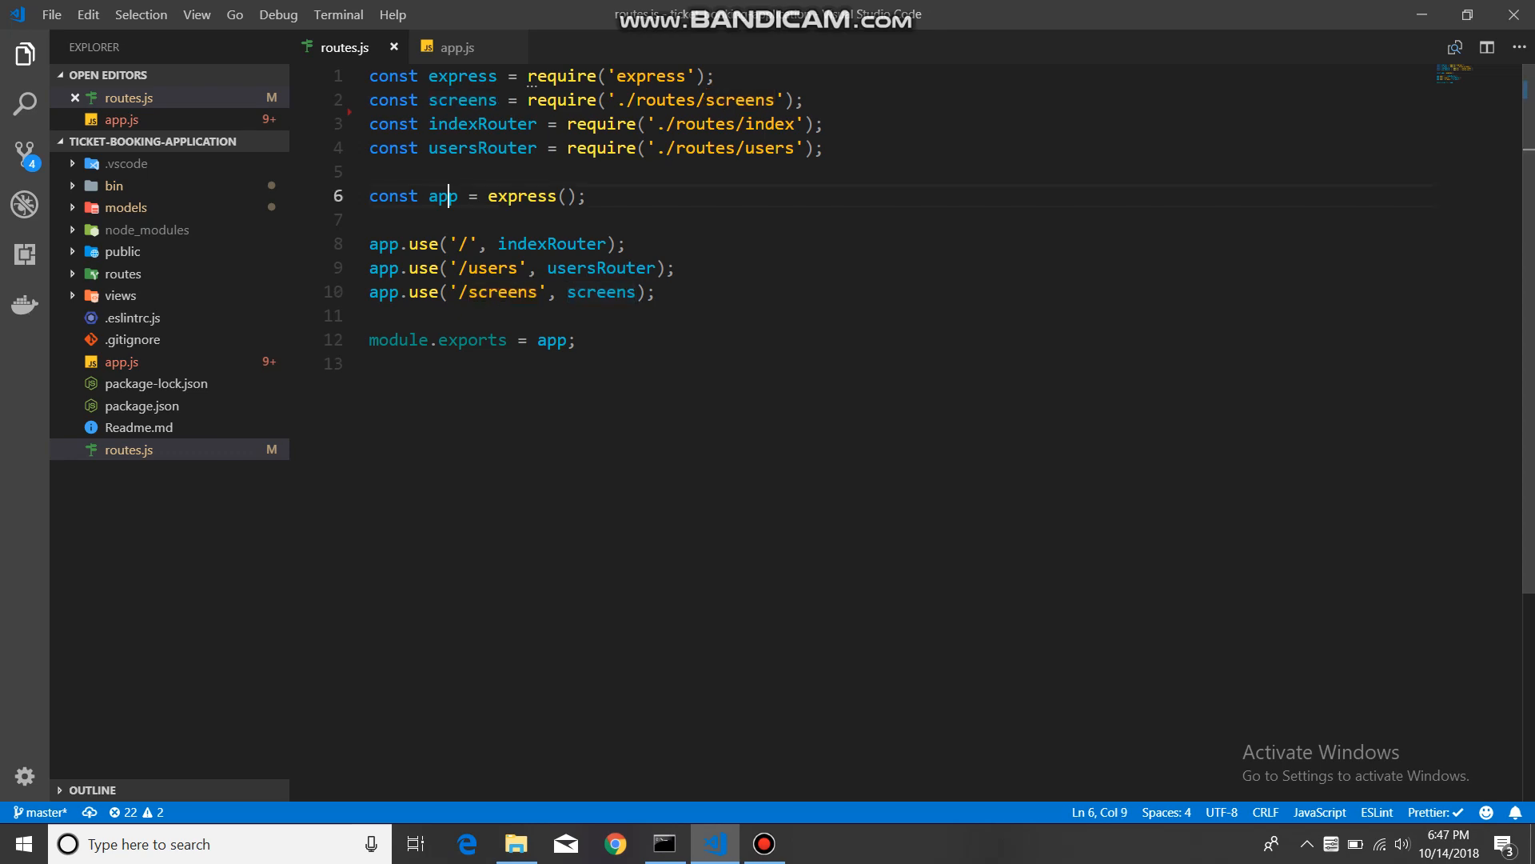
double_click(440, 196)
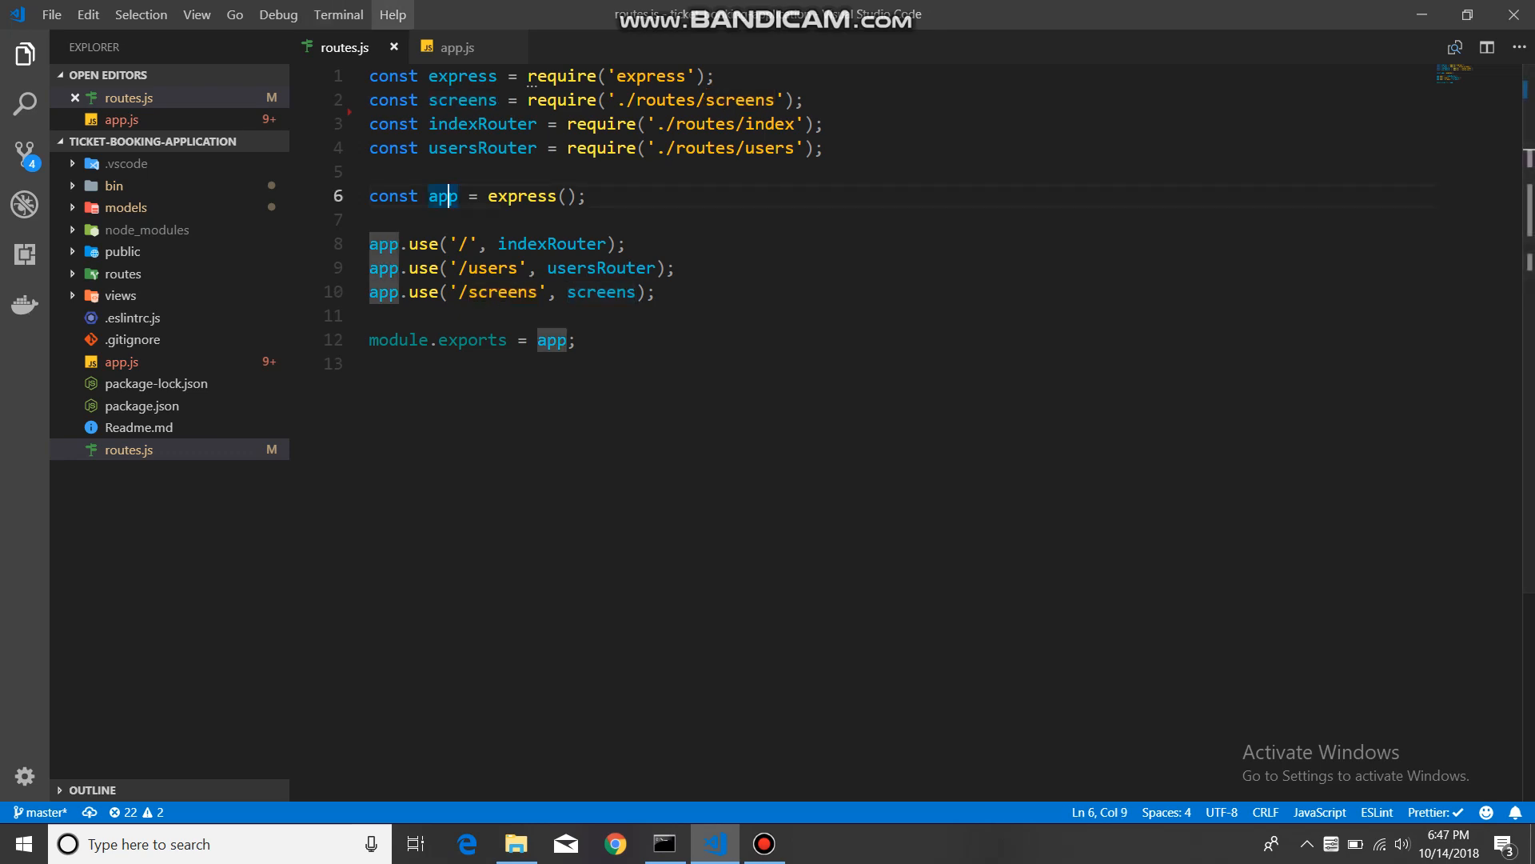
click(456, 48)
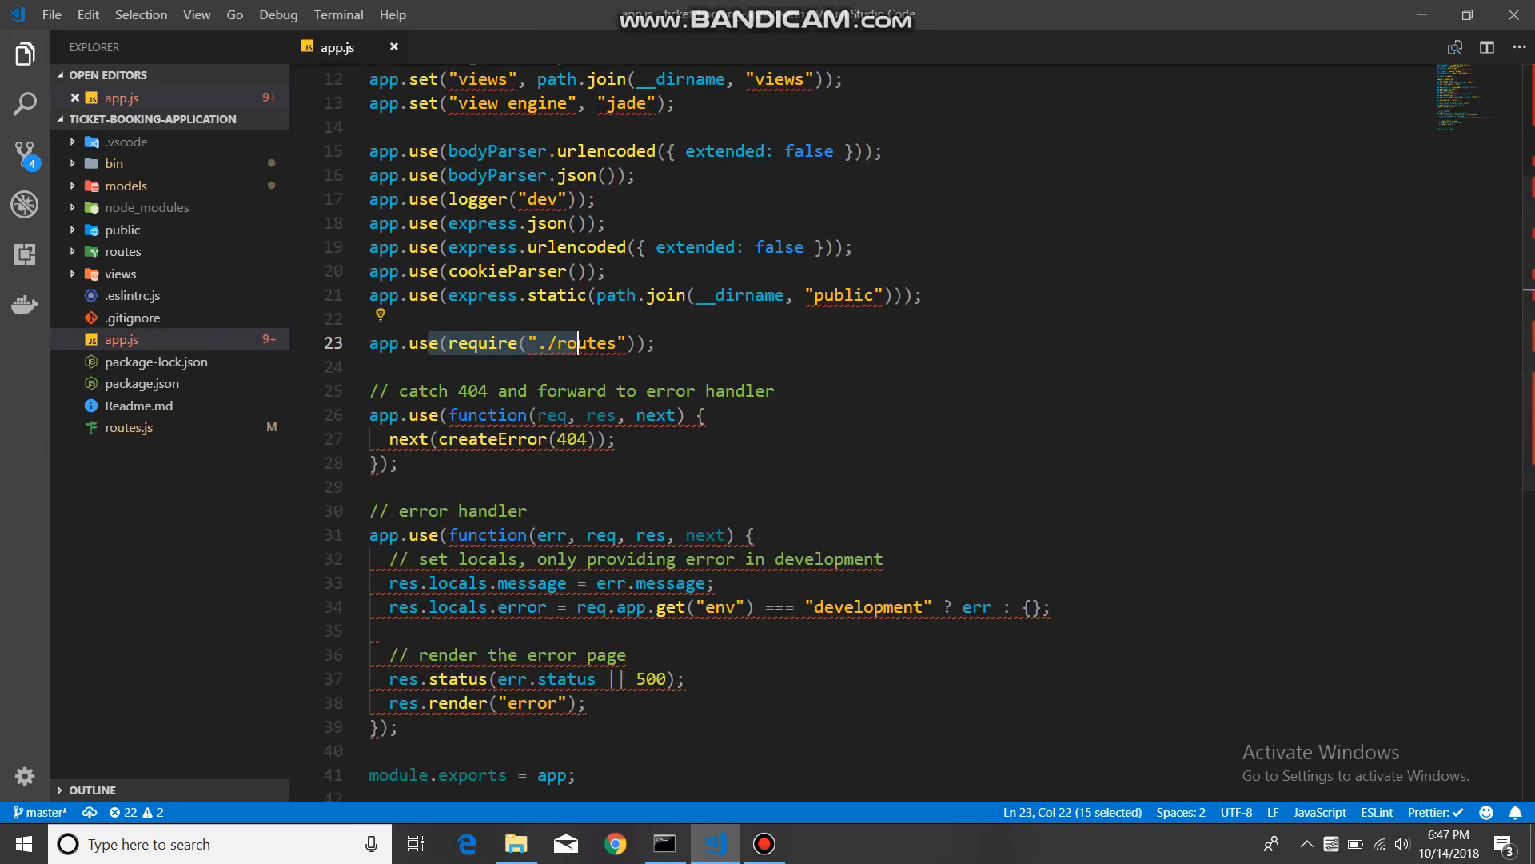
click(393, 47)
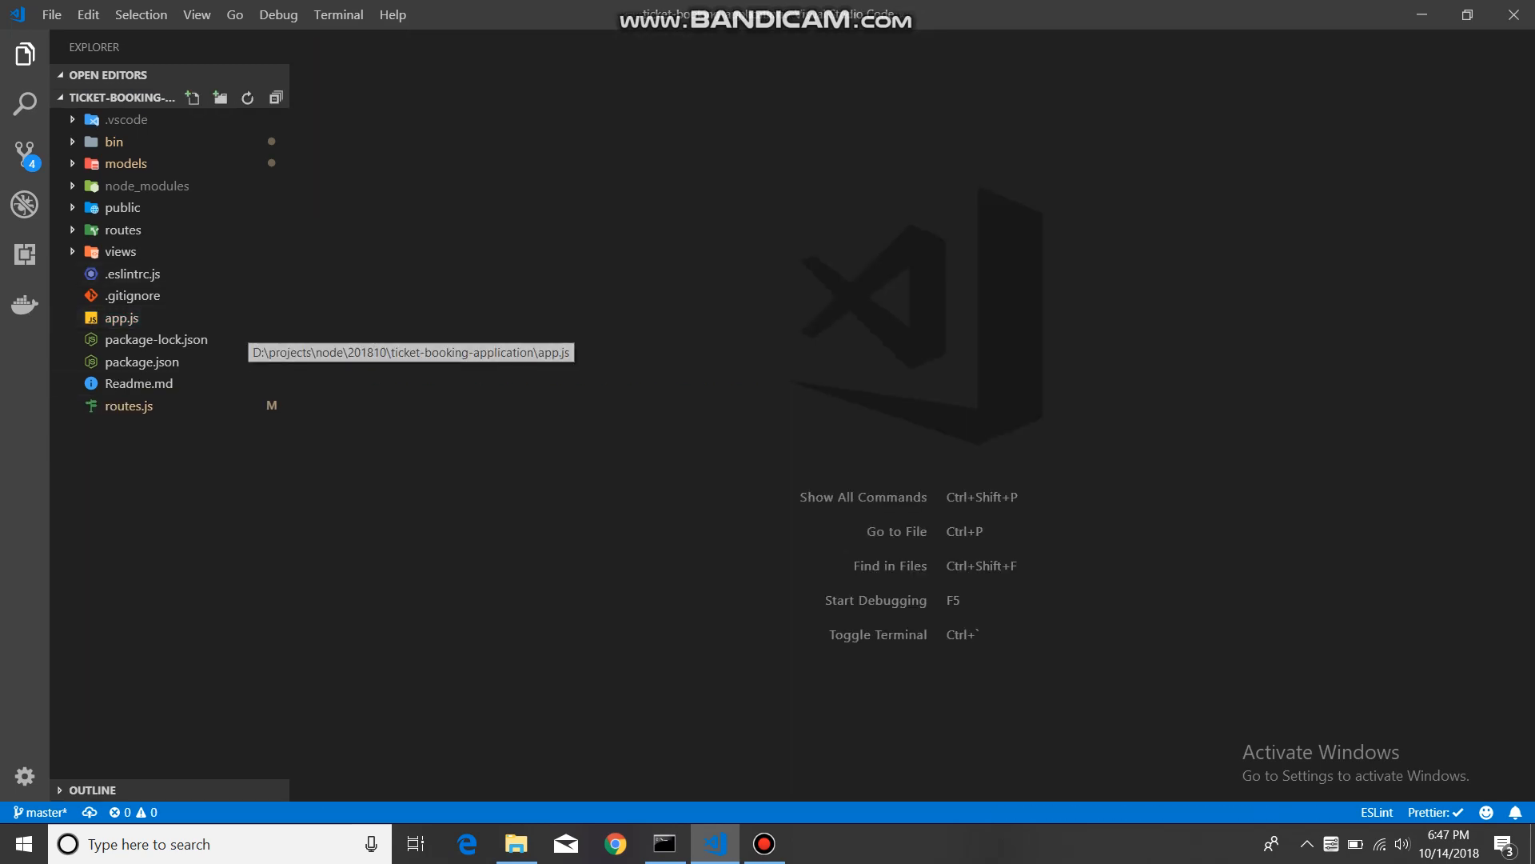
Step: Expand models and open db.js, inspecting 'disconnected' and the mongoose.connect call
click(134, 295)
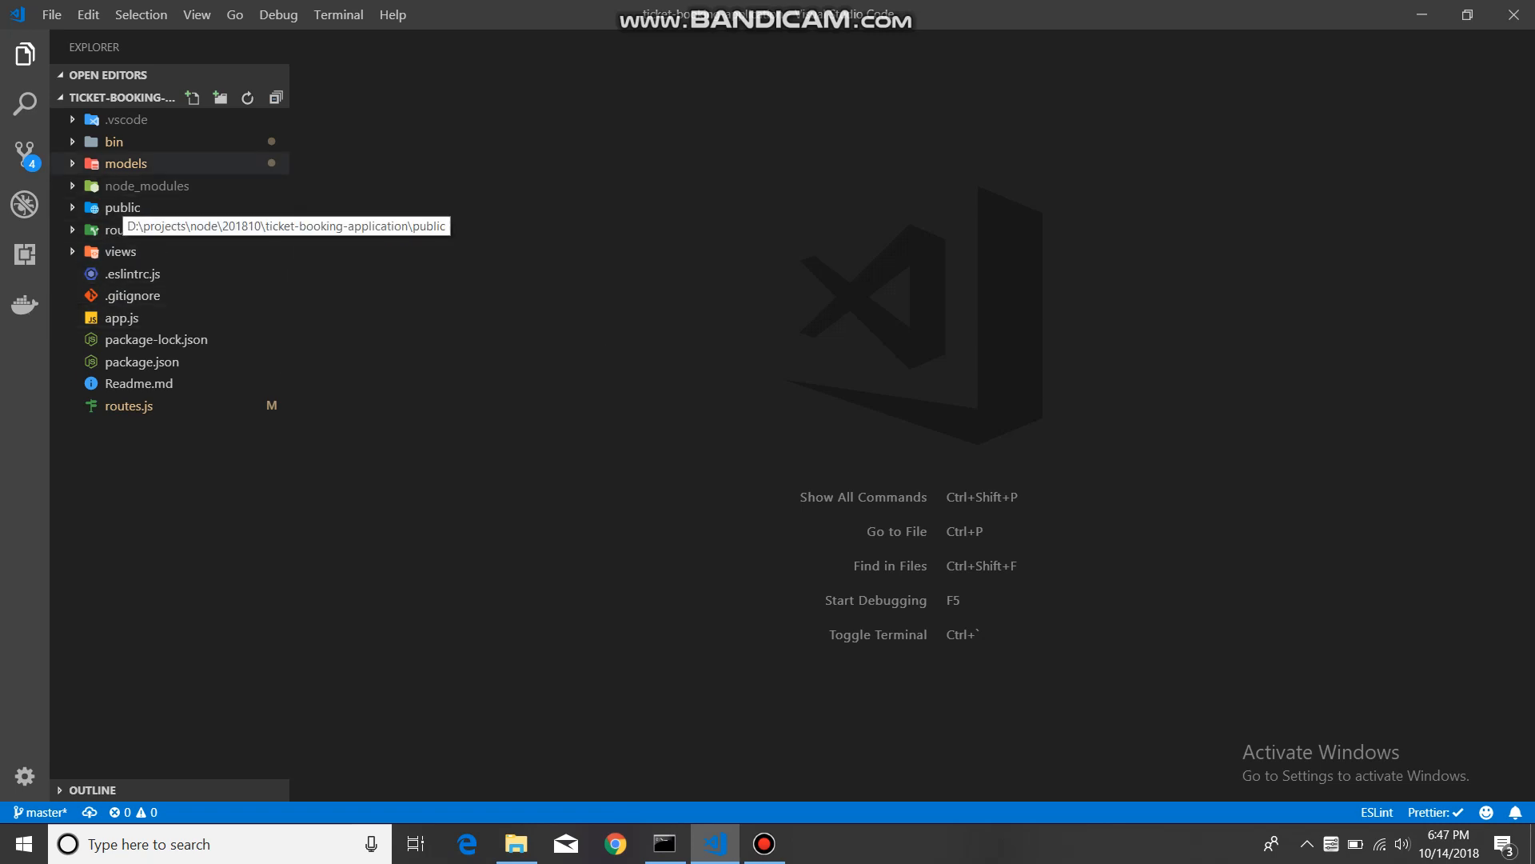
mouse_move(147, 184)
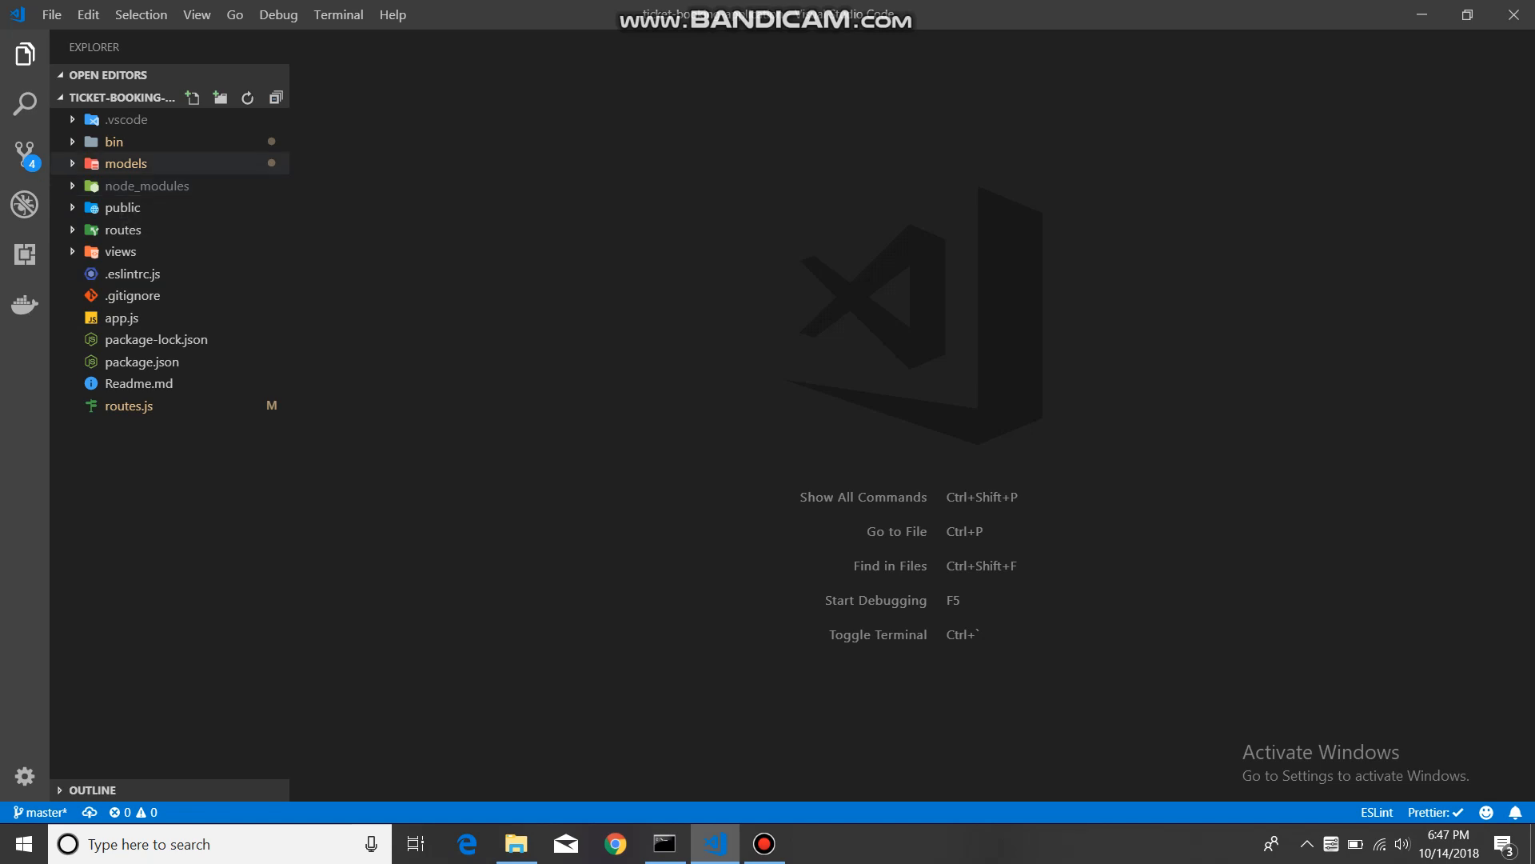
click(125, 163)
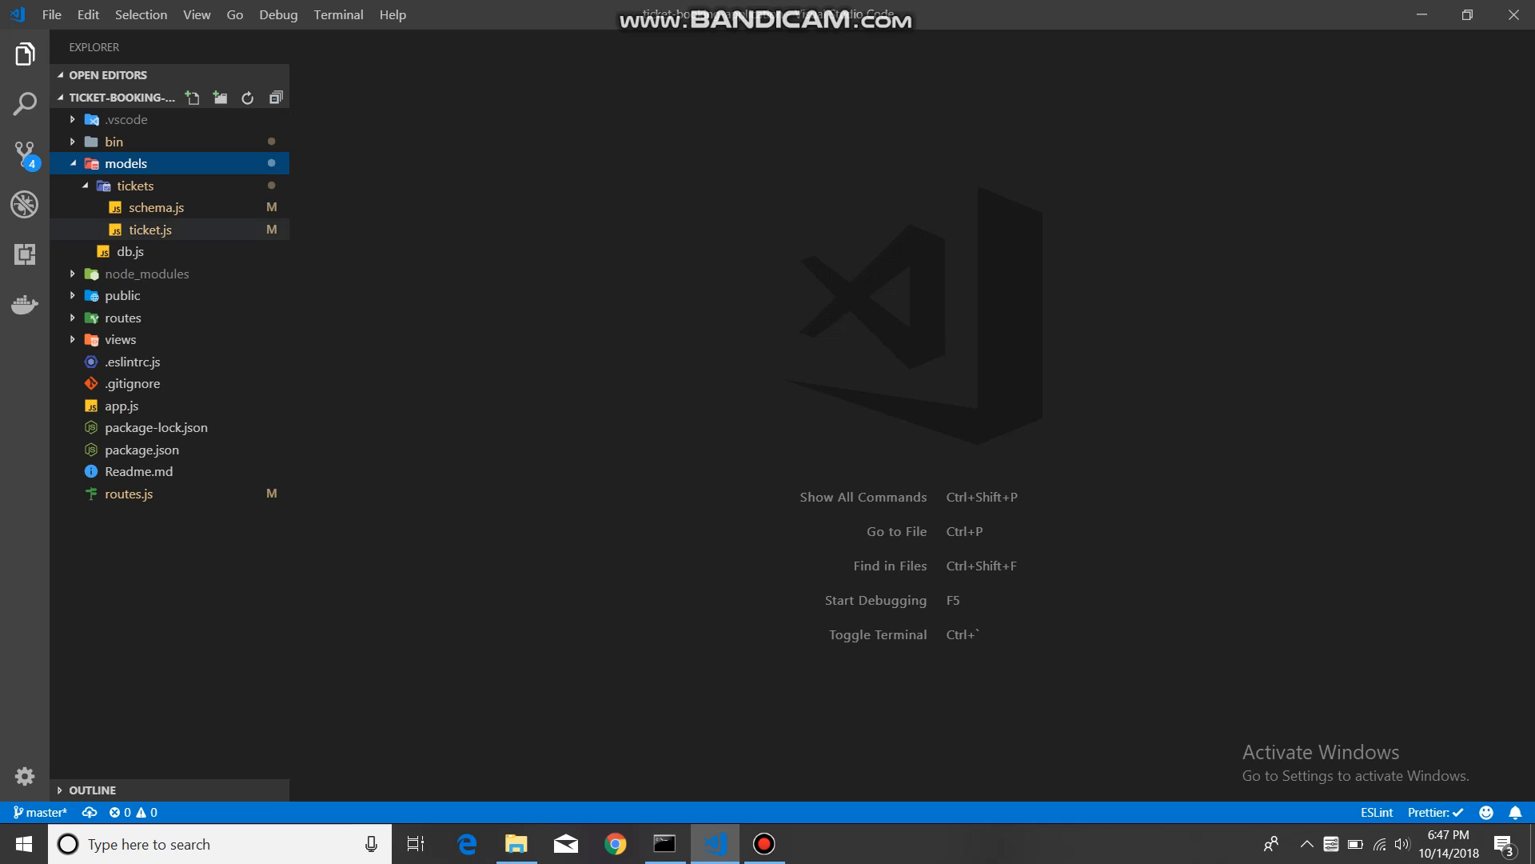
click(131, 251)
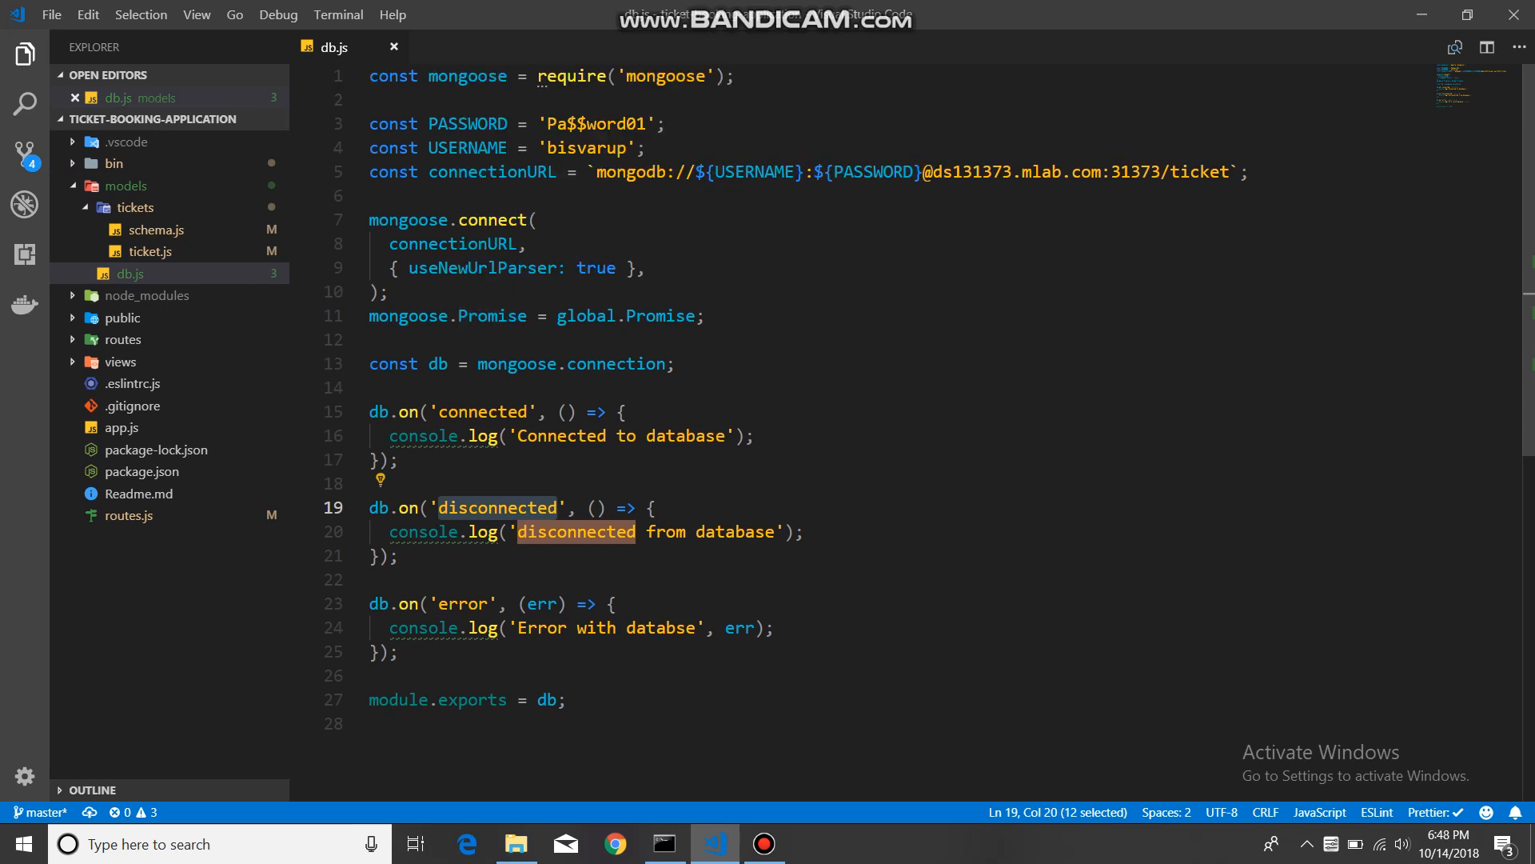
double_click(585, 148)
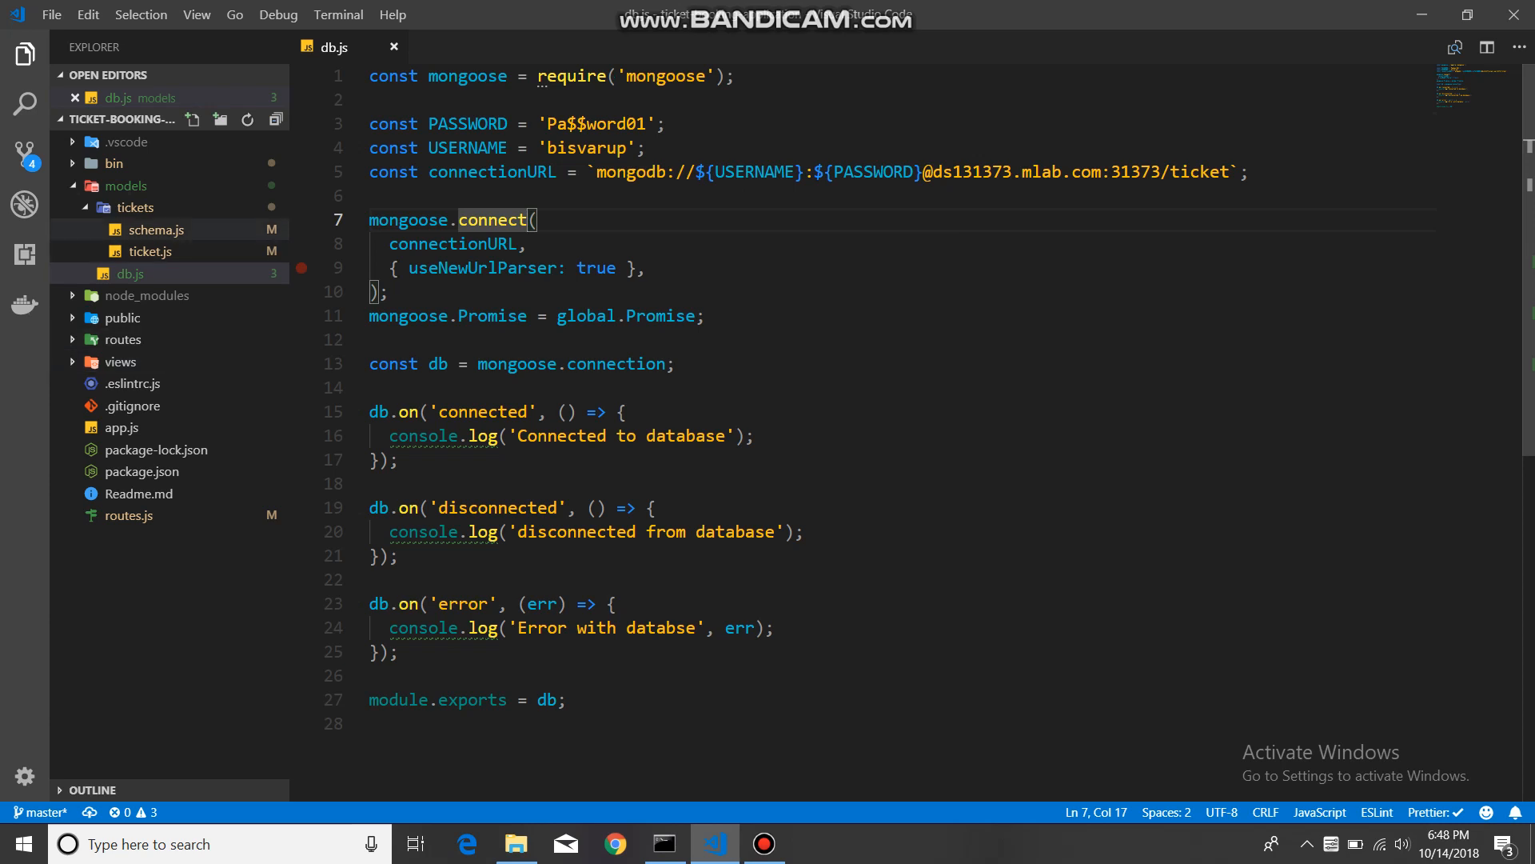
click(154, 252)
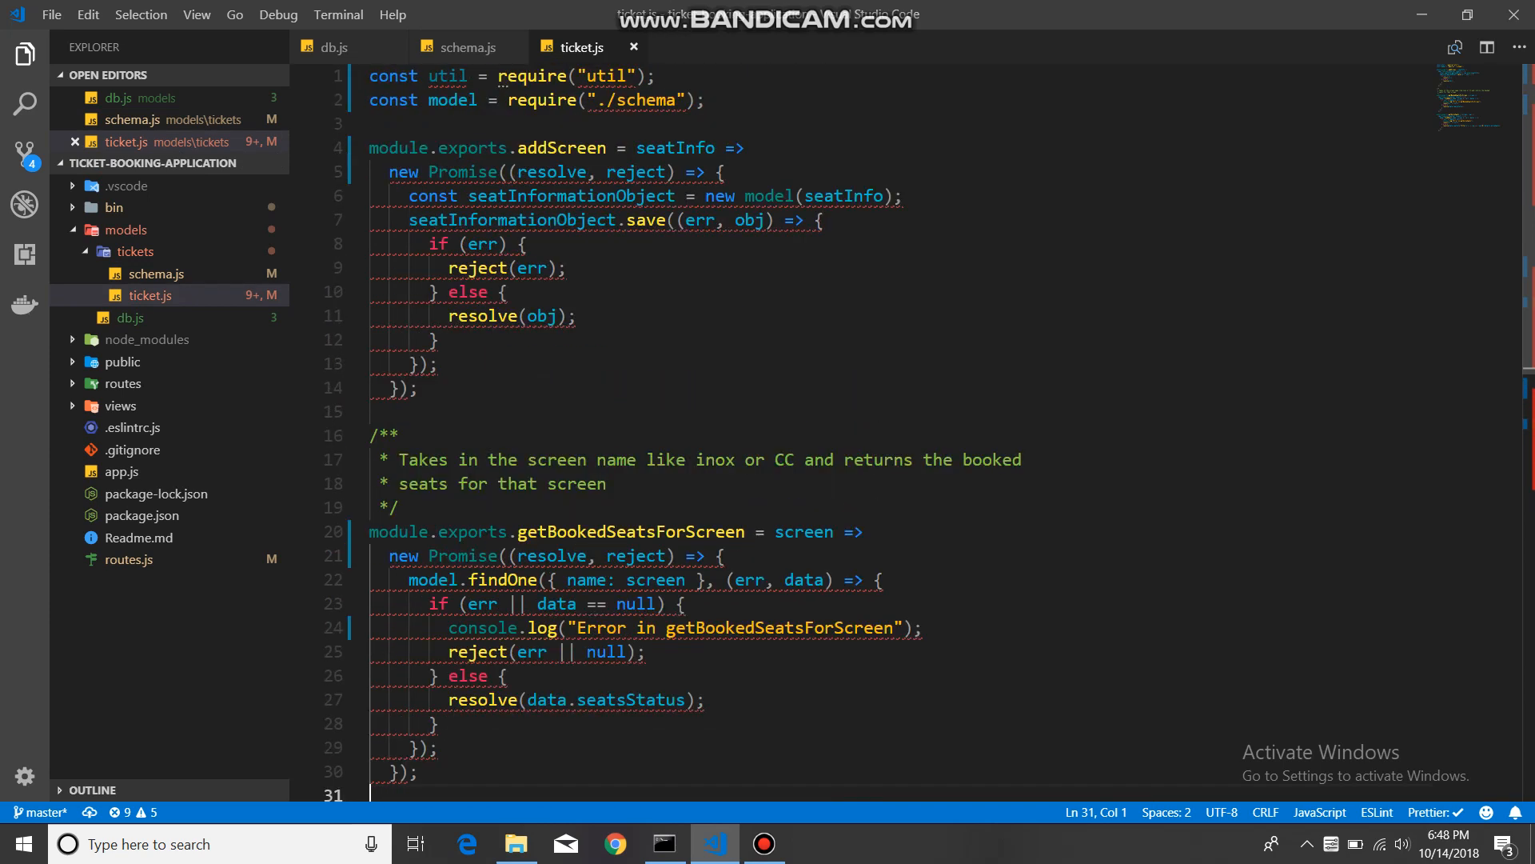
Step: Save ticket.js to apply lint fixes, view schema.js, and collapse the tickets folder
key(ctrl+s)
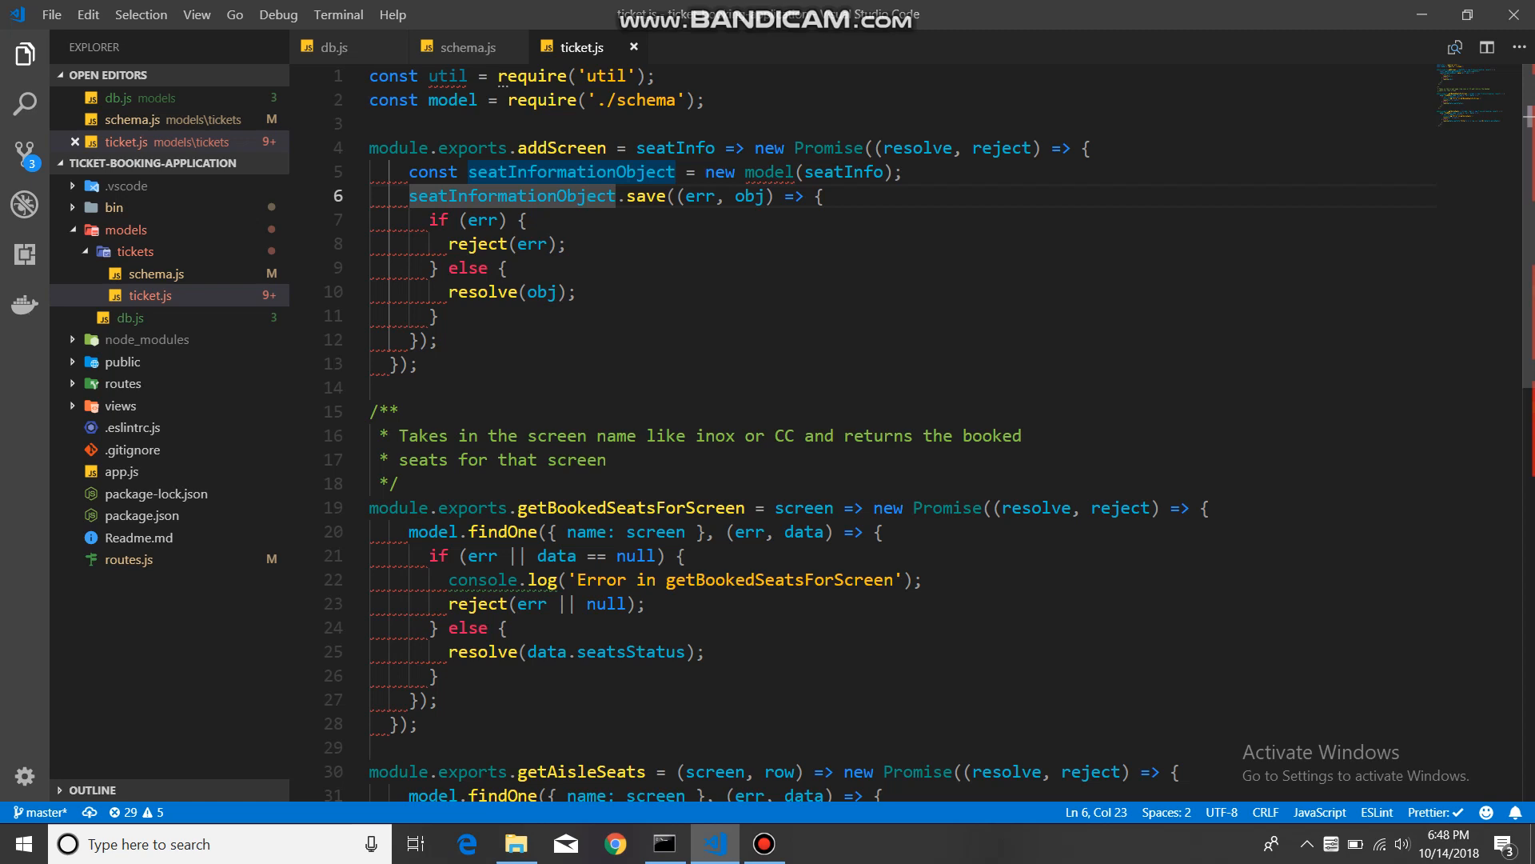
click(462, 47)
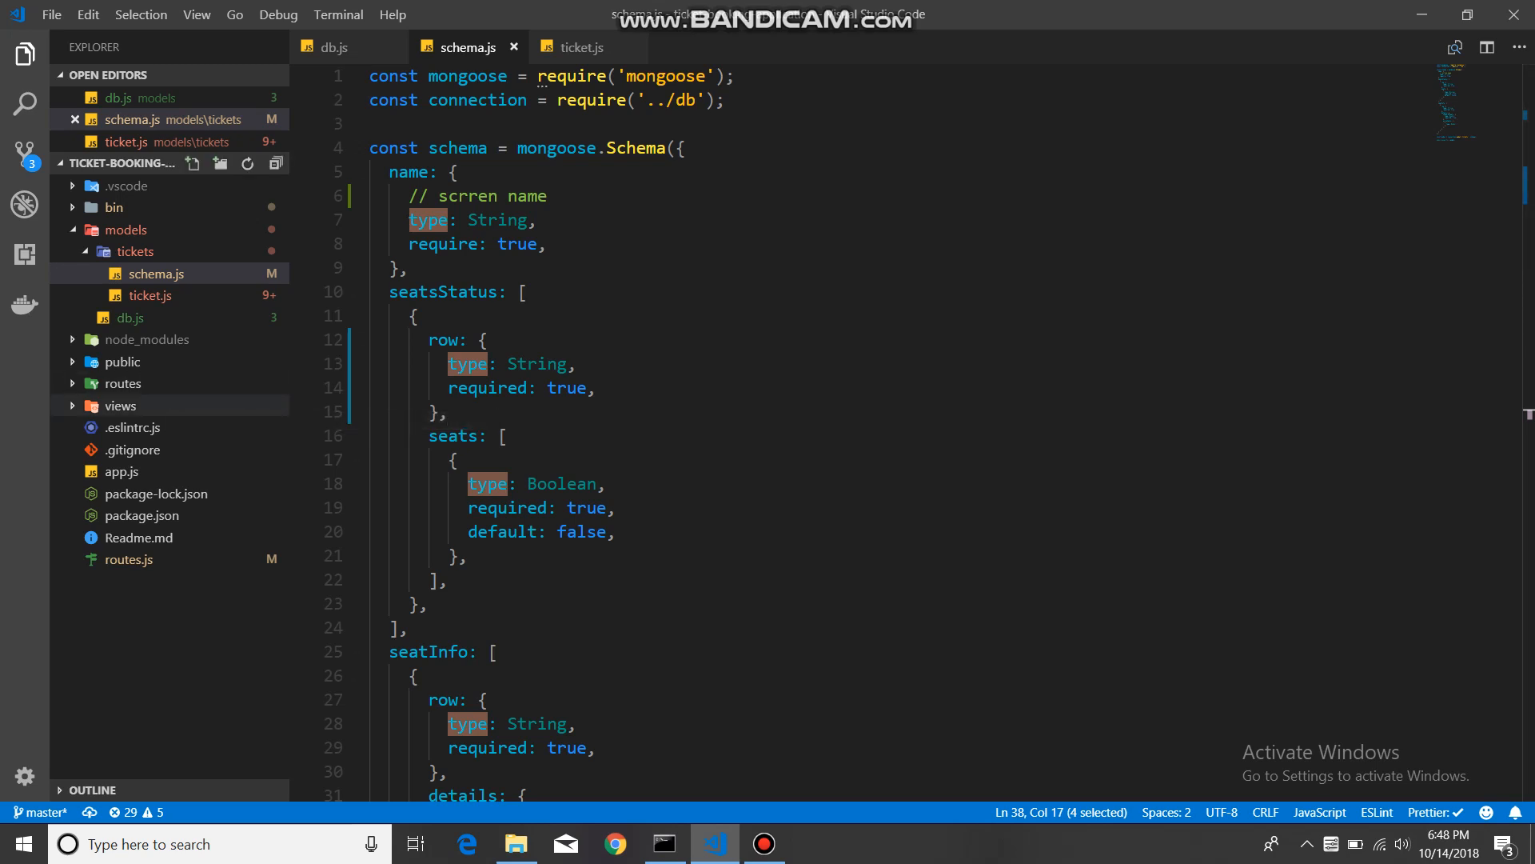
click(119, 405)
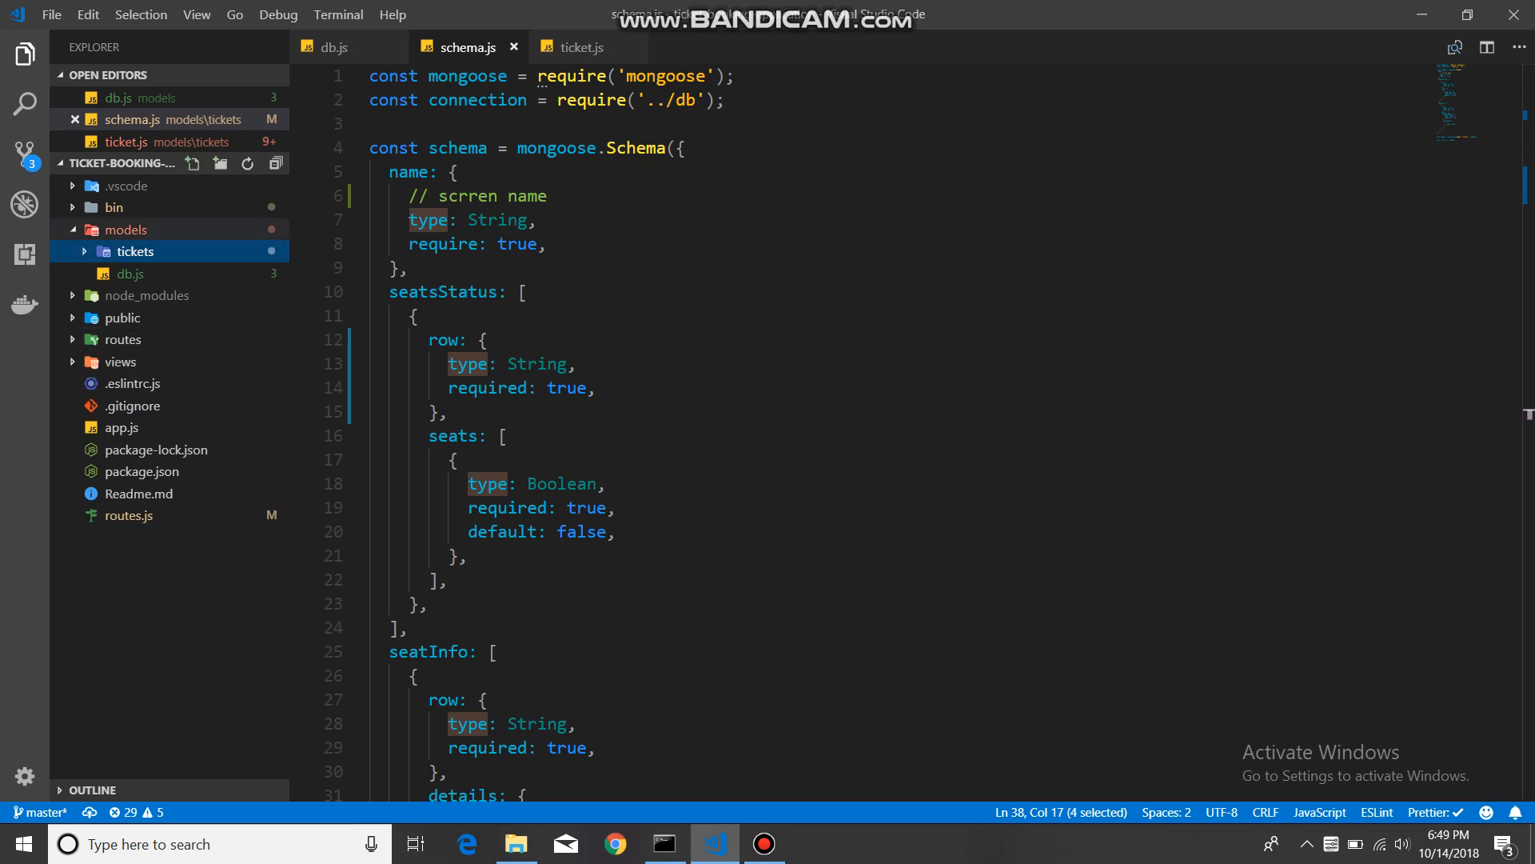
Step: Collapse models, expand the routes folder and open routes.js
click(125, 229)
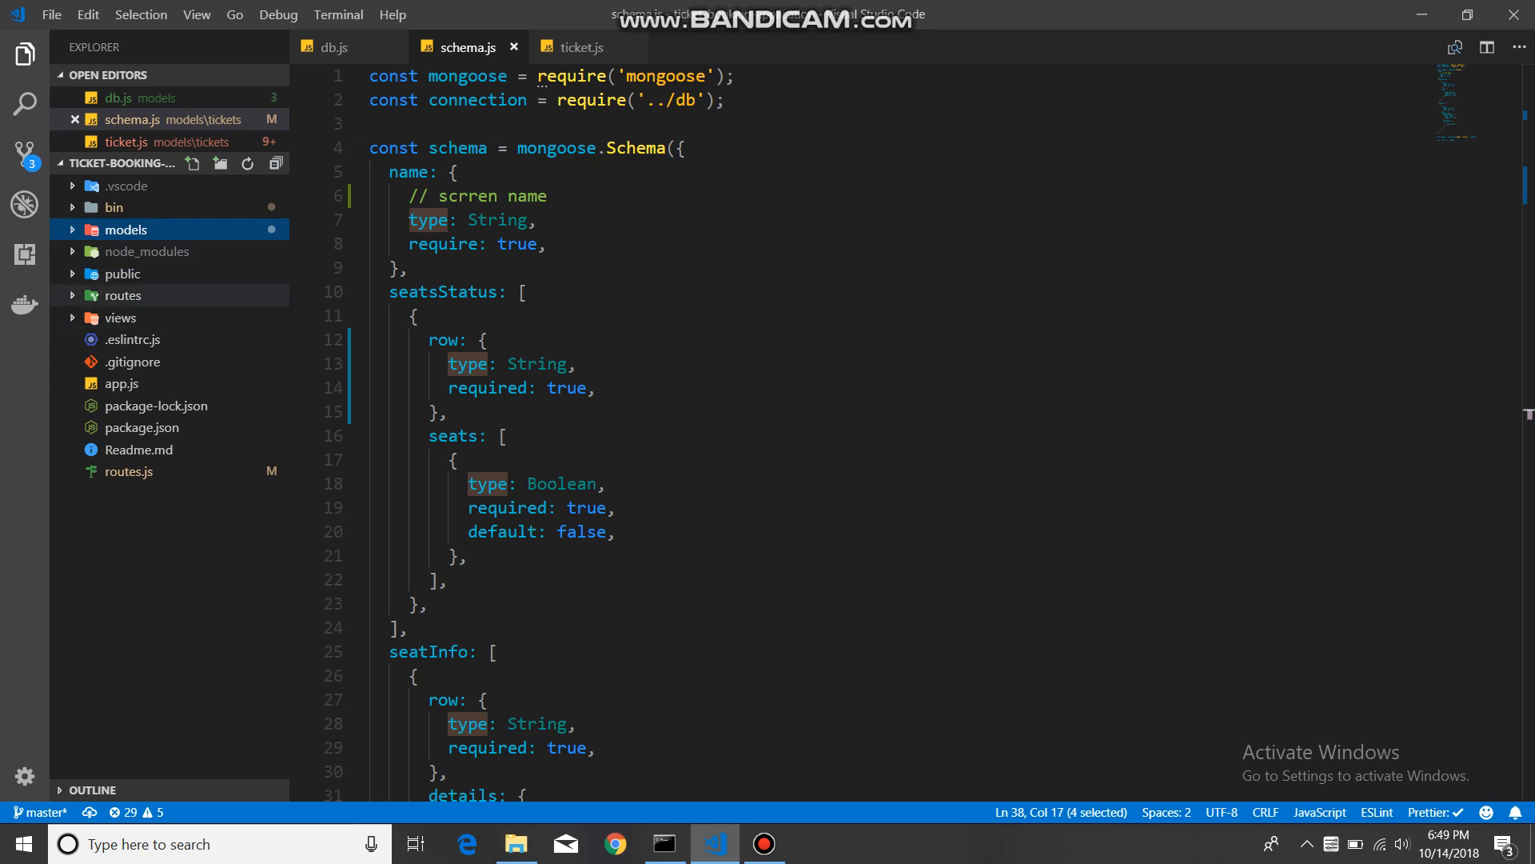
click(121, 295)
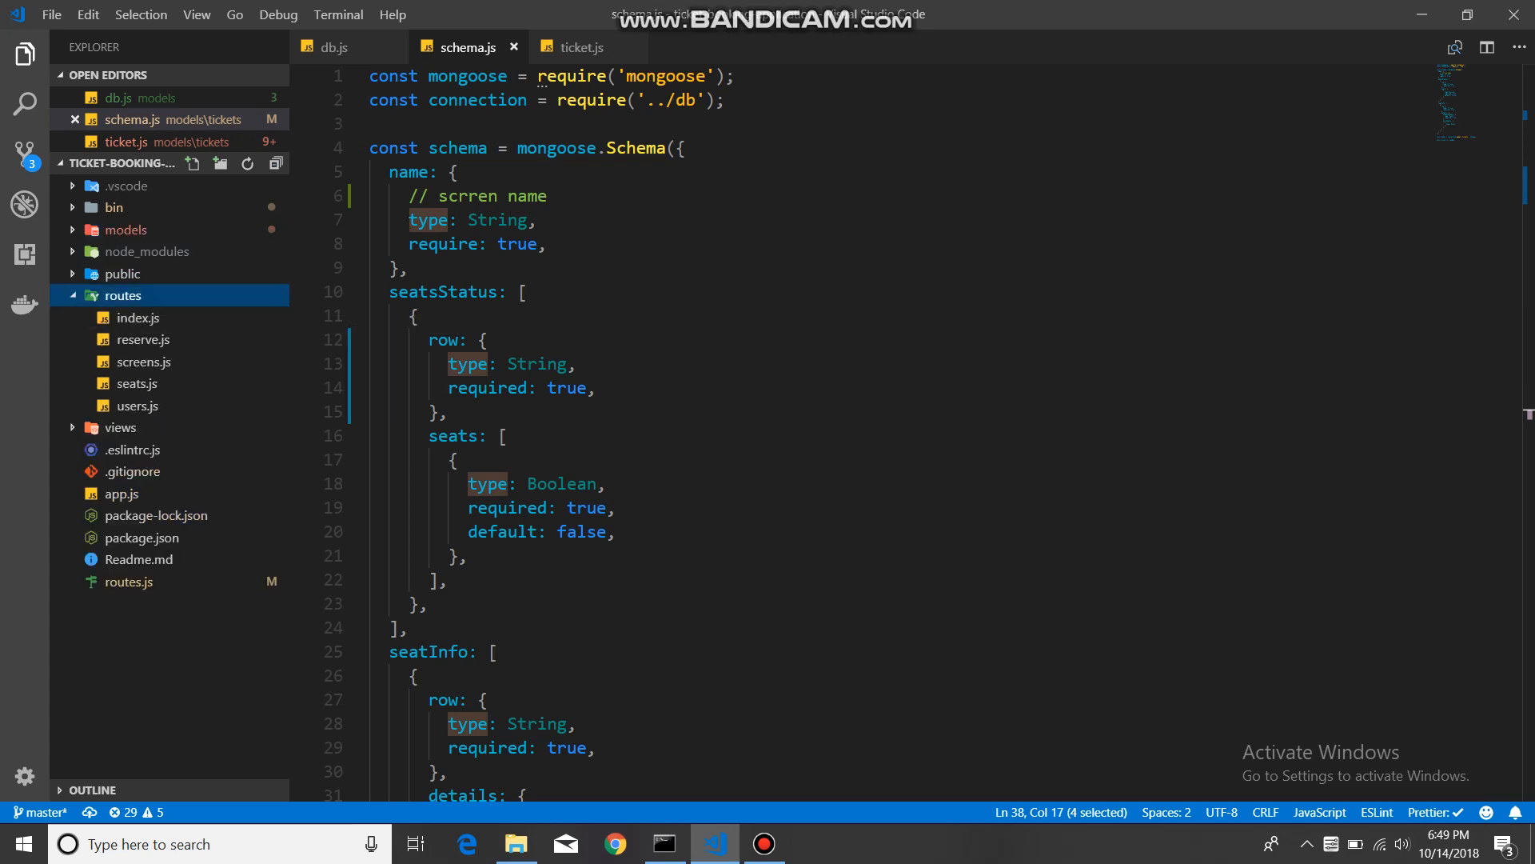
click(142, 339)
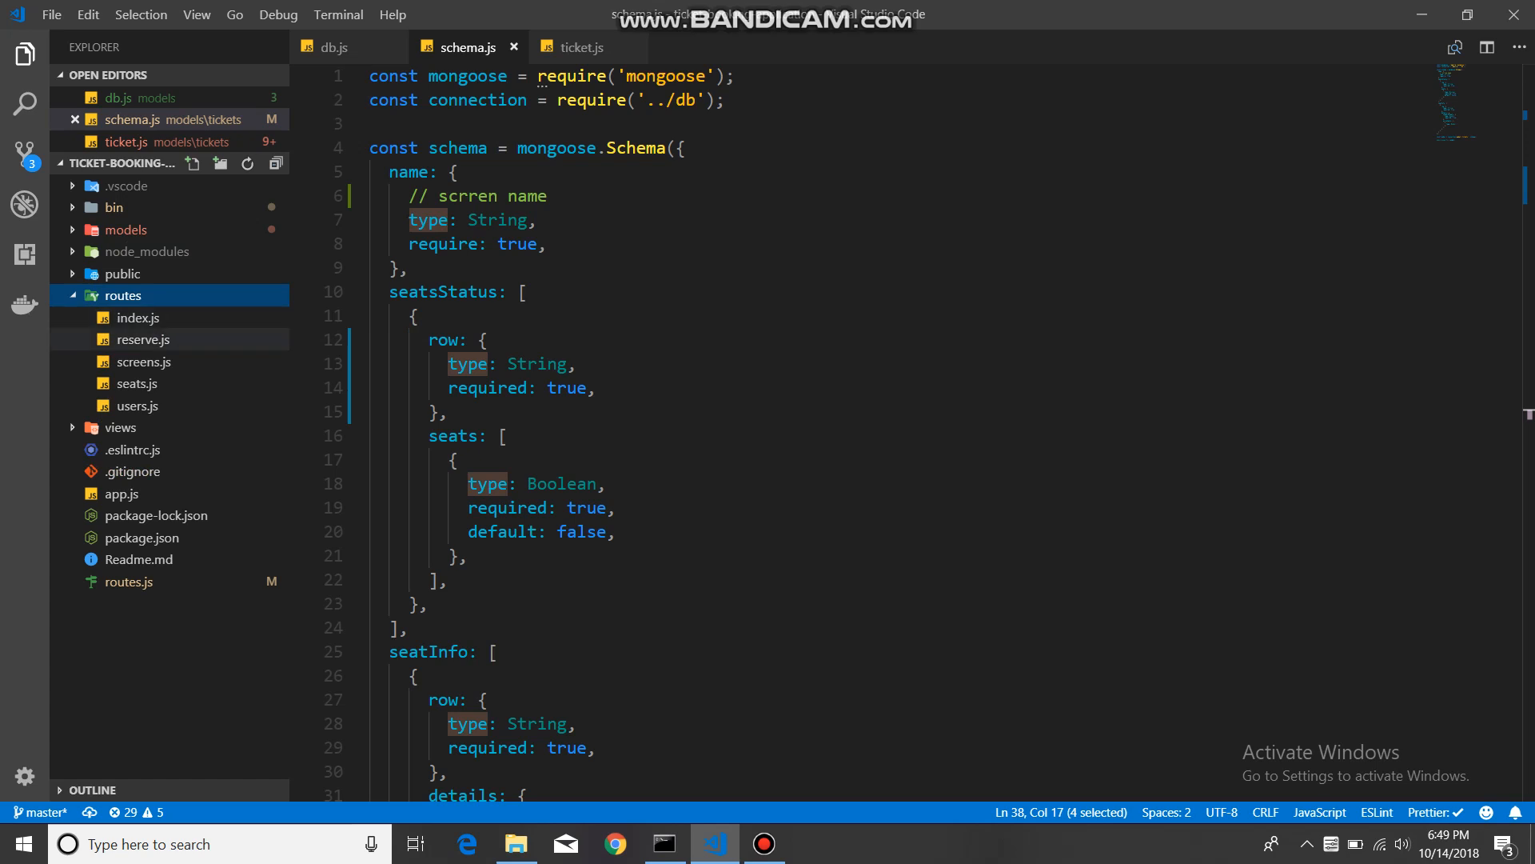
mouse_move(142, 339)
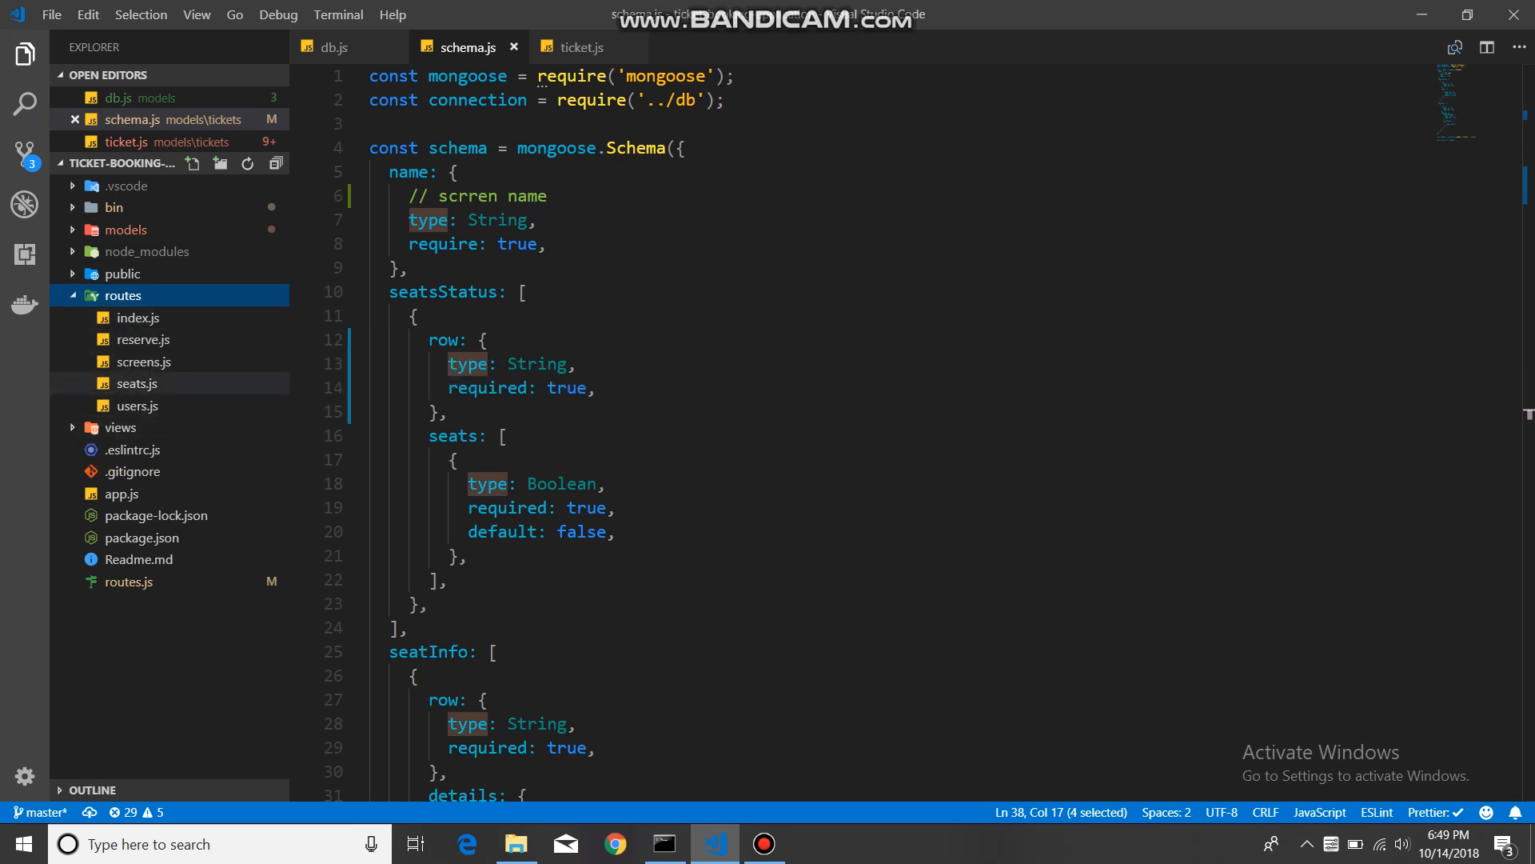
mouse_move(137, 383)
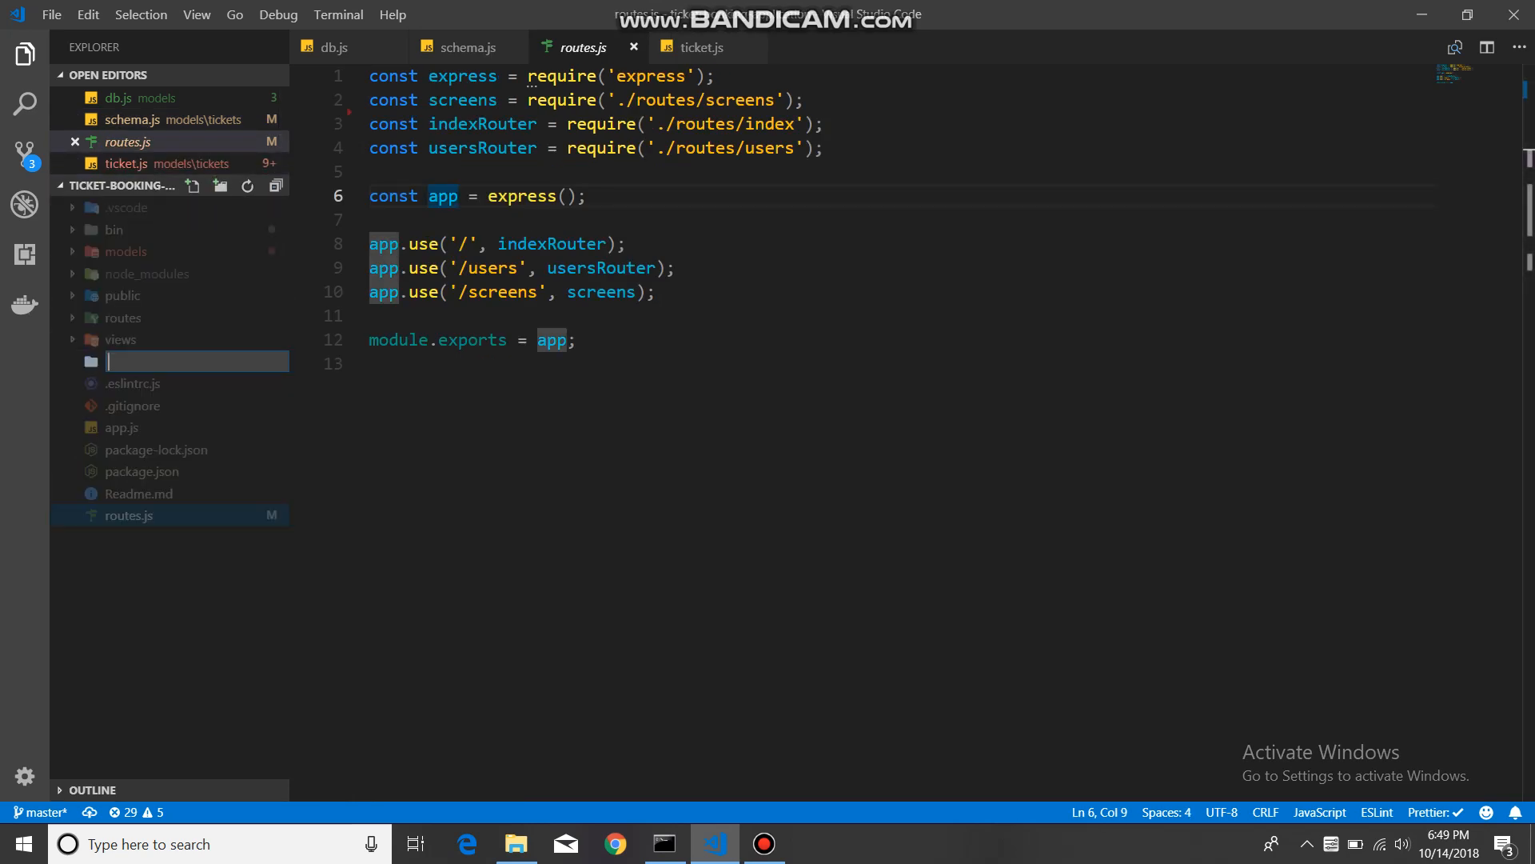
Step: Name the new folder utils and add an empty helper.js inside it
text(utils)
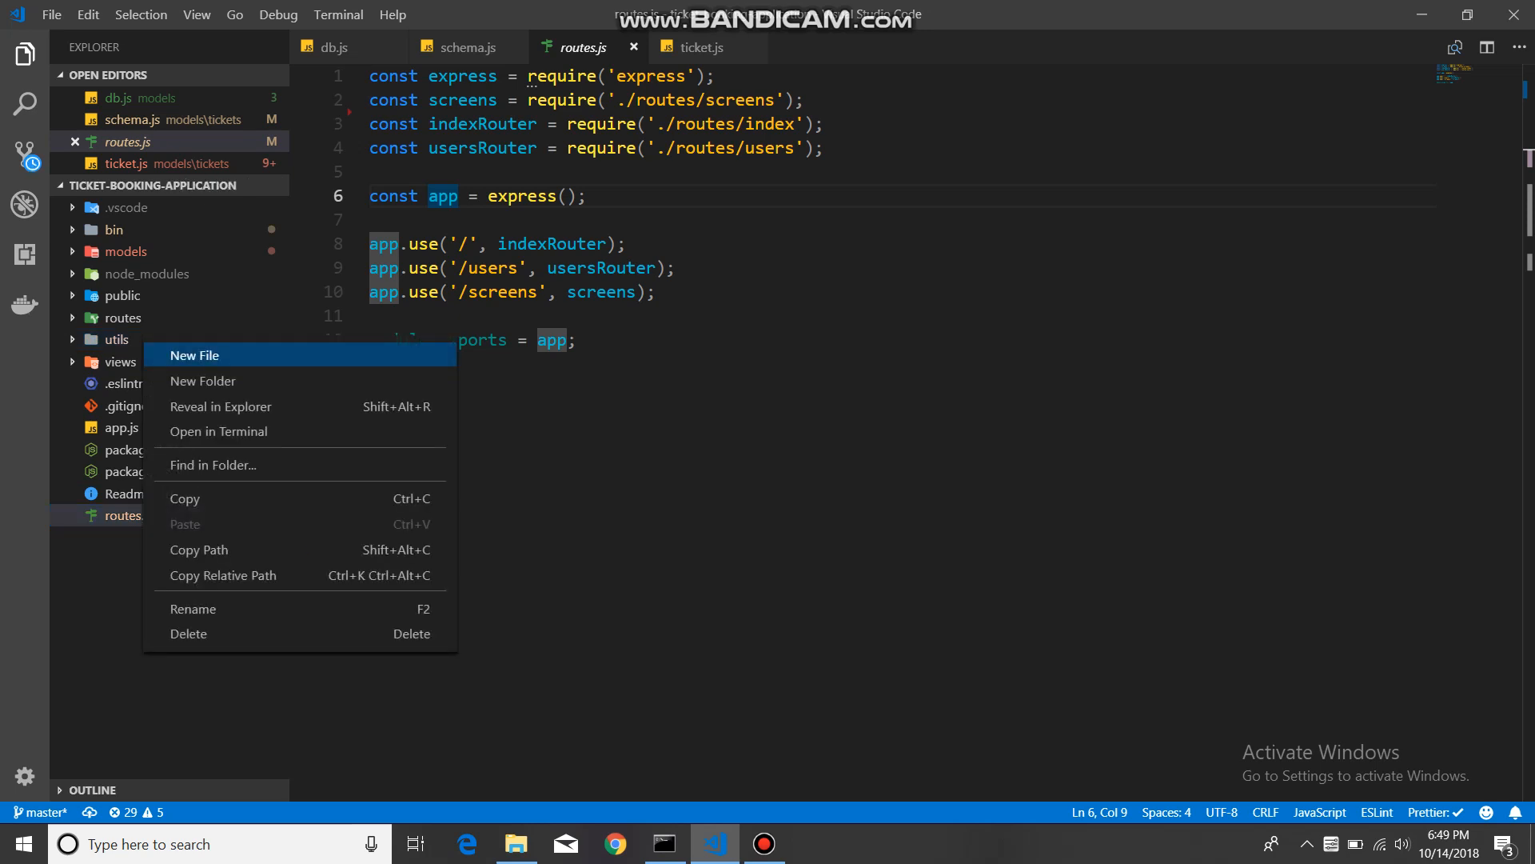
click(195, 355)
text(helper)
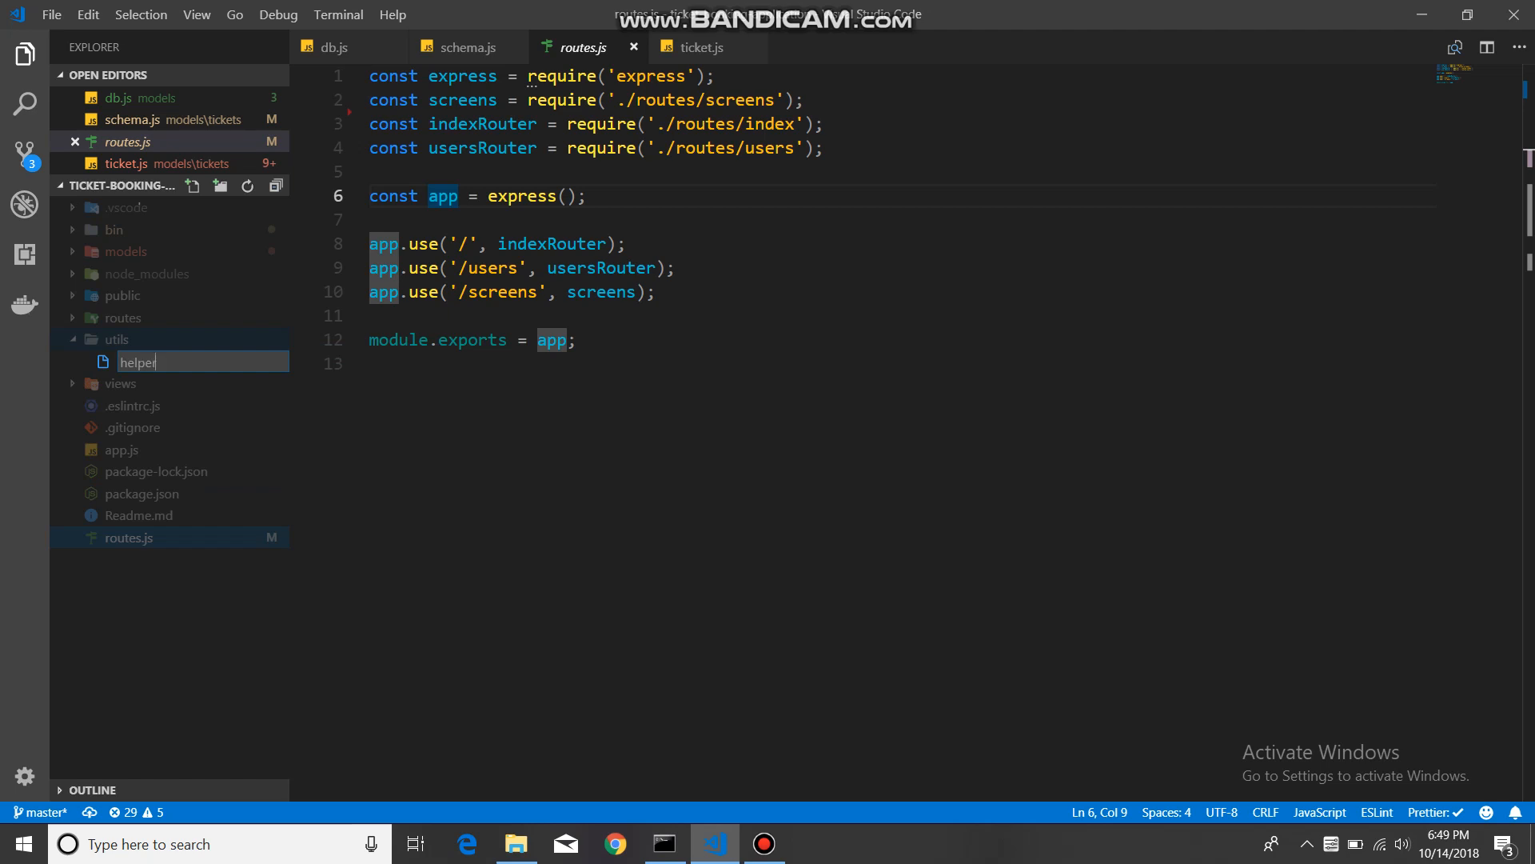
text(.js)
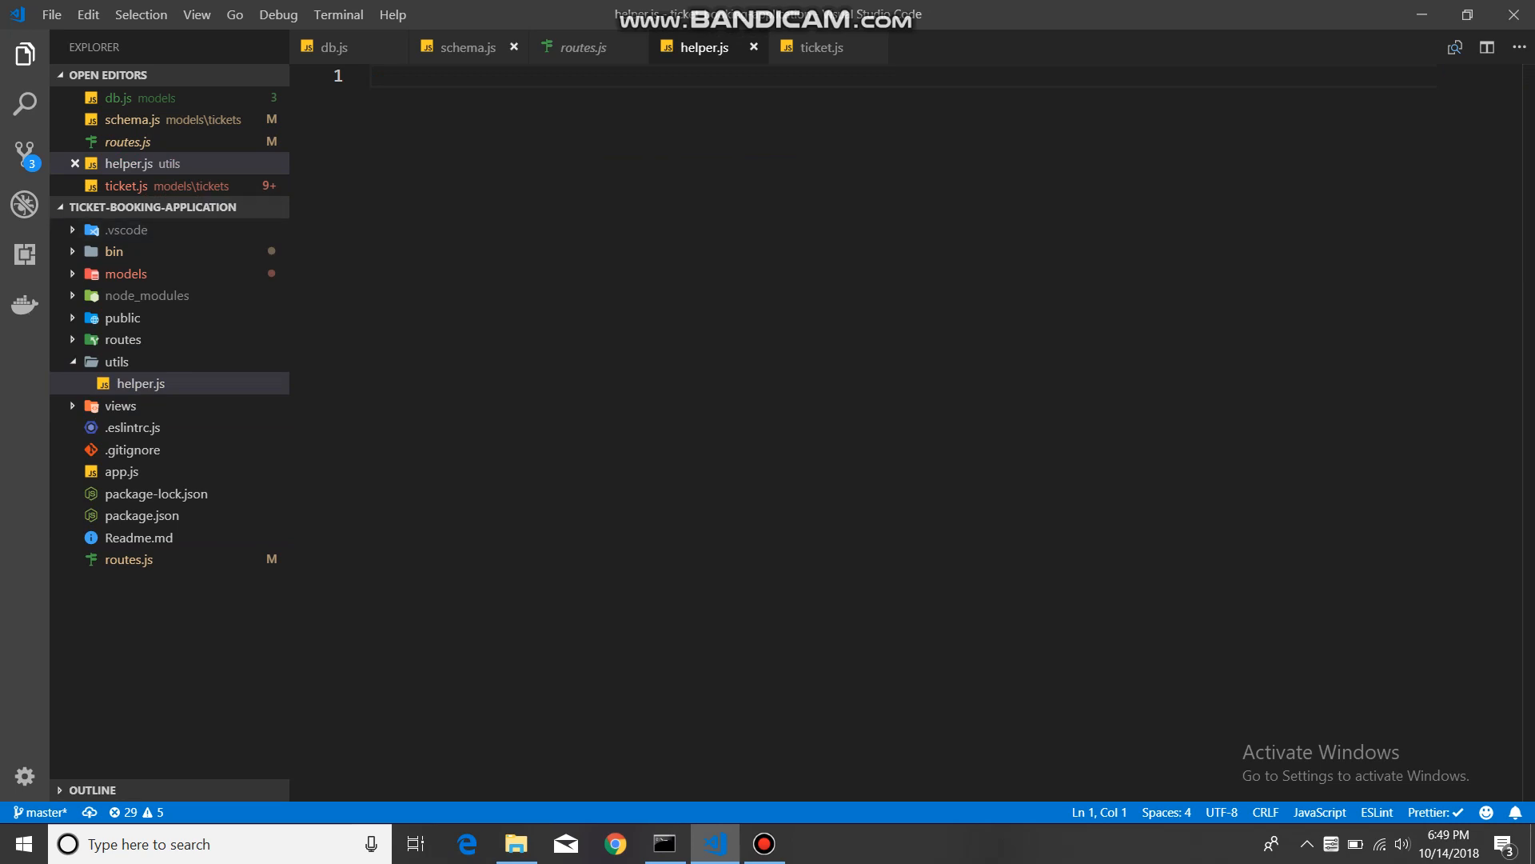
Step: Return to routes.js, collapse utils and expand the routes folder
click(580, 47)
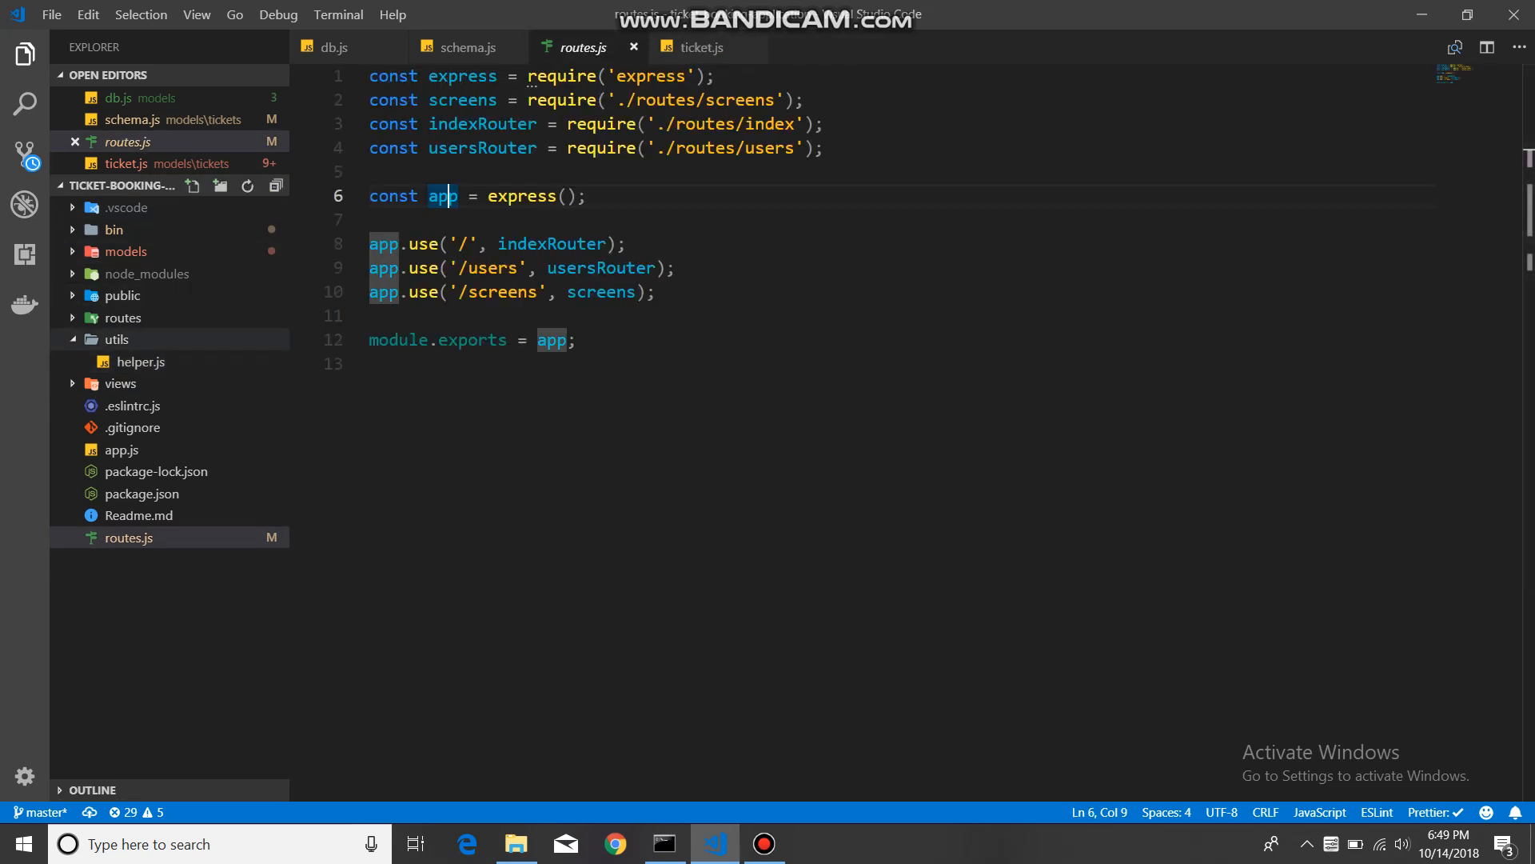
click(117, 339)
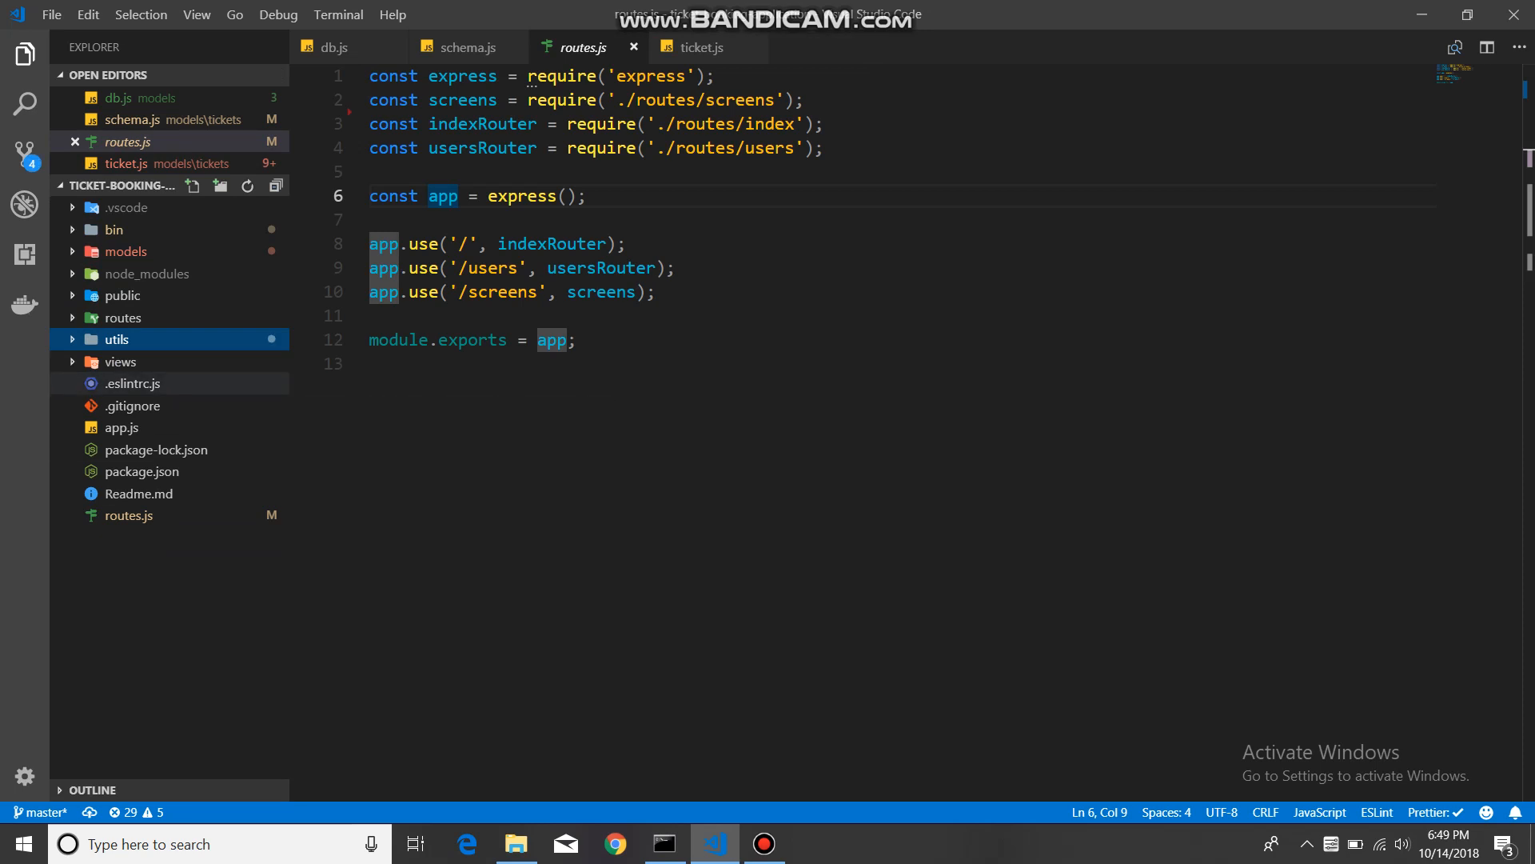
mouse_move(121, 361)
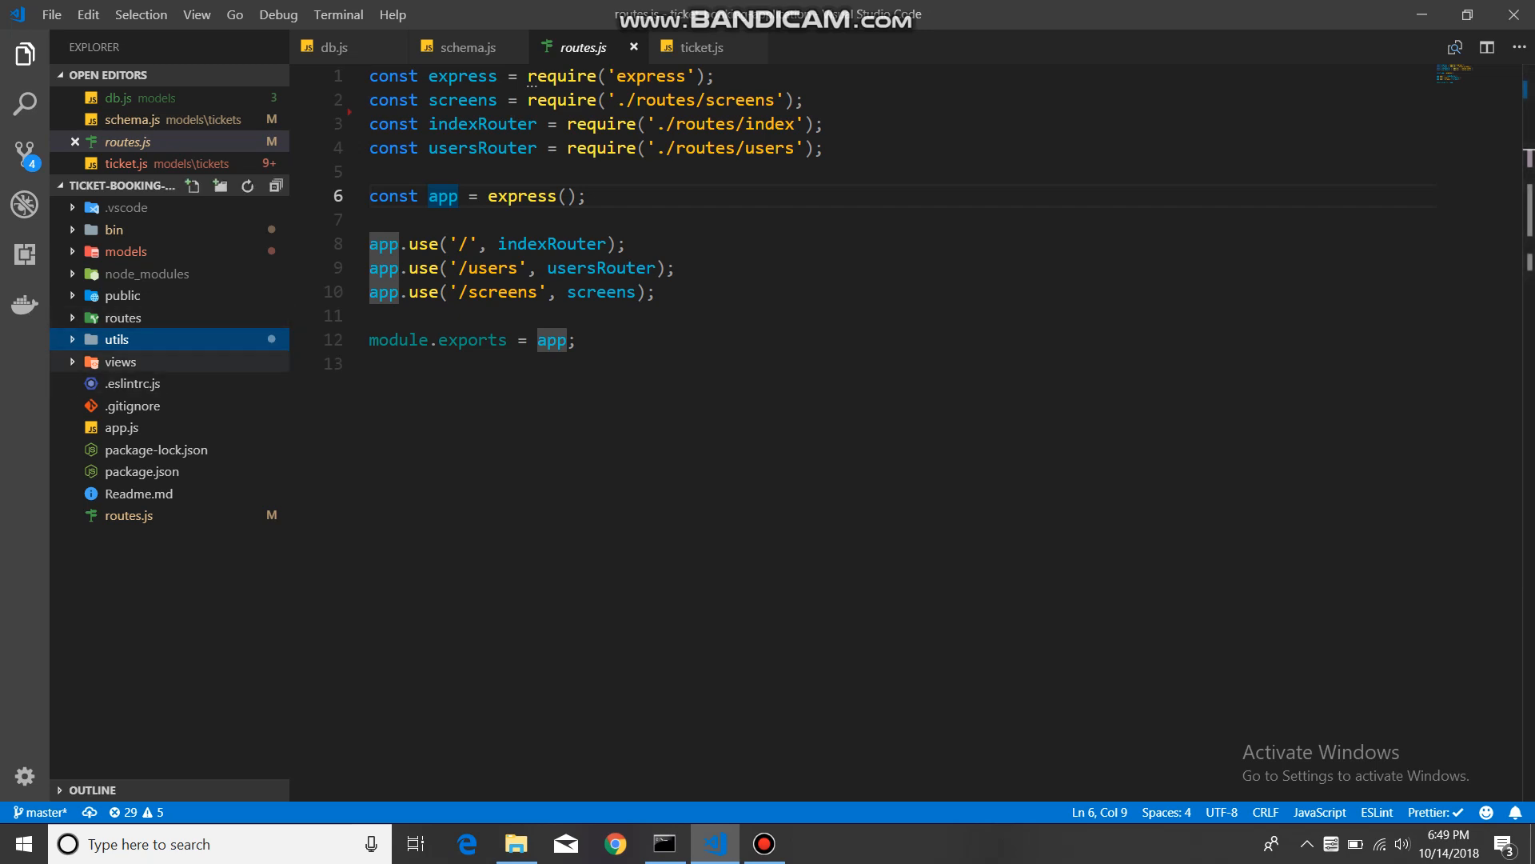
click(122, 317)
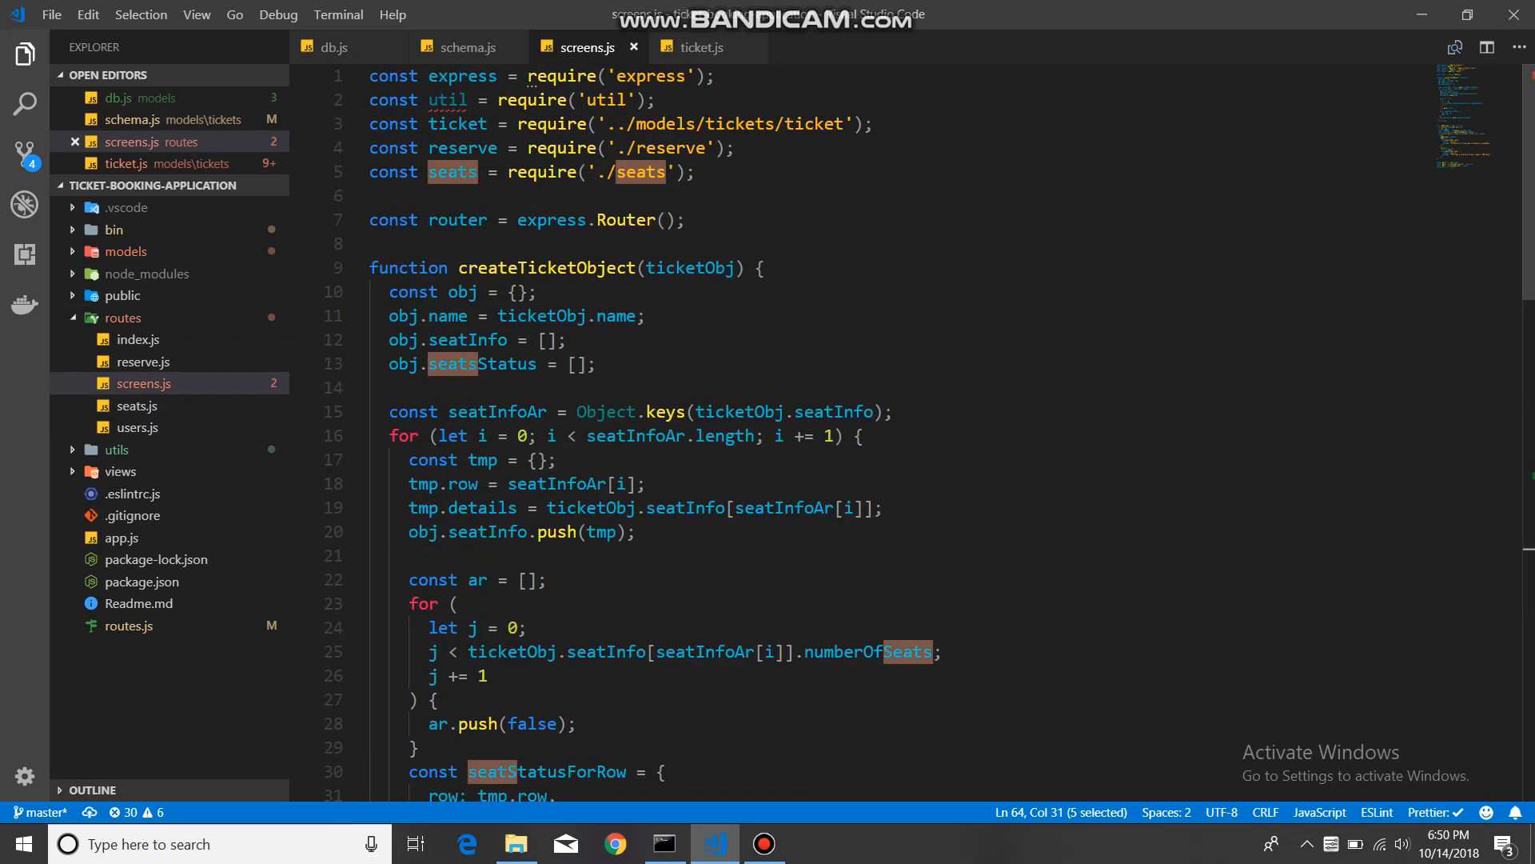
Step: Scroll screens.js down to the addScreen handler and highlight createTicketObject
scroll(down, 3)
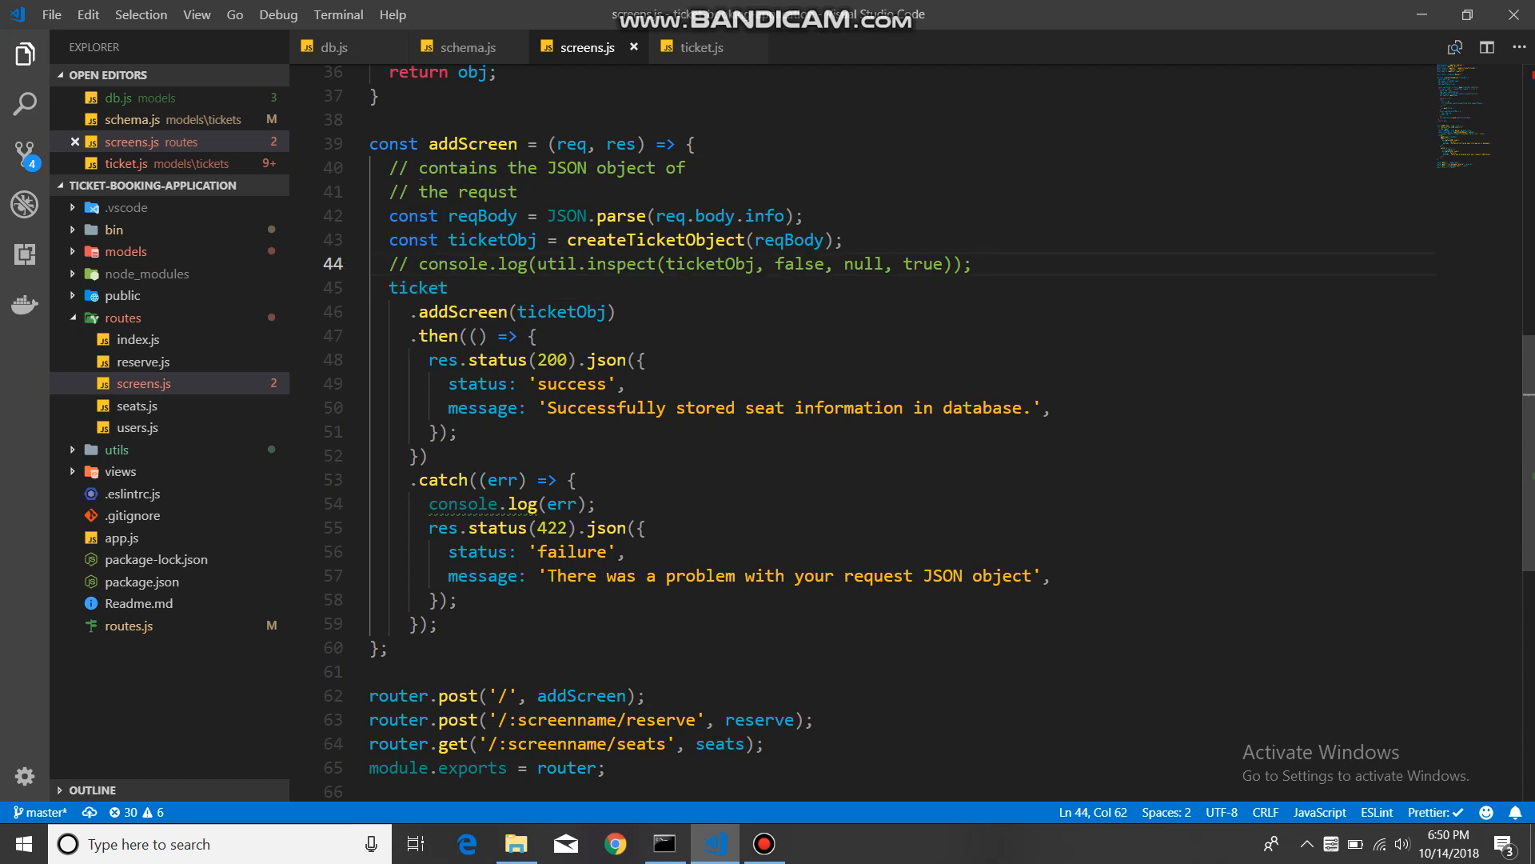
scroll(down, 3)
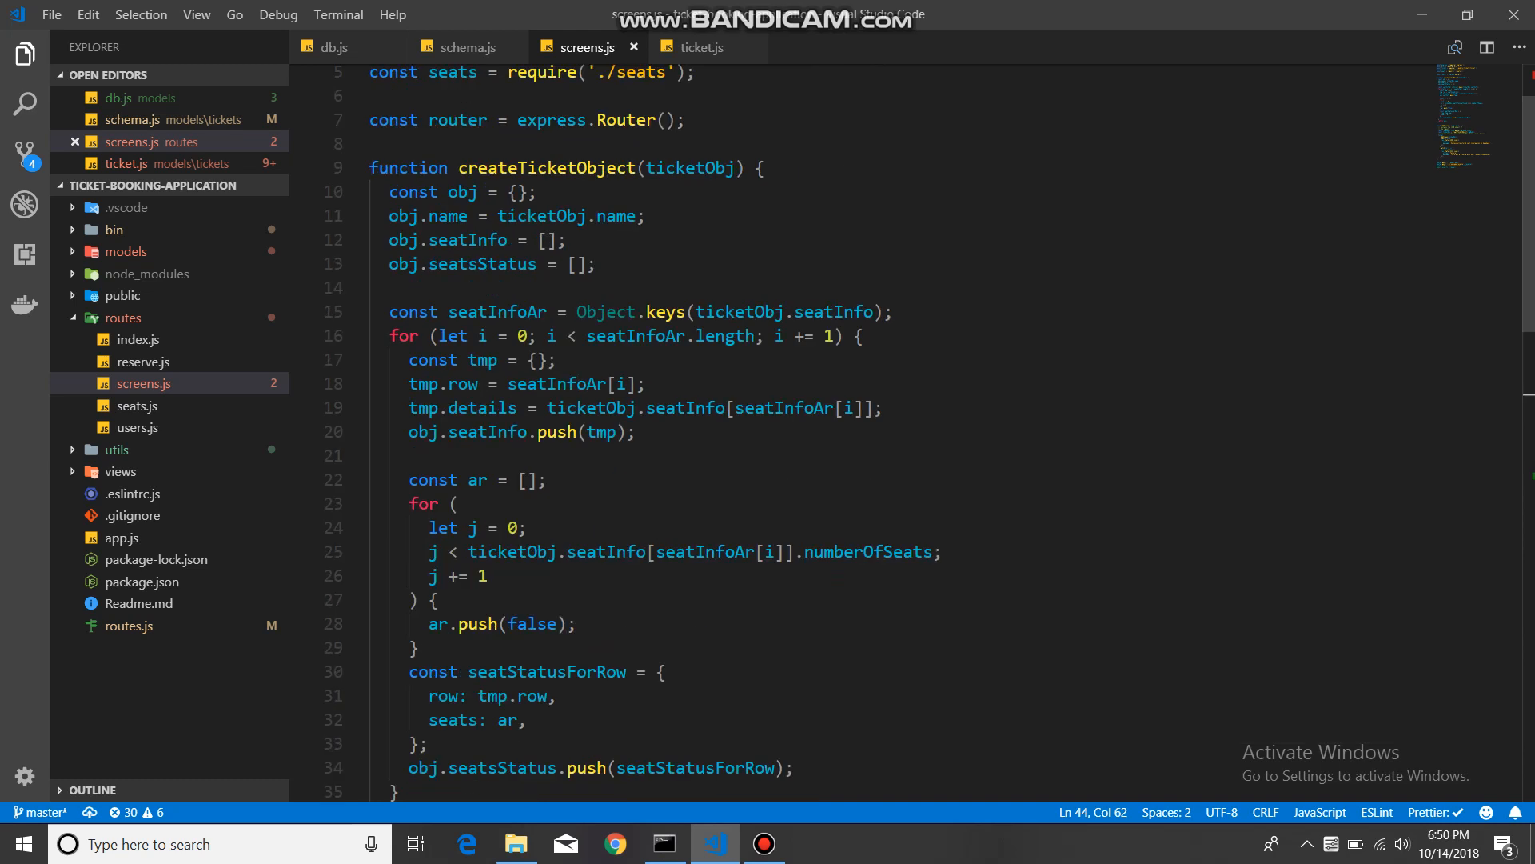
scroll(down, 3)
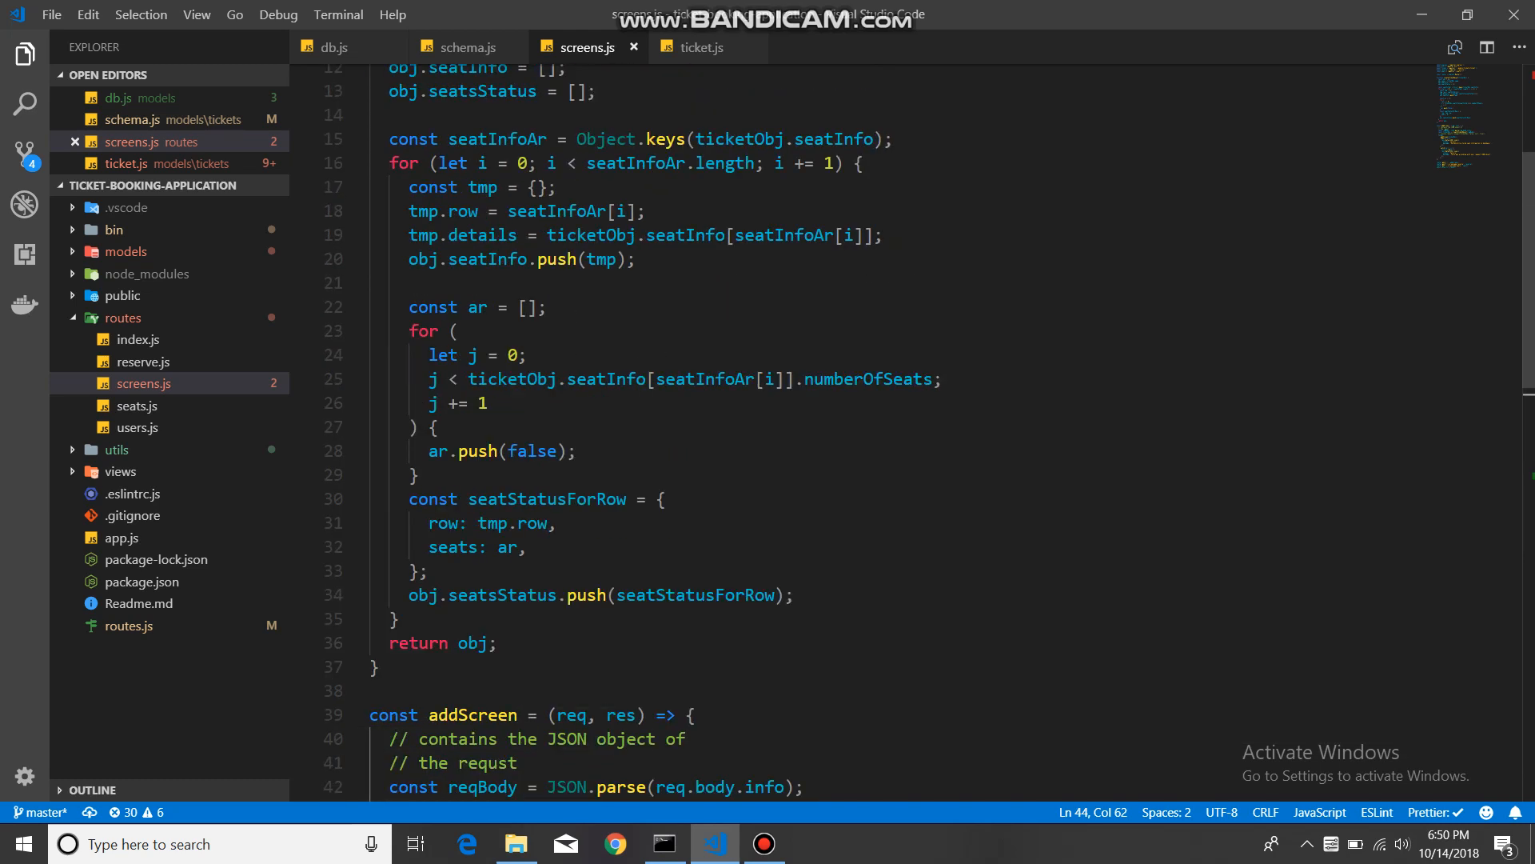
double_click(424, 331)
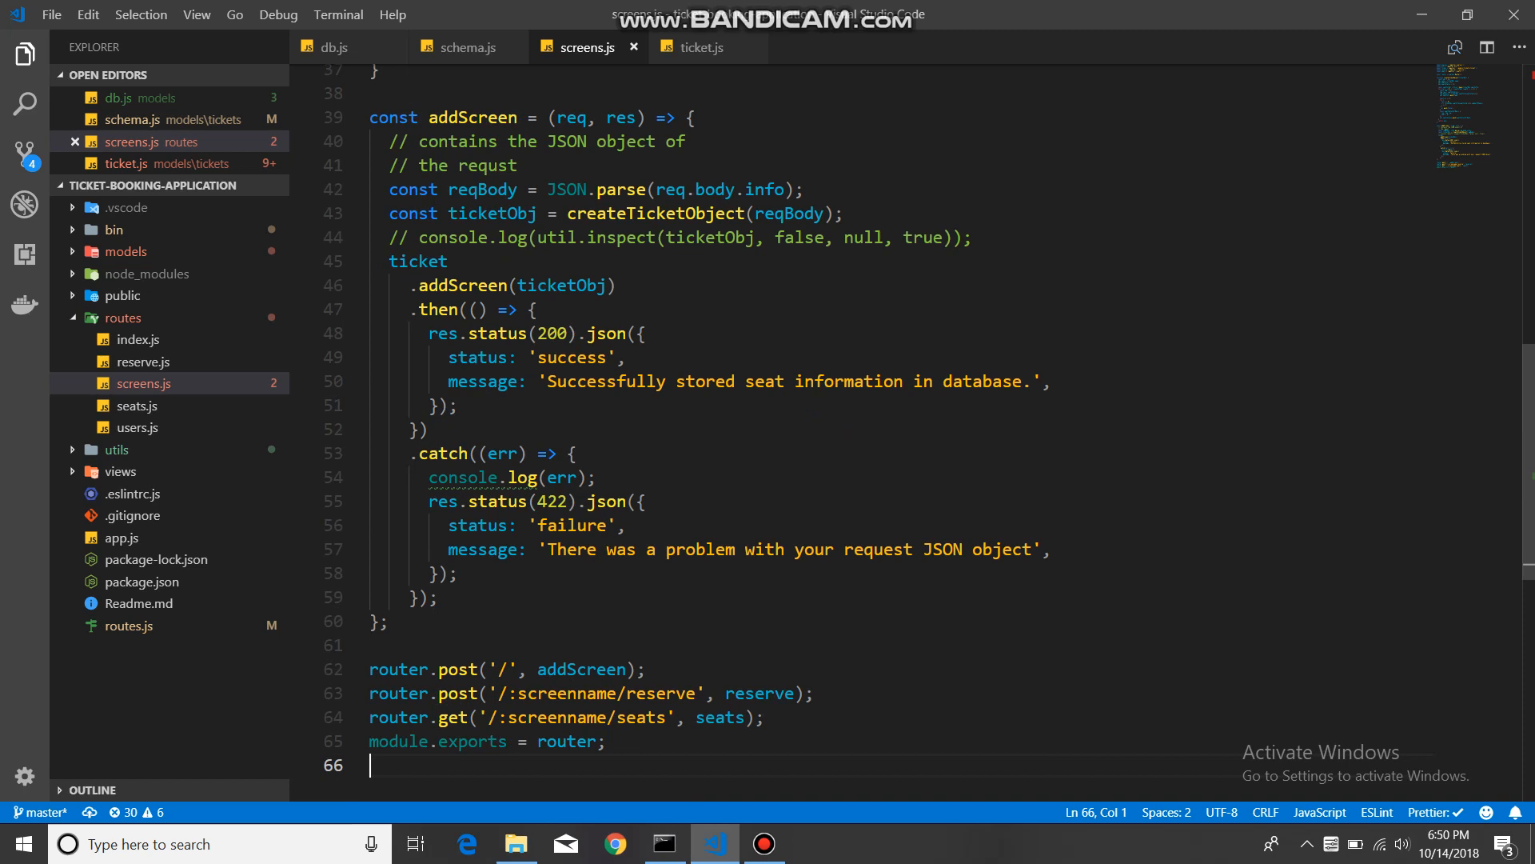
click(441, 668)
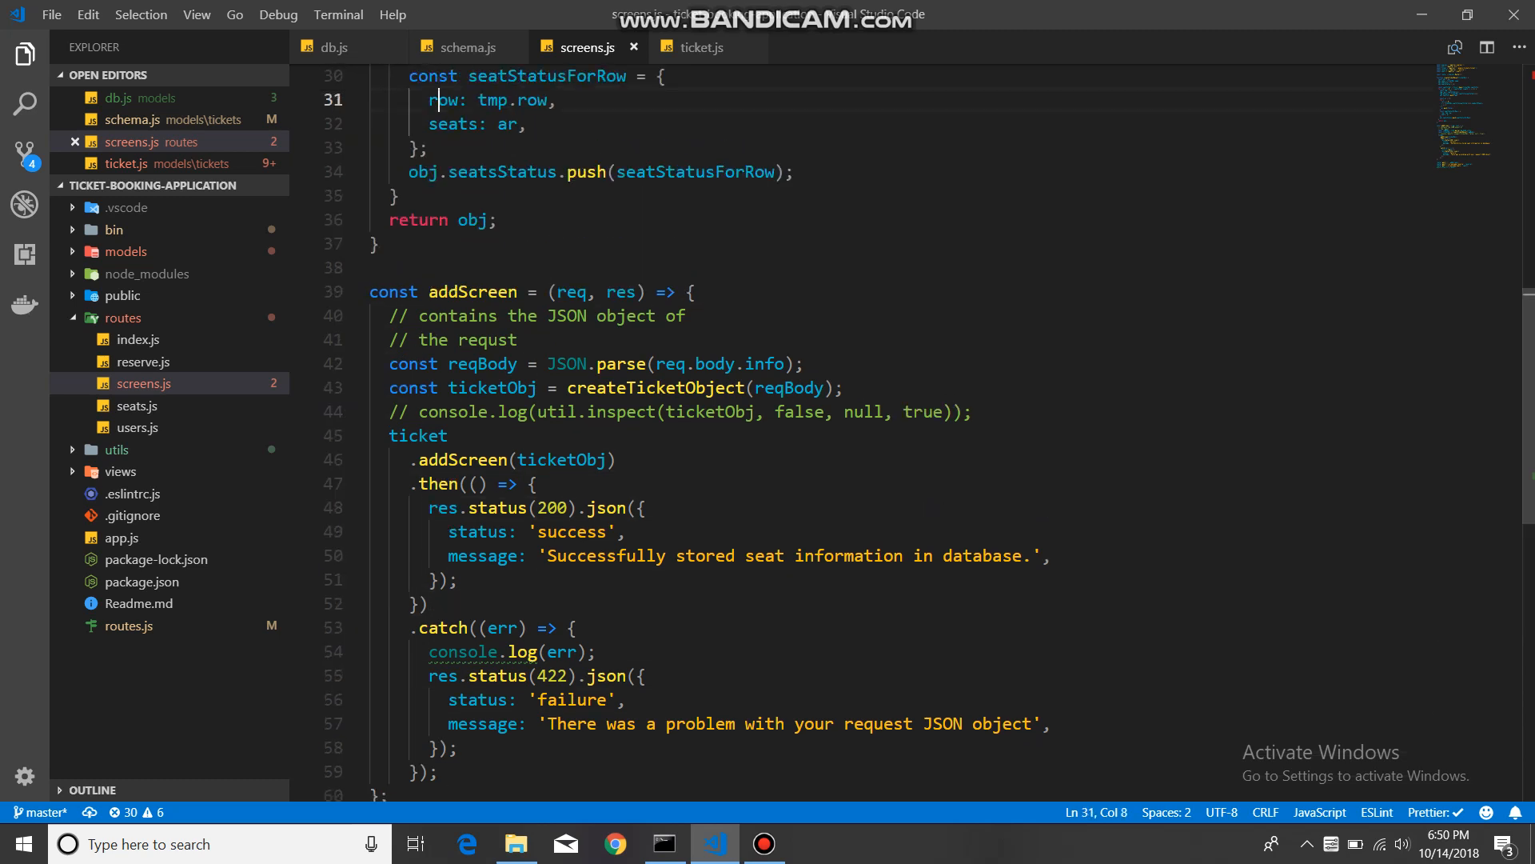
scroll(down, 3)
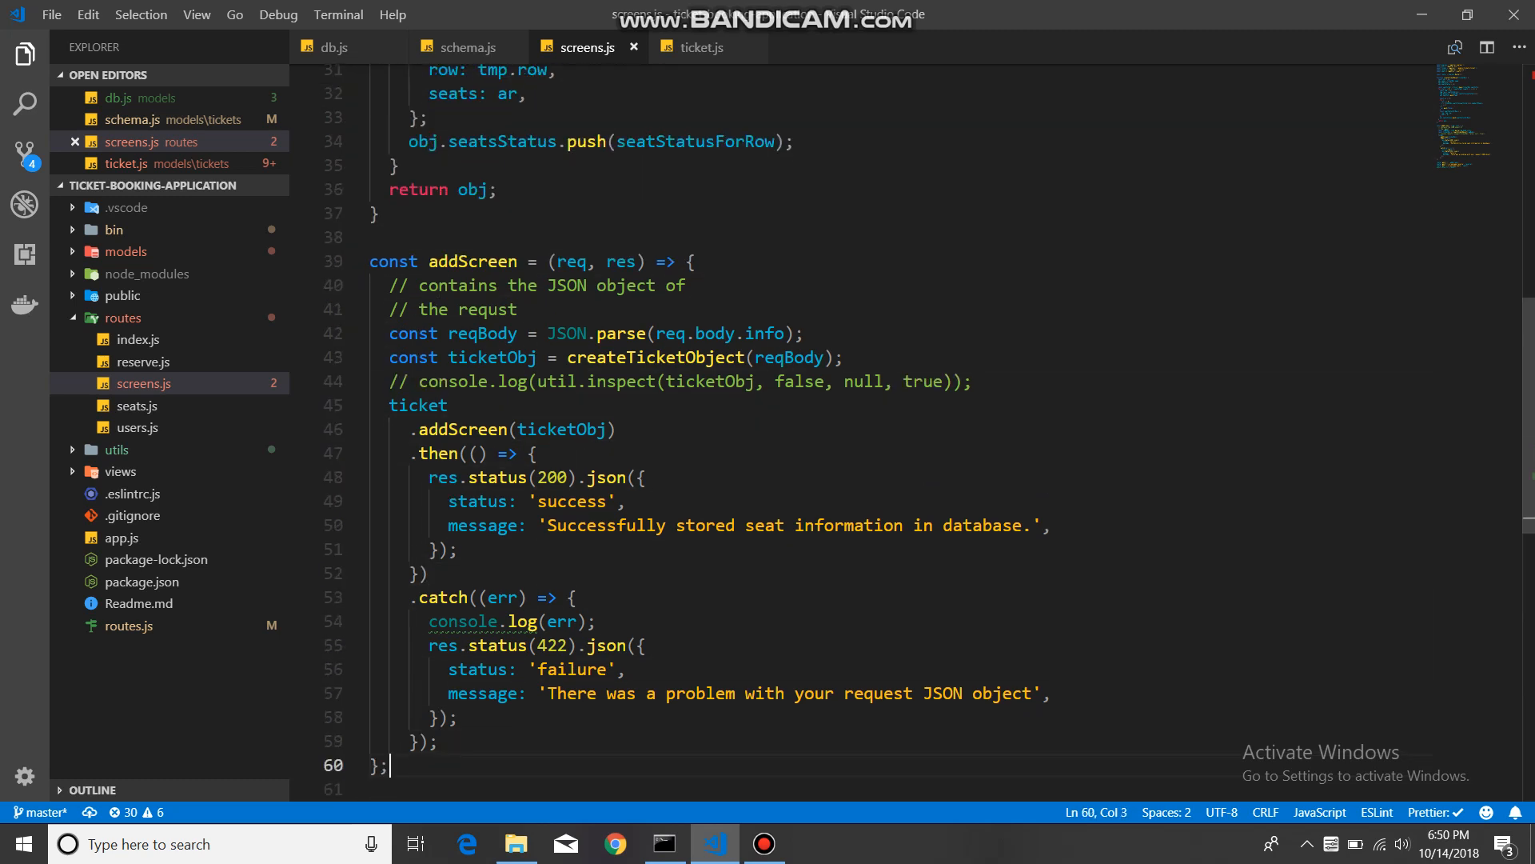
scroll(down, 3)
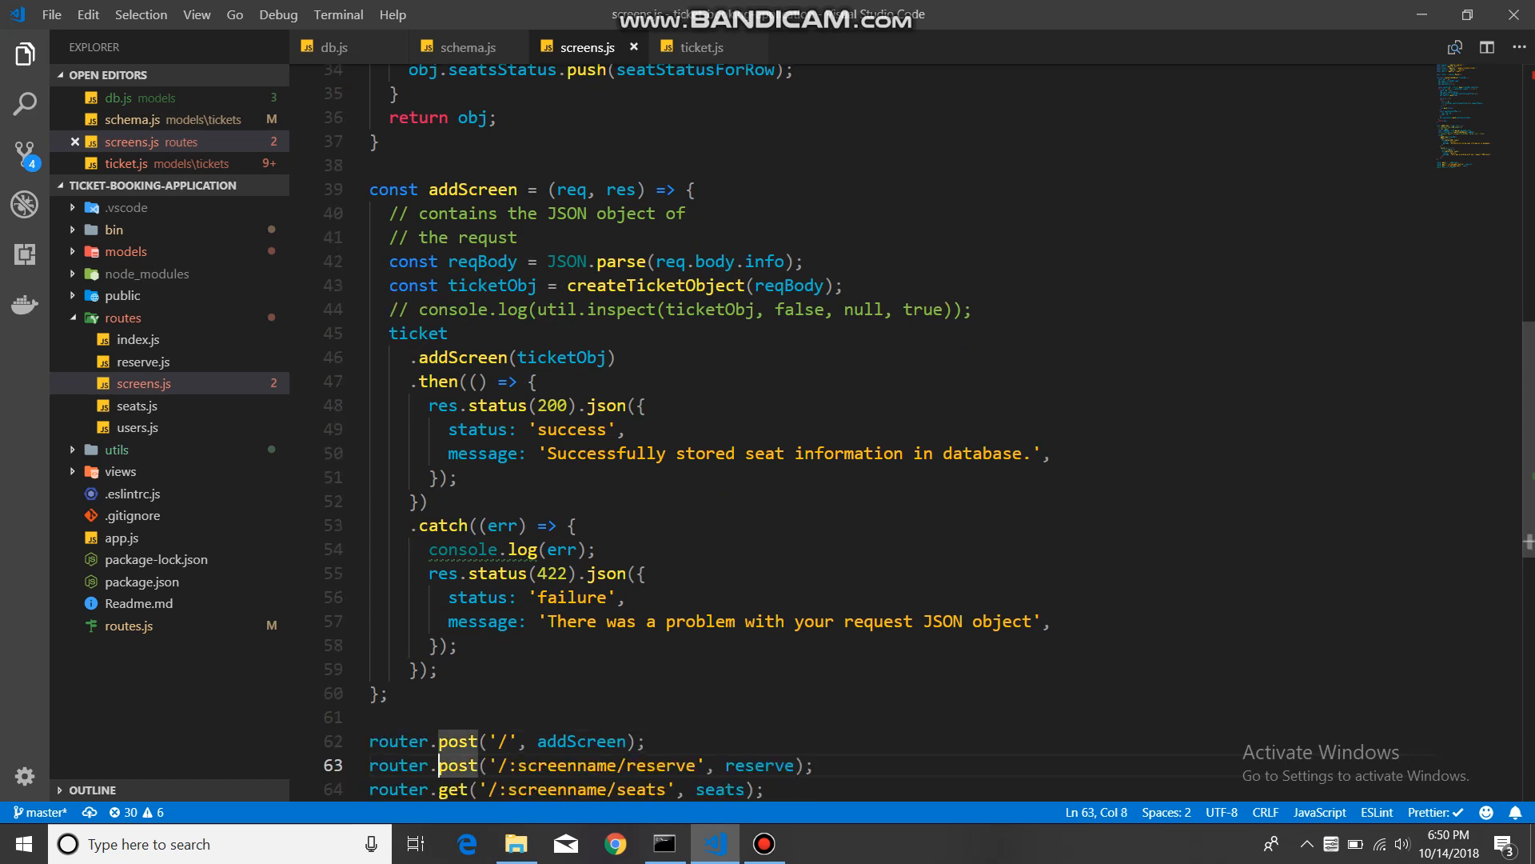
double_click(580, 740)
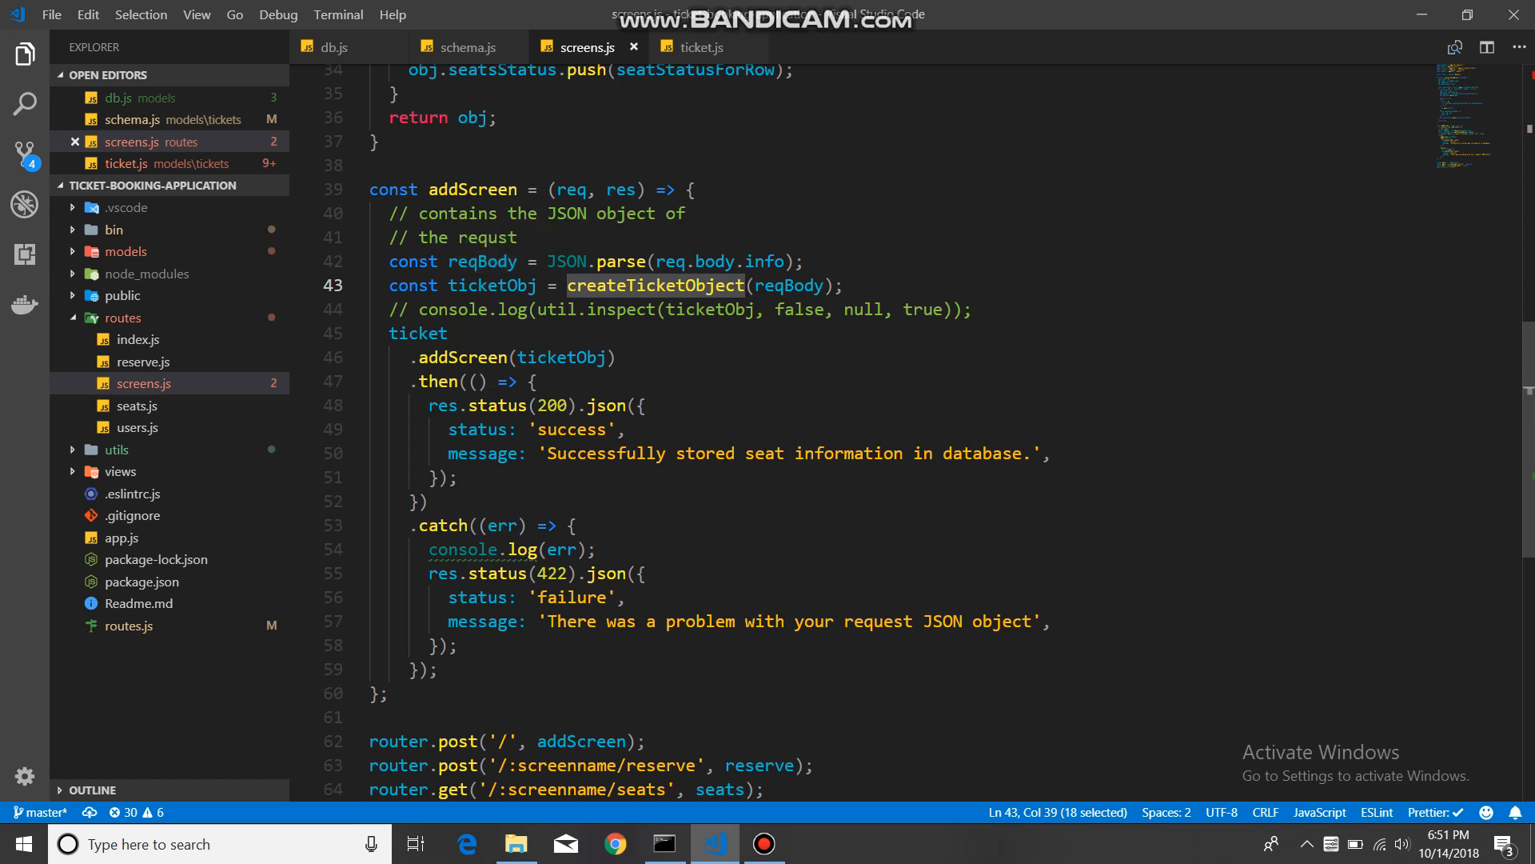
Step: Select 'Successfully' in addScreen's success response, then open app.js in a tab
scroll(down, 3)
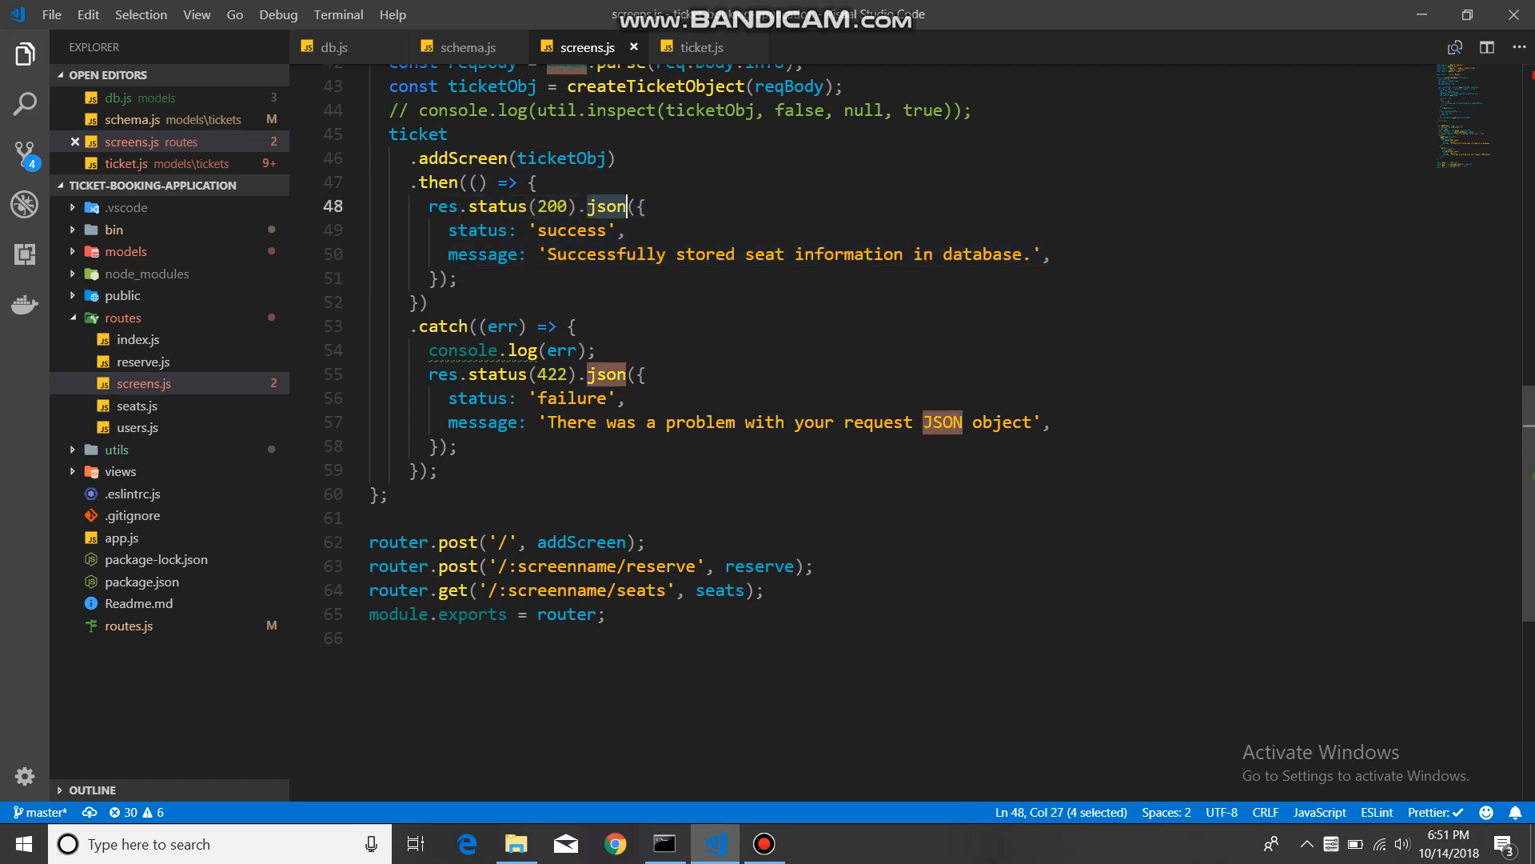
double_click(605, 254)
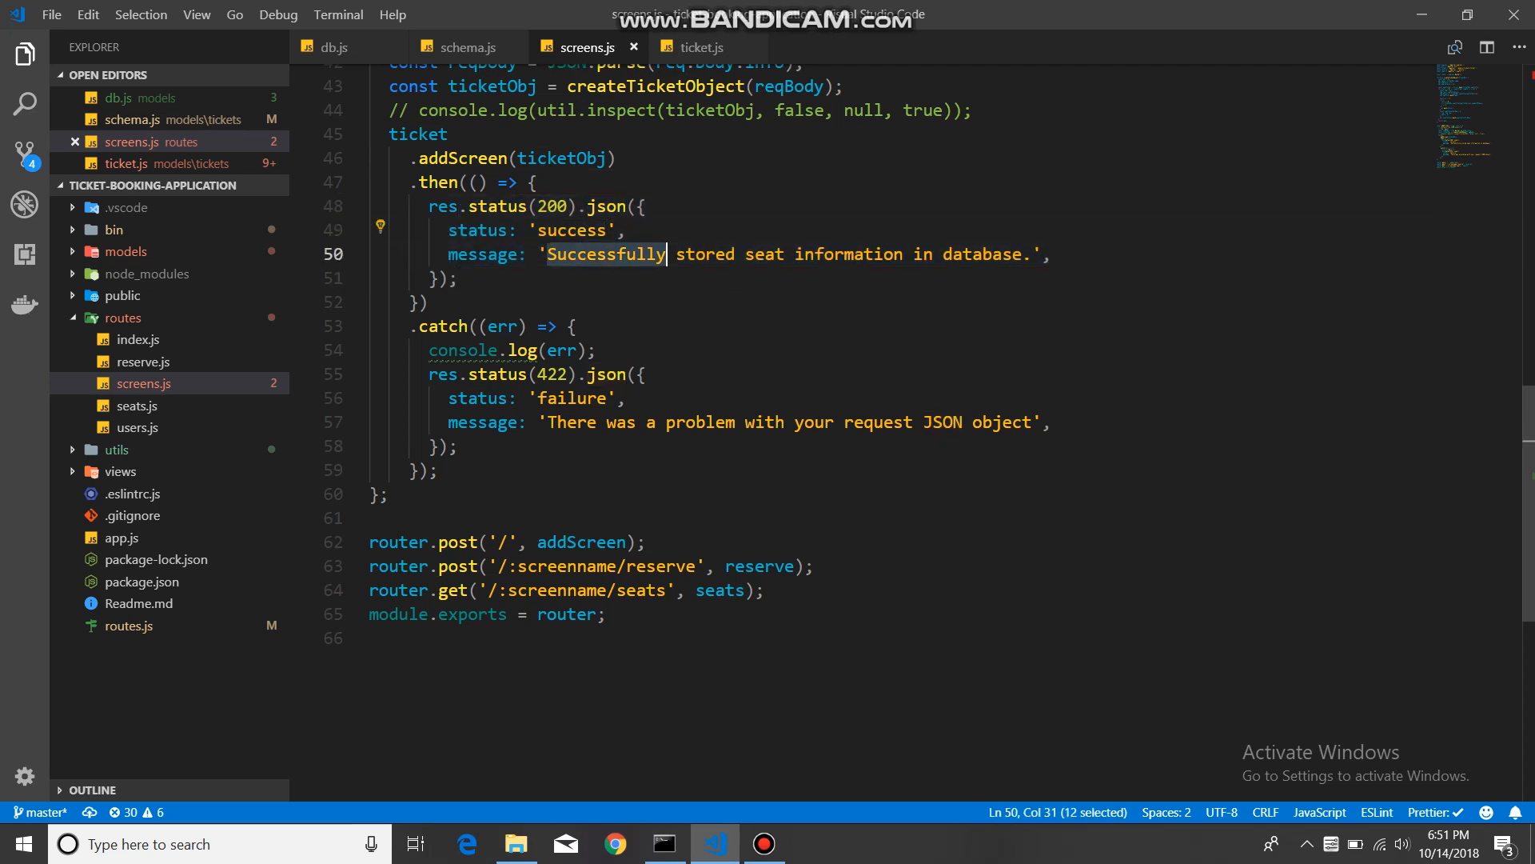
click(478, 349)
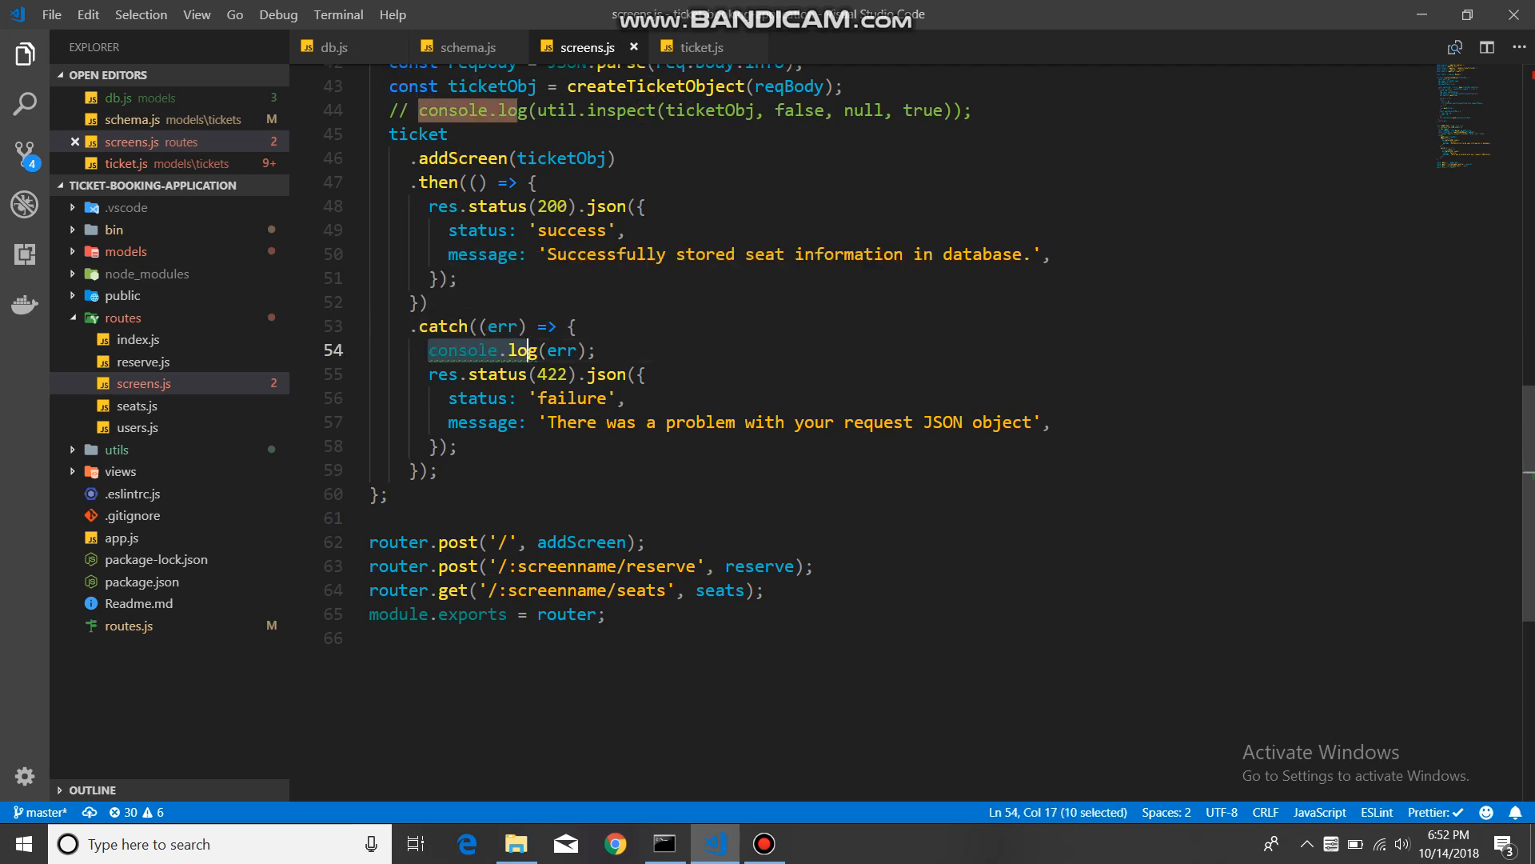
click(760, 843)
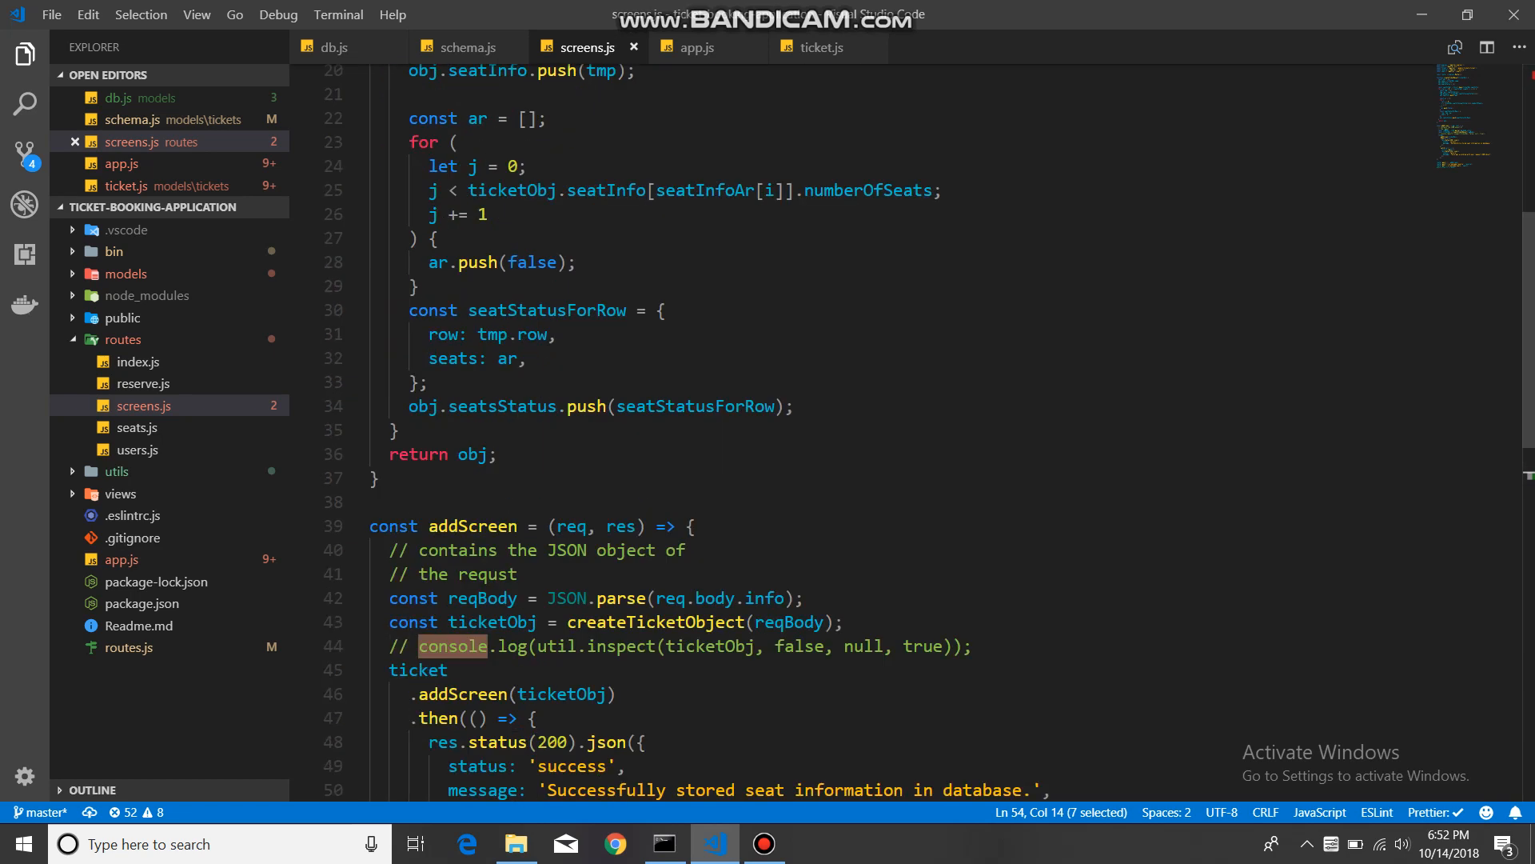
Step: Scroll the seats handler, then open reserve.js and seats.js under routes
scroll(down, 3)
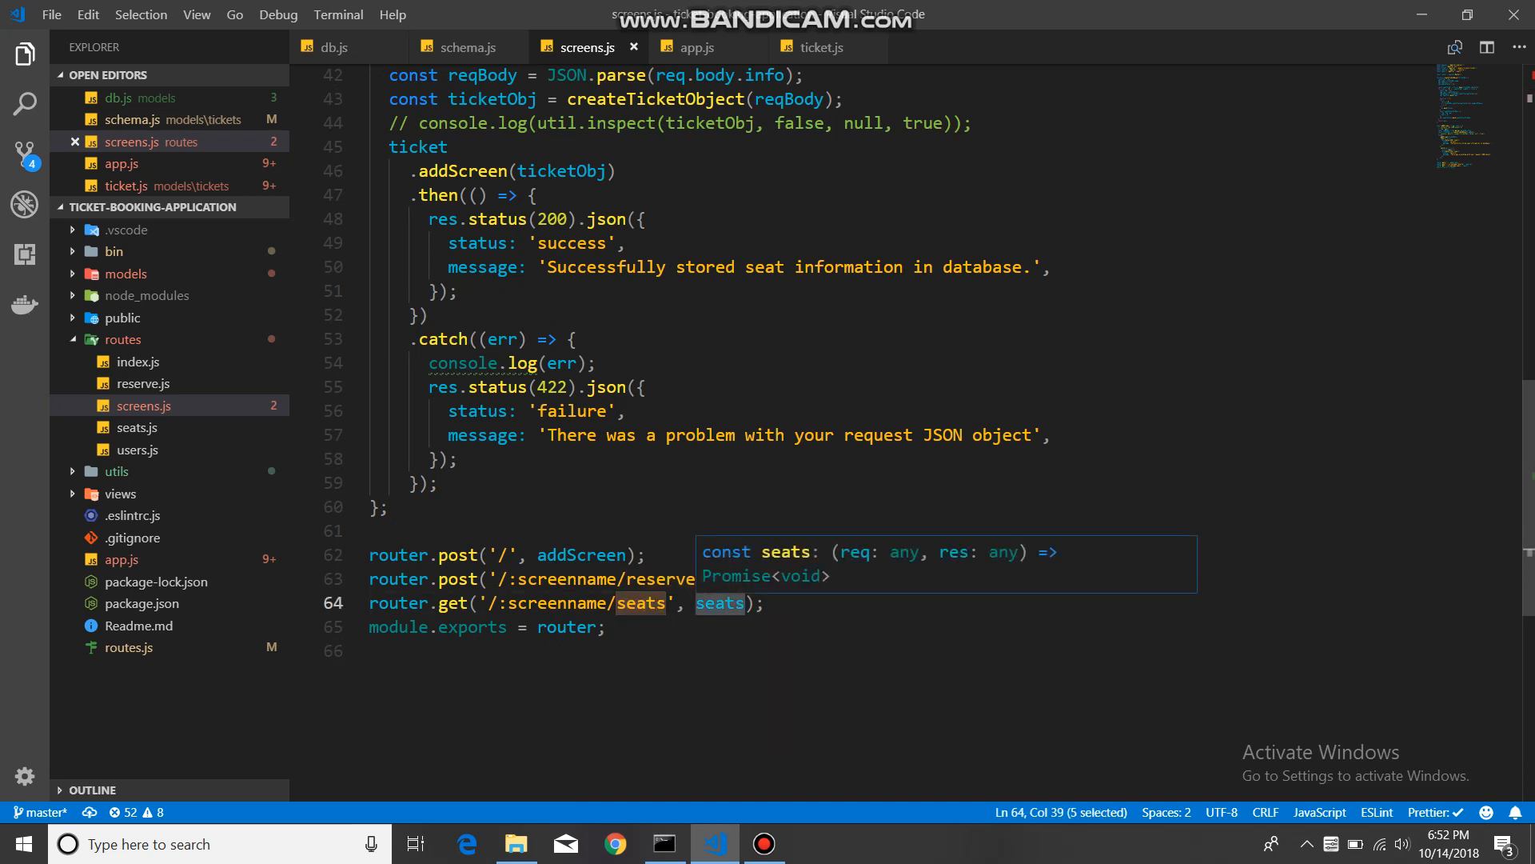
click(143, 383)
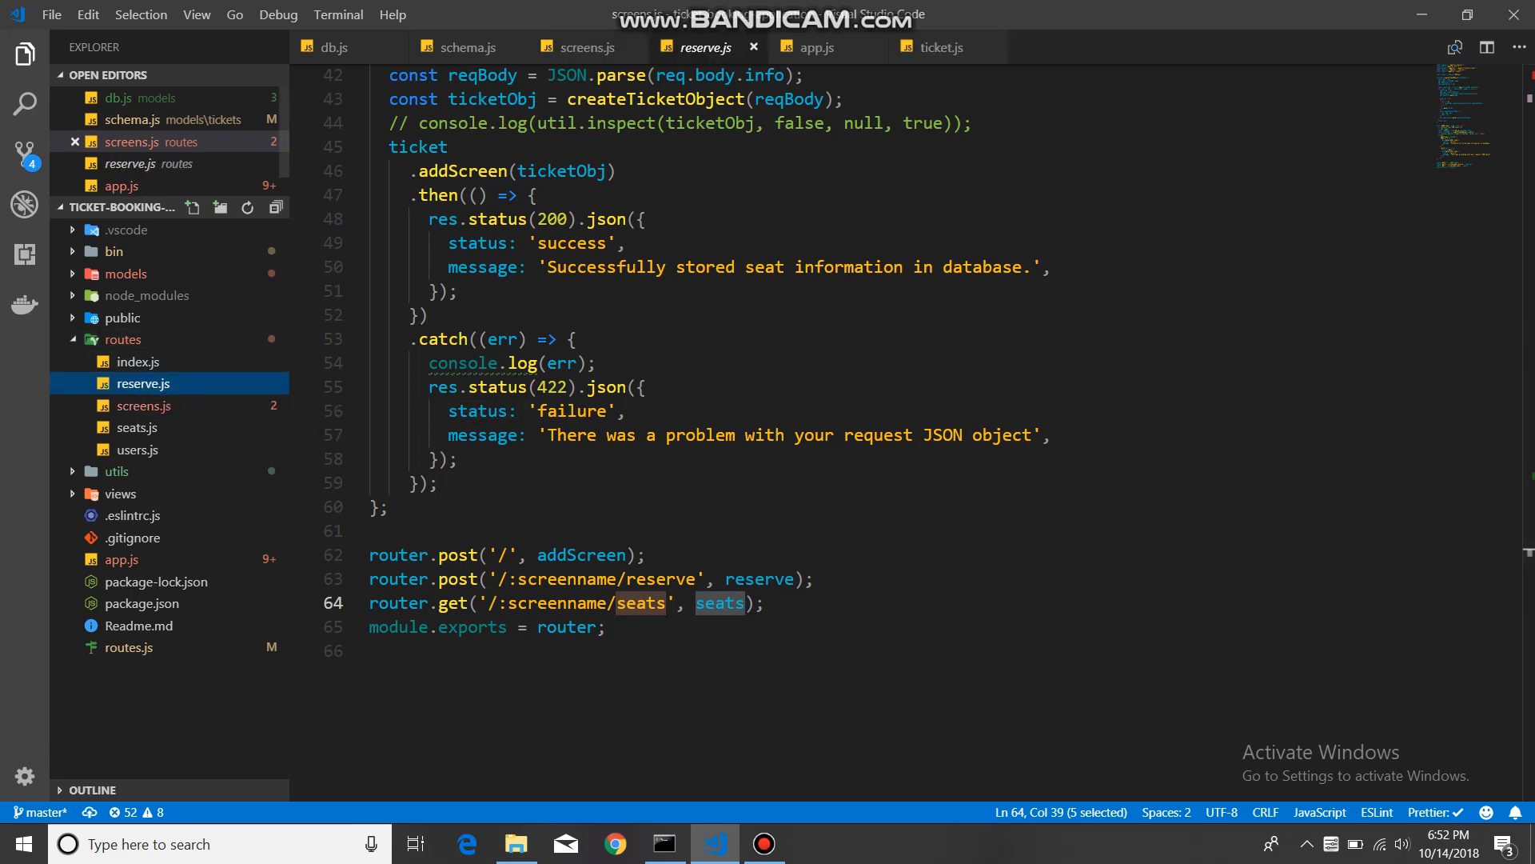
click(819, 47)
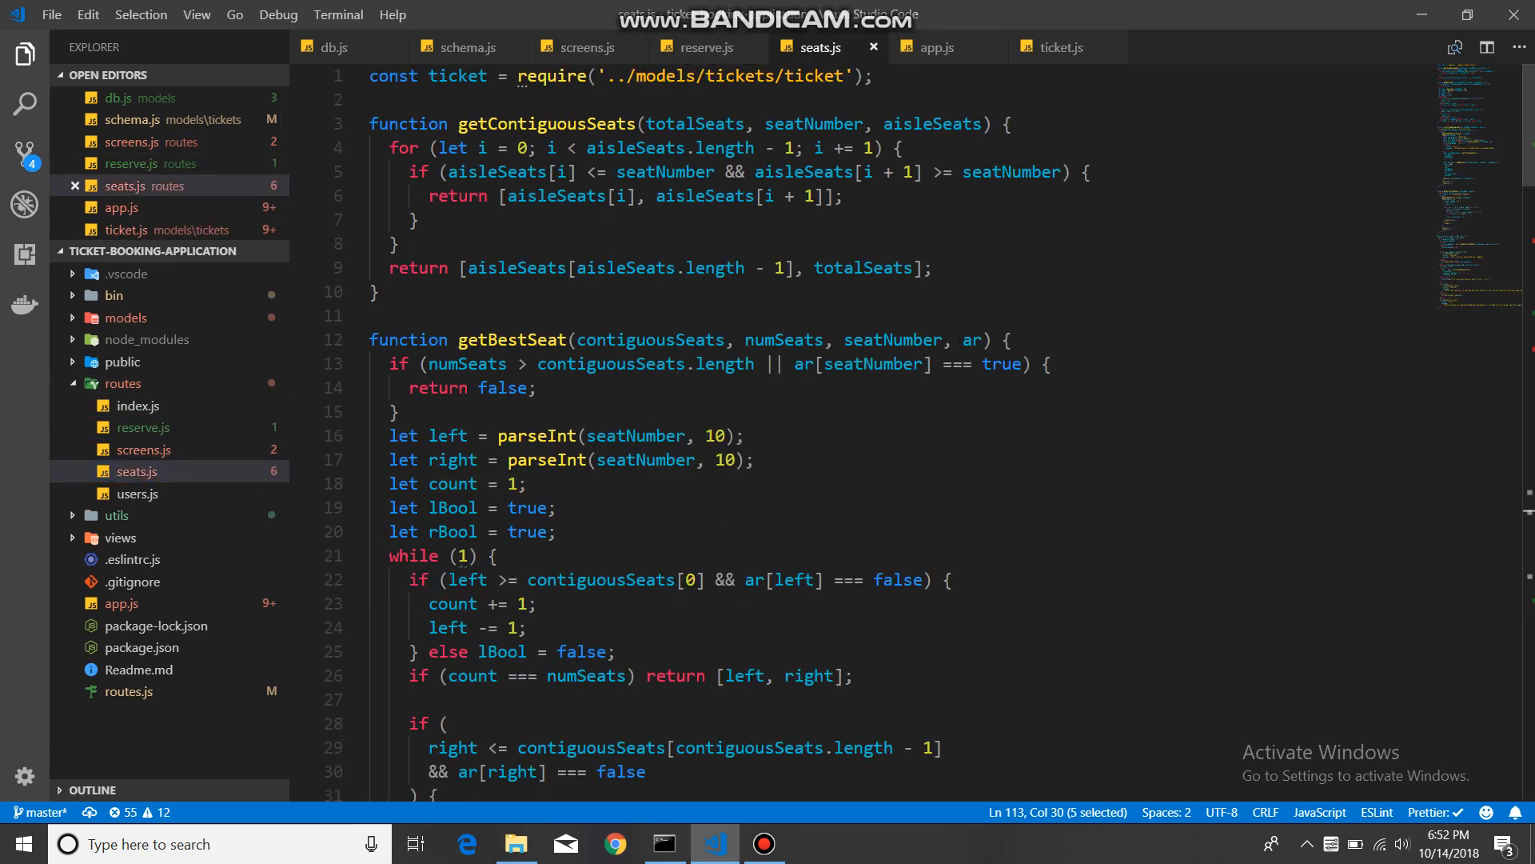
Step: Review calculateOptimalSeats in seats.js down to its console.log and the availableSeats key-spacing warning
scroll(down, 3)
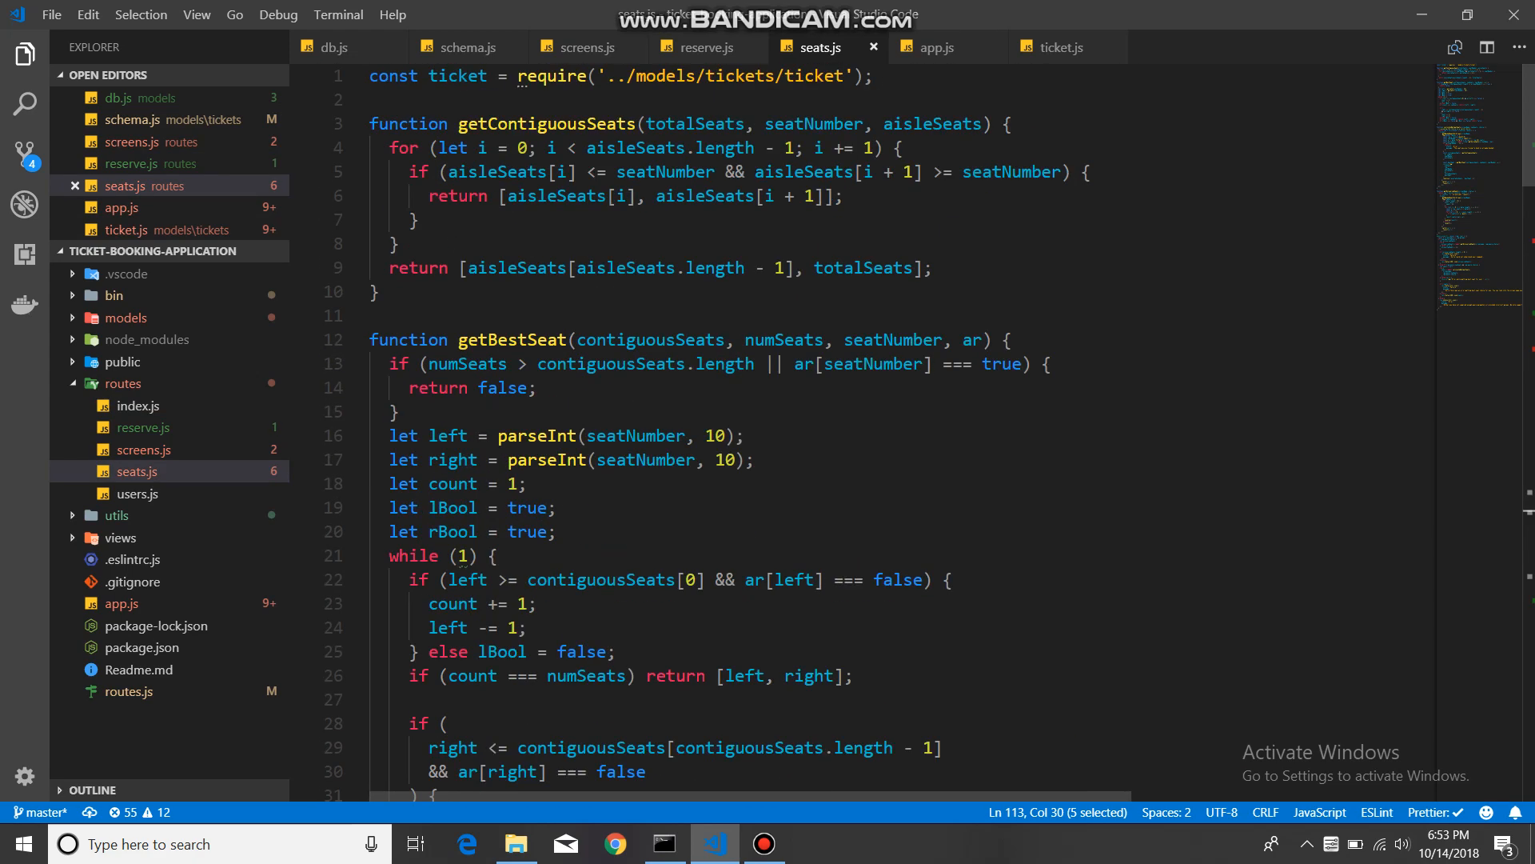
scroll(down, 3)
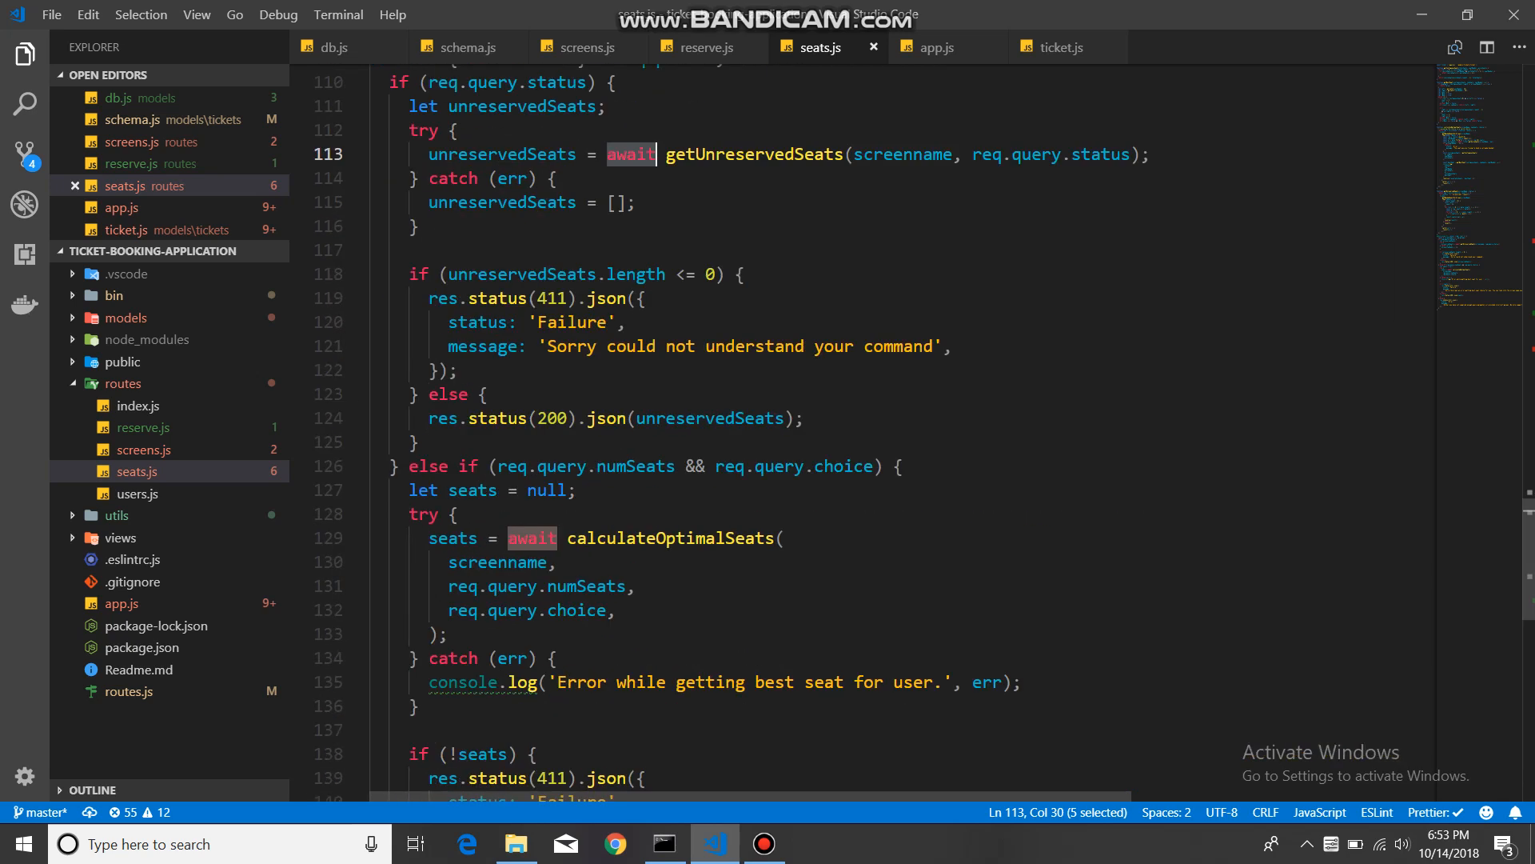
scroll(up, 3)
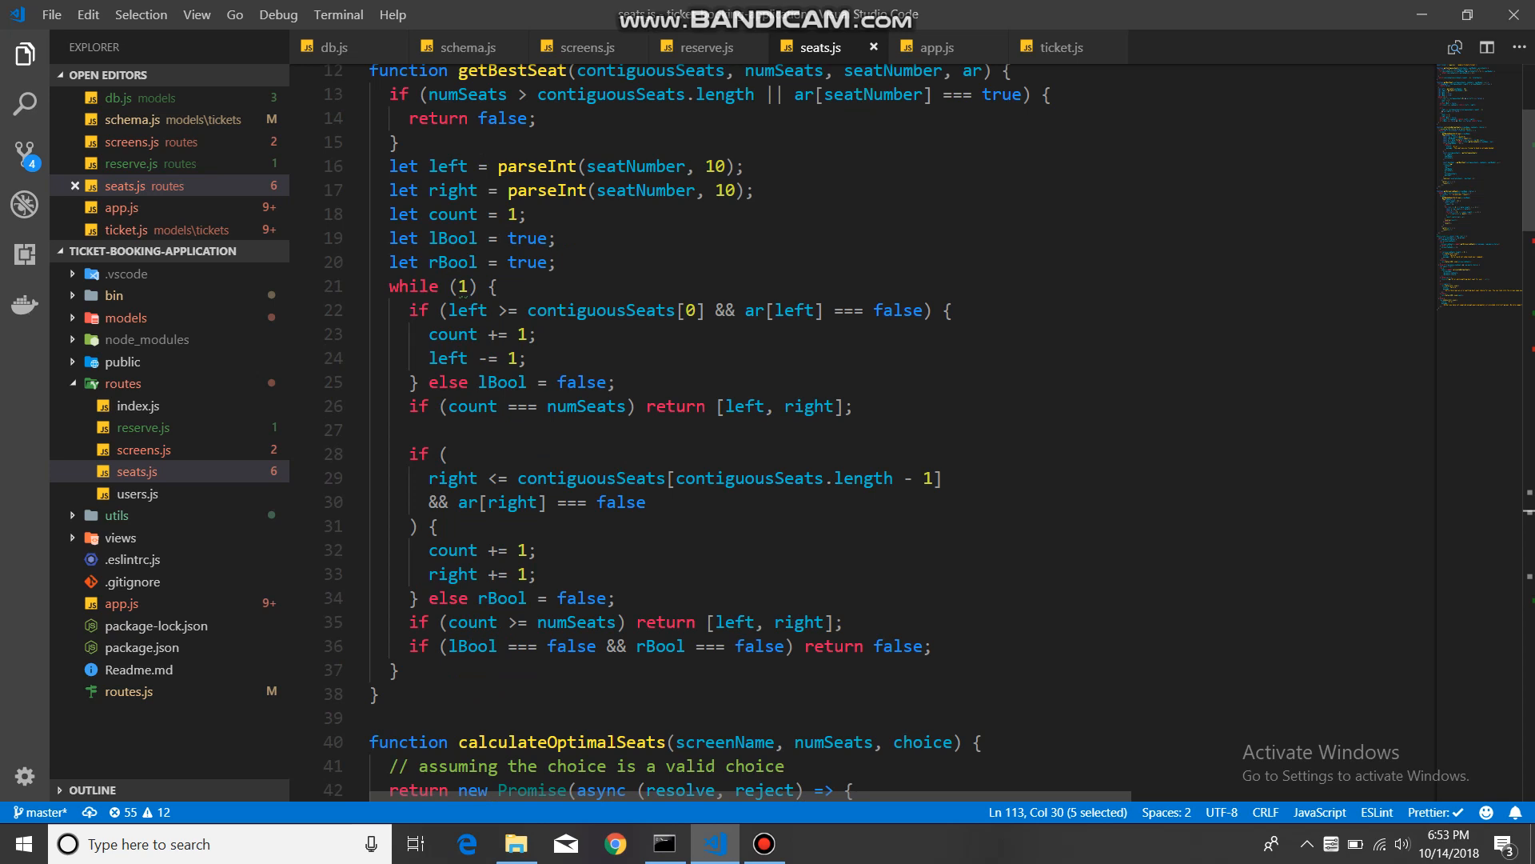
click(494, 286)
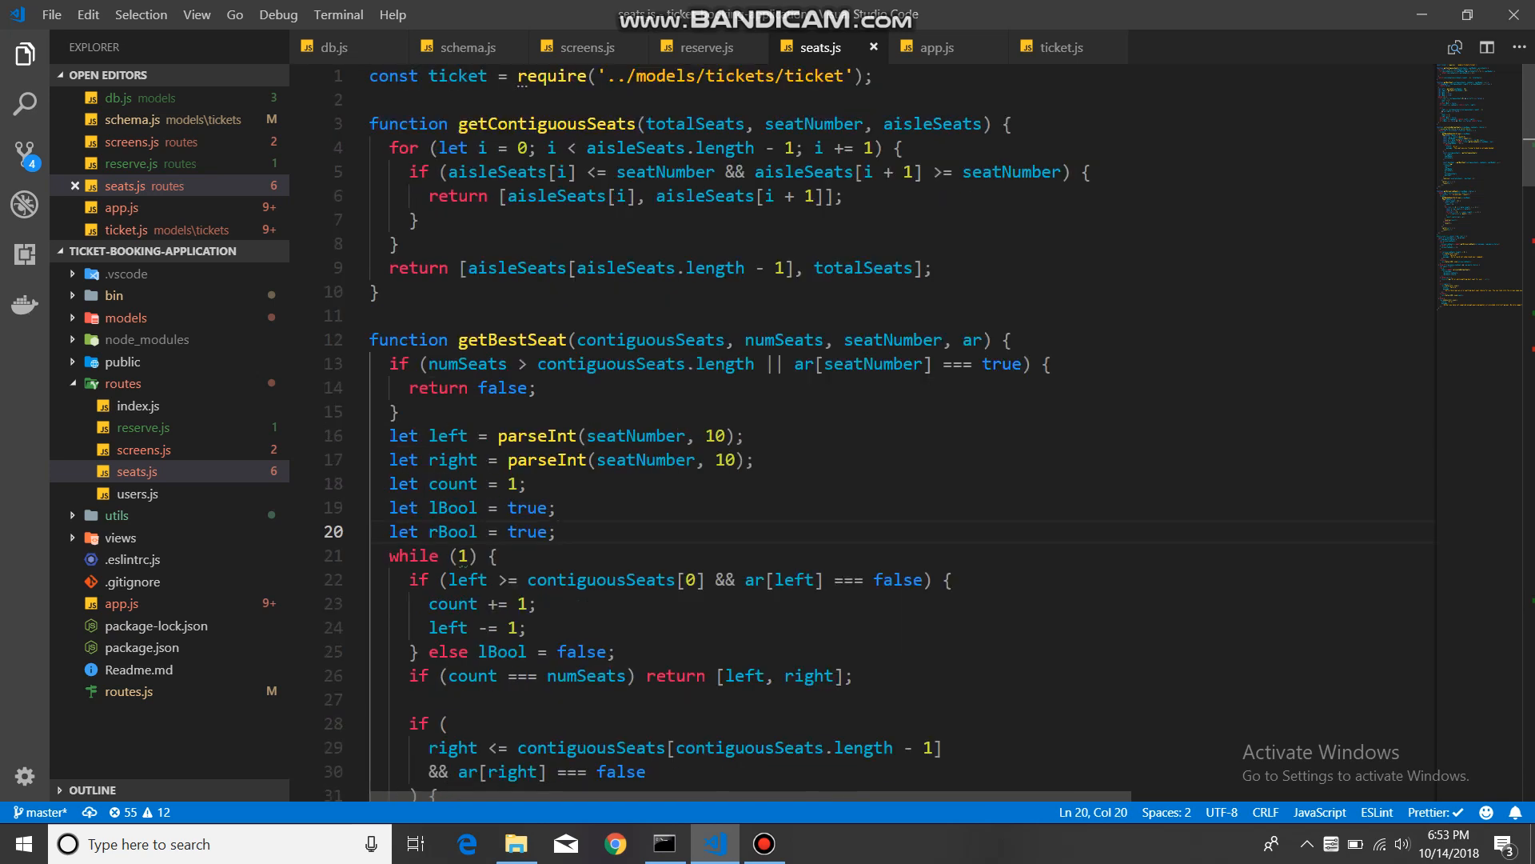
scroll(down, 3)
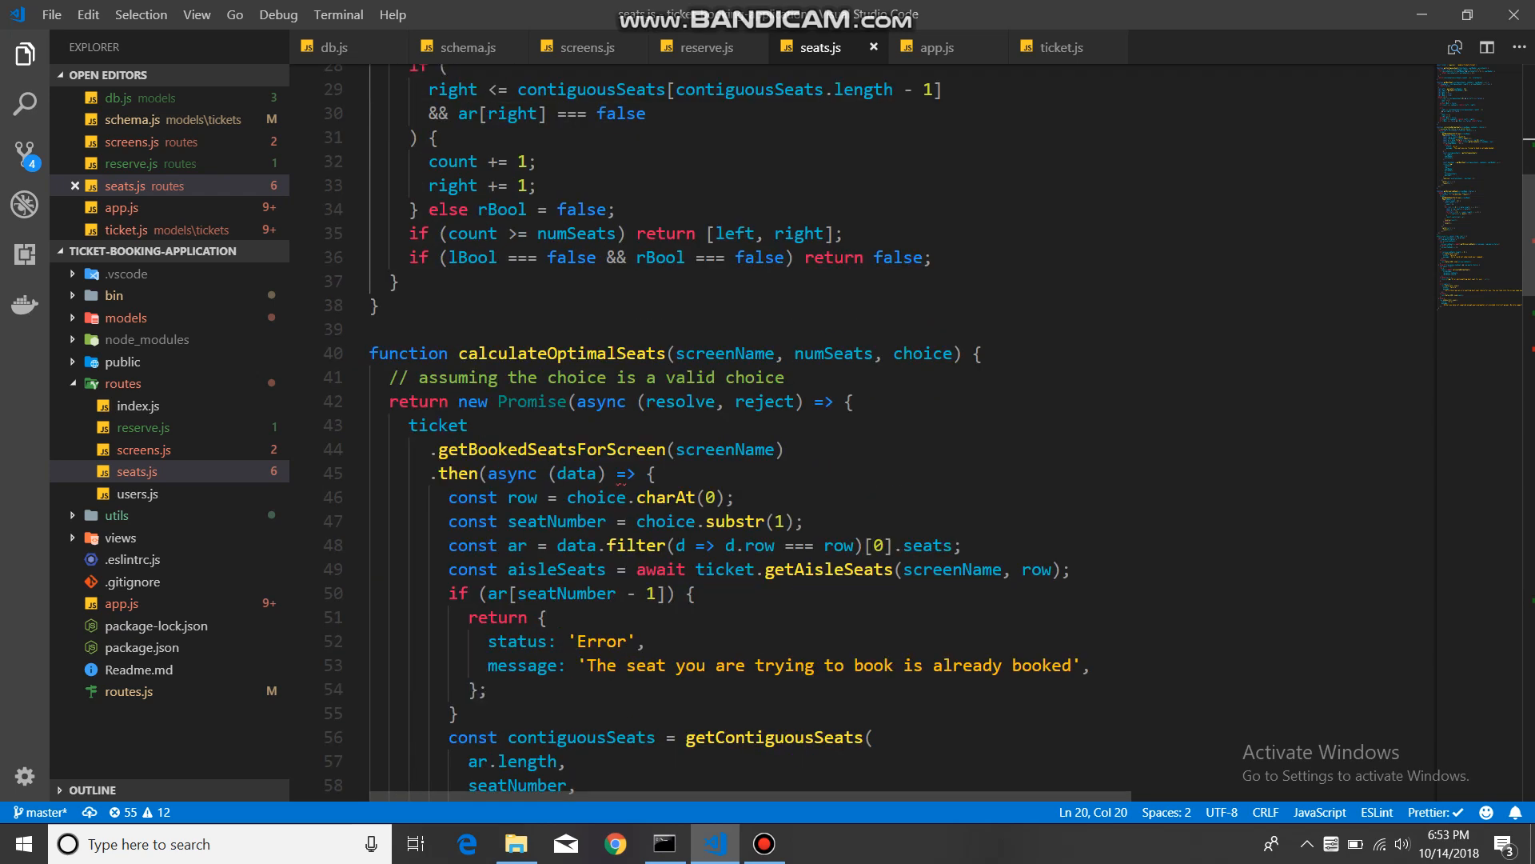
scroll(down, 3)
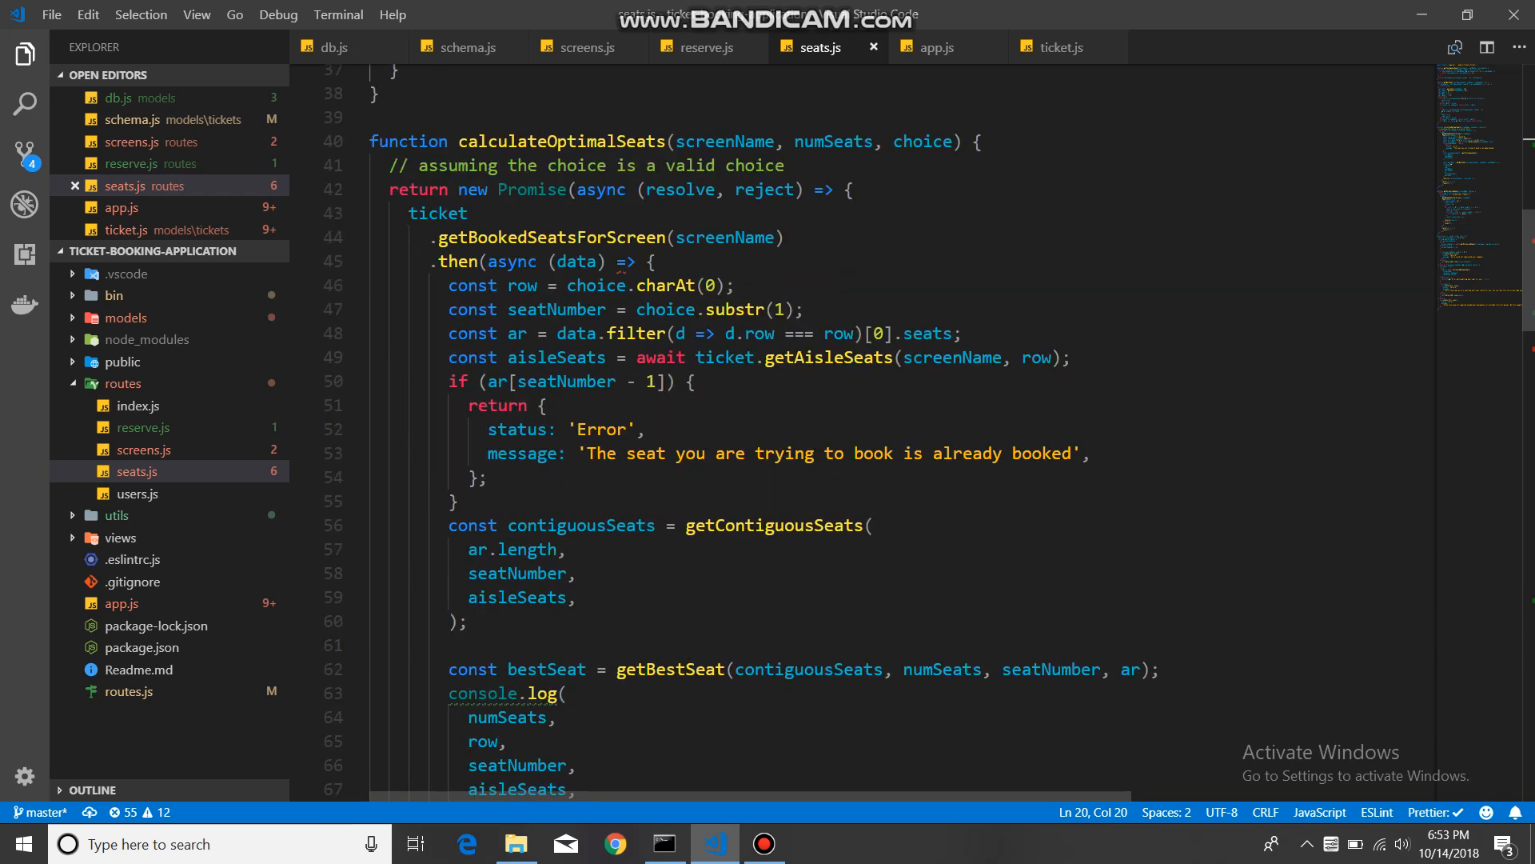
scroll(down, 3)
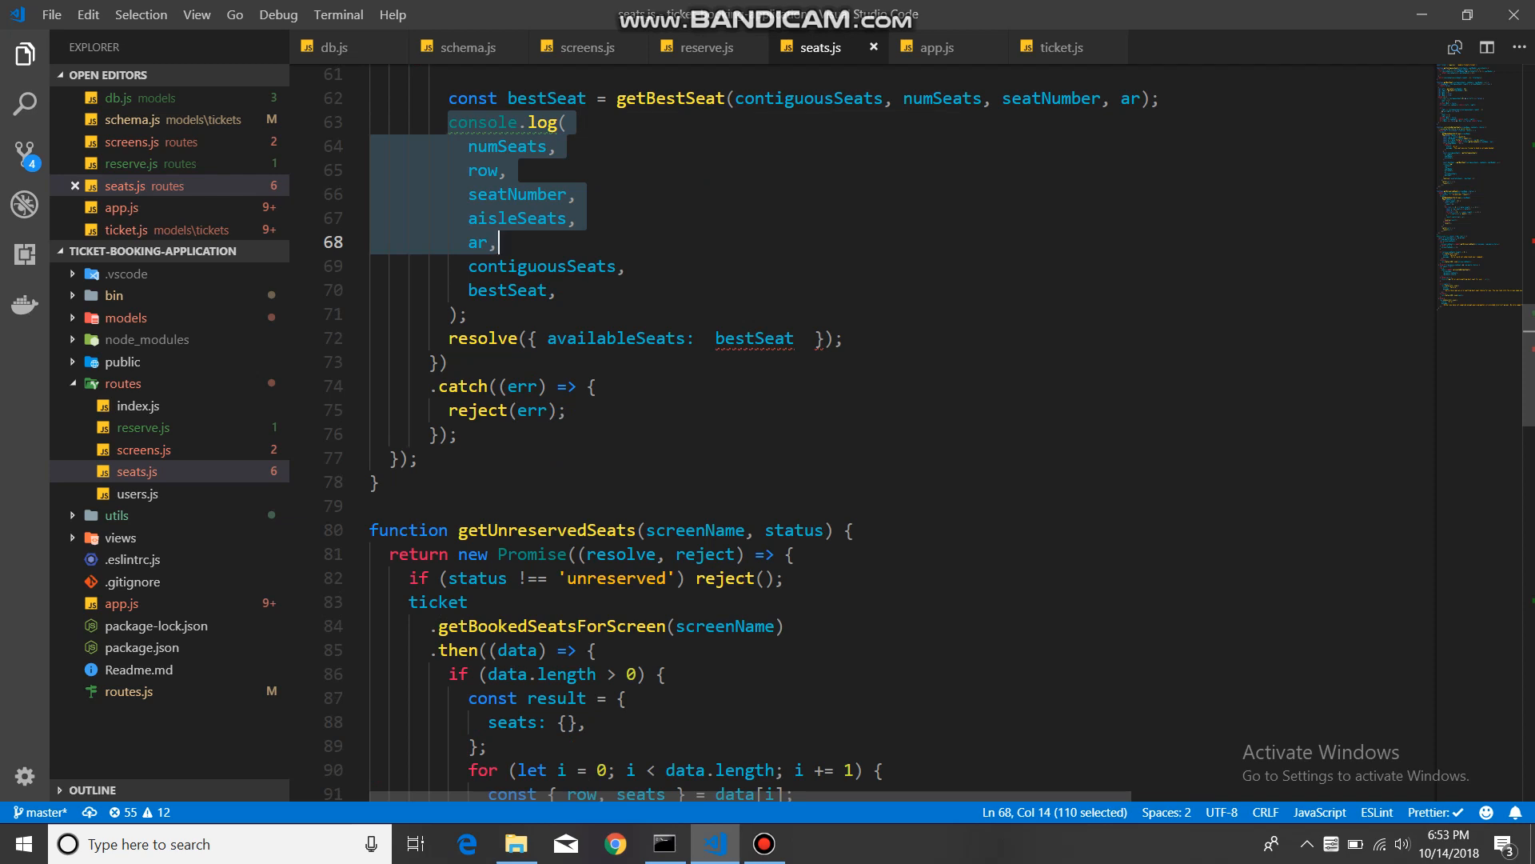
mouse_move(754, 337)
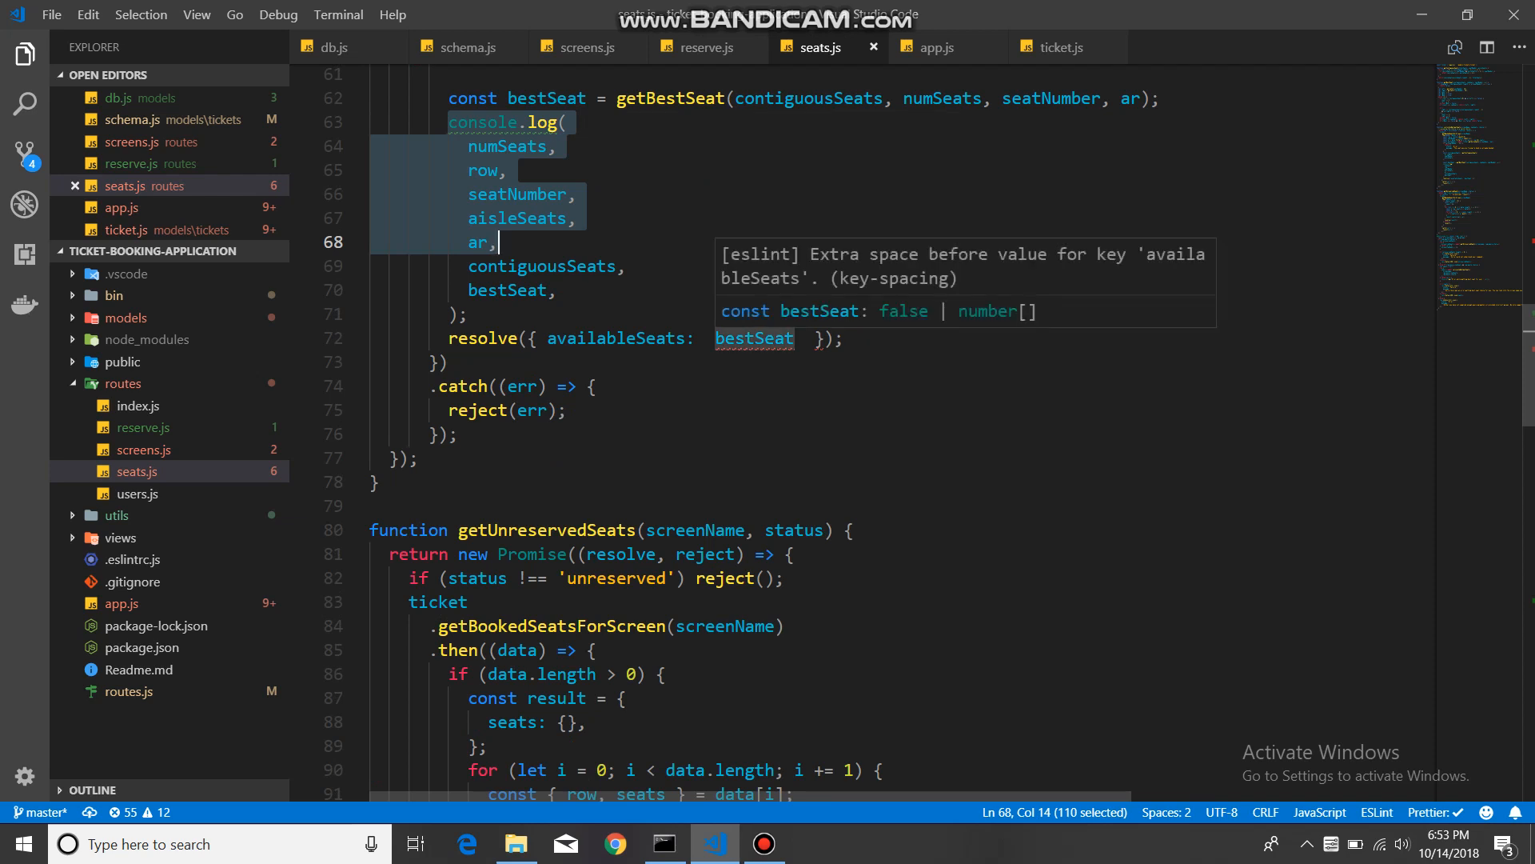
Step: Place the cursor in line 72's resolve({ availableSeats: bestSeat }) to fix the extra spacing
click(754, 338)
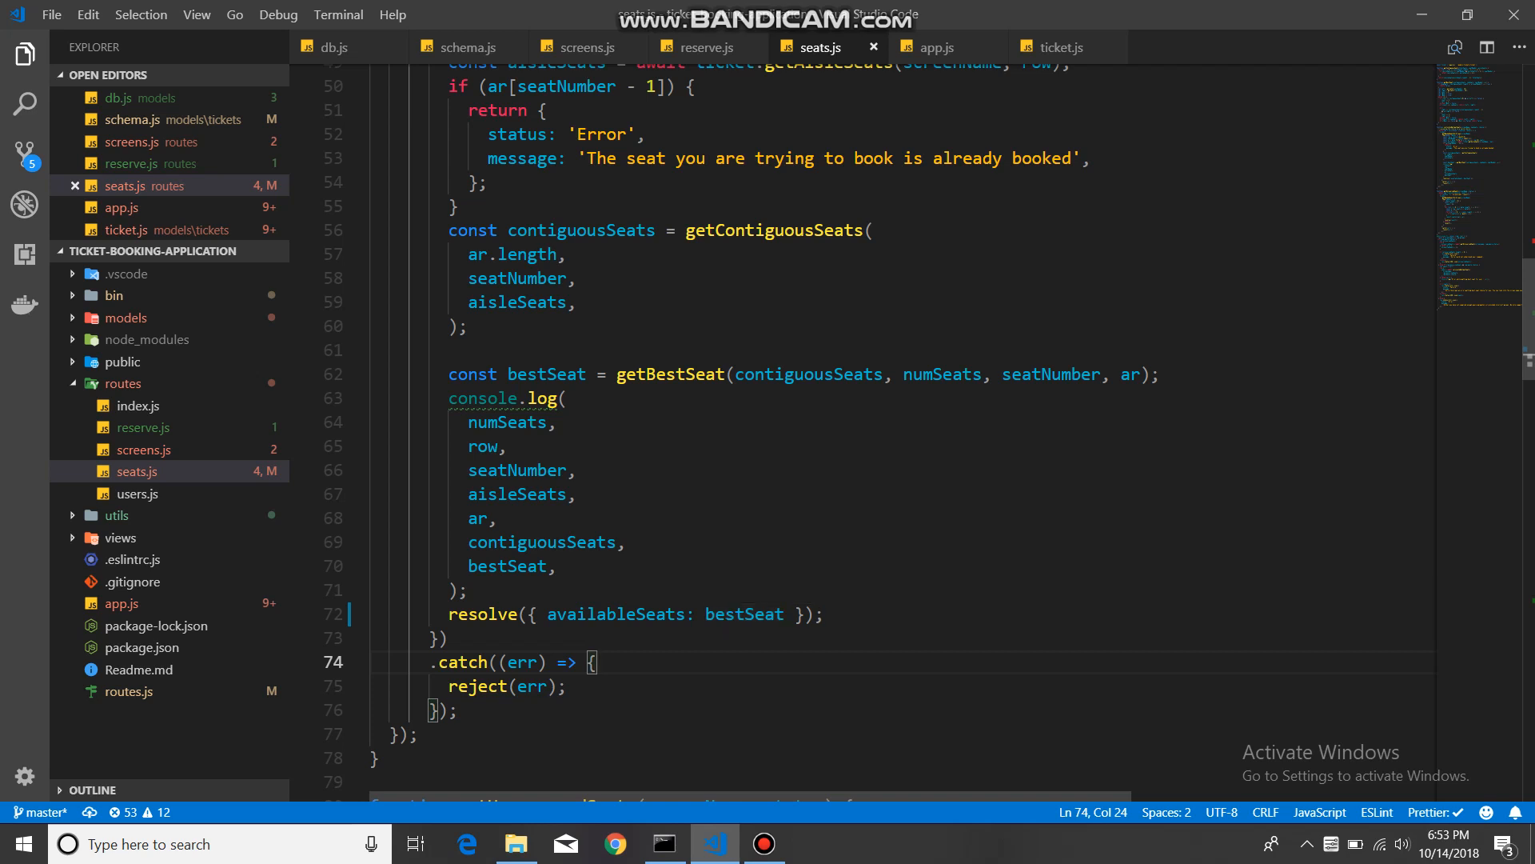
mouse_move(752, 614)
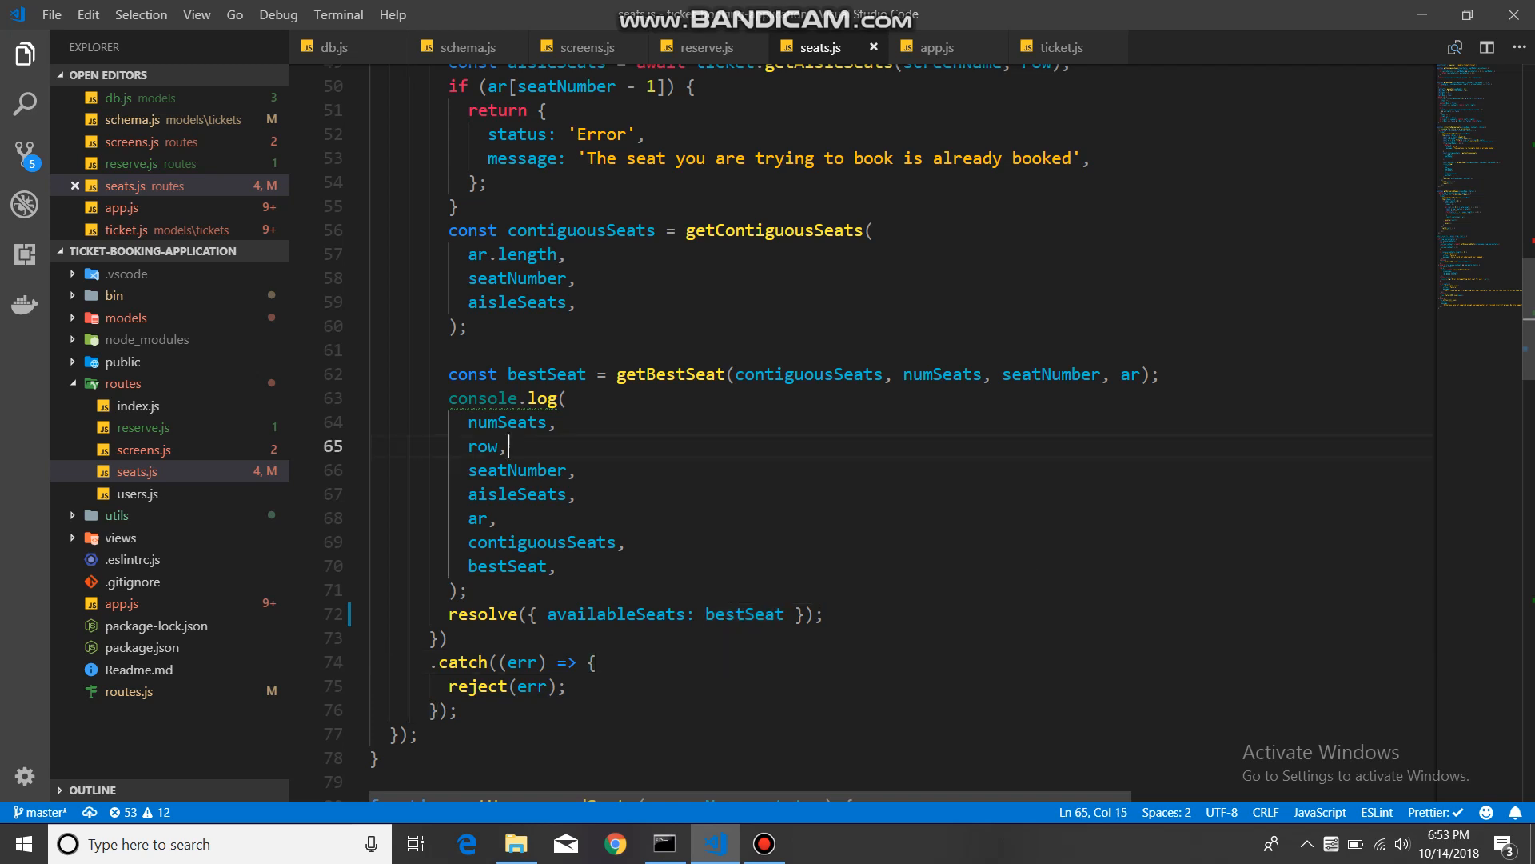
scroll(down, 3)
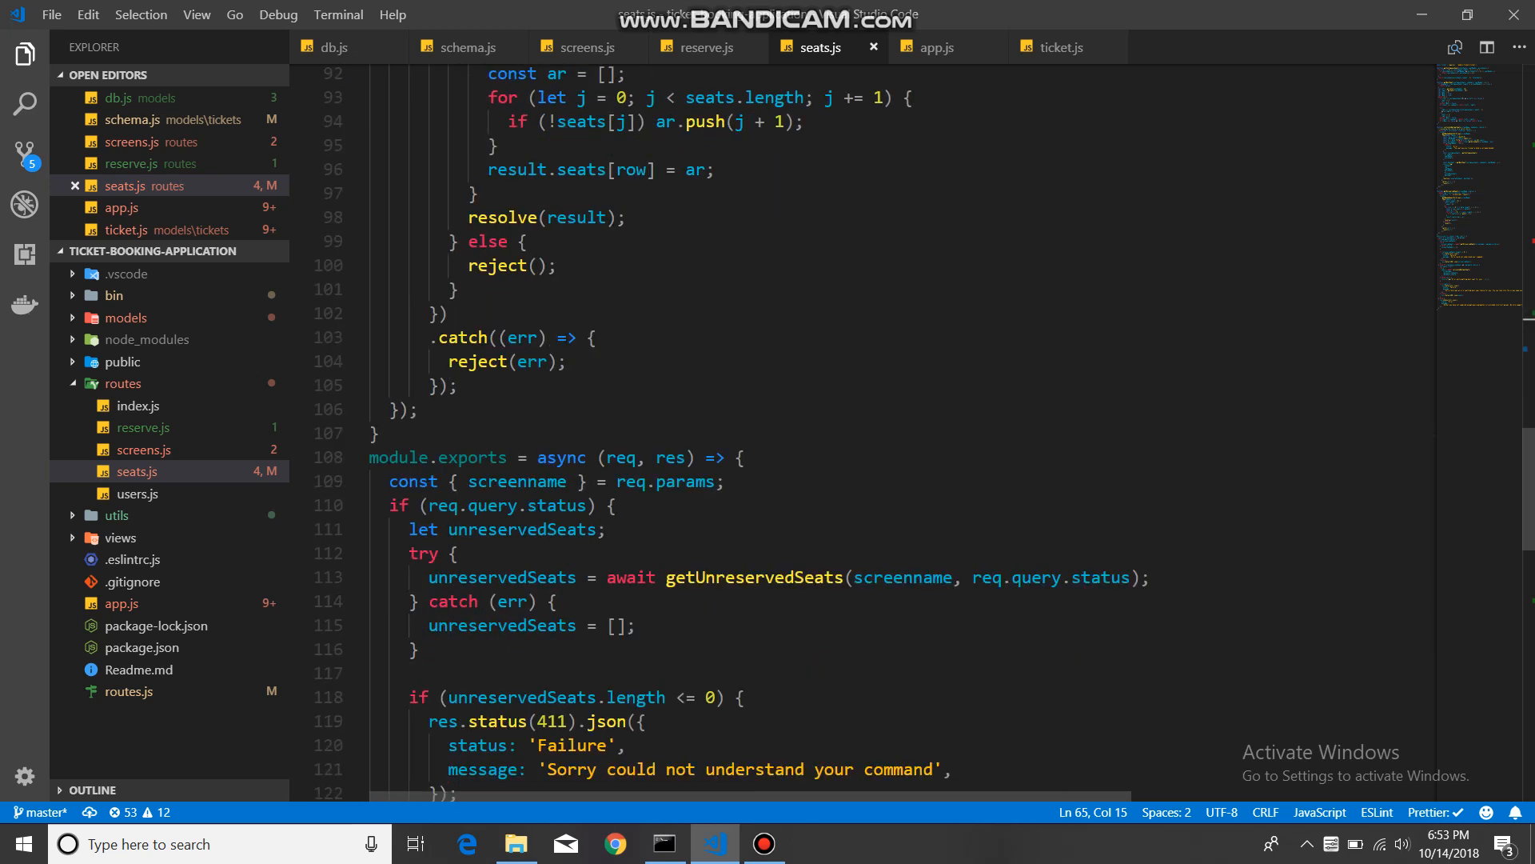
scroll(down, 3)
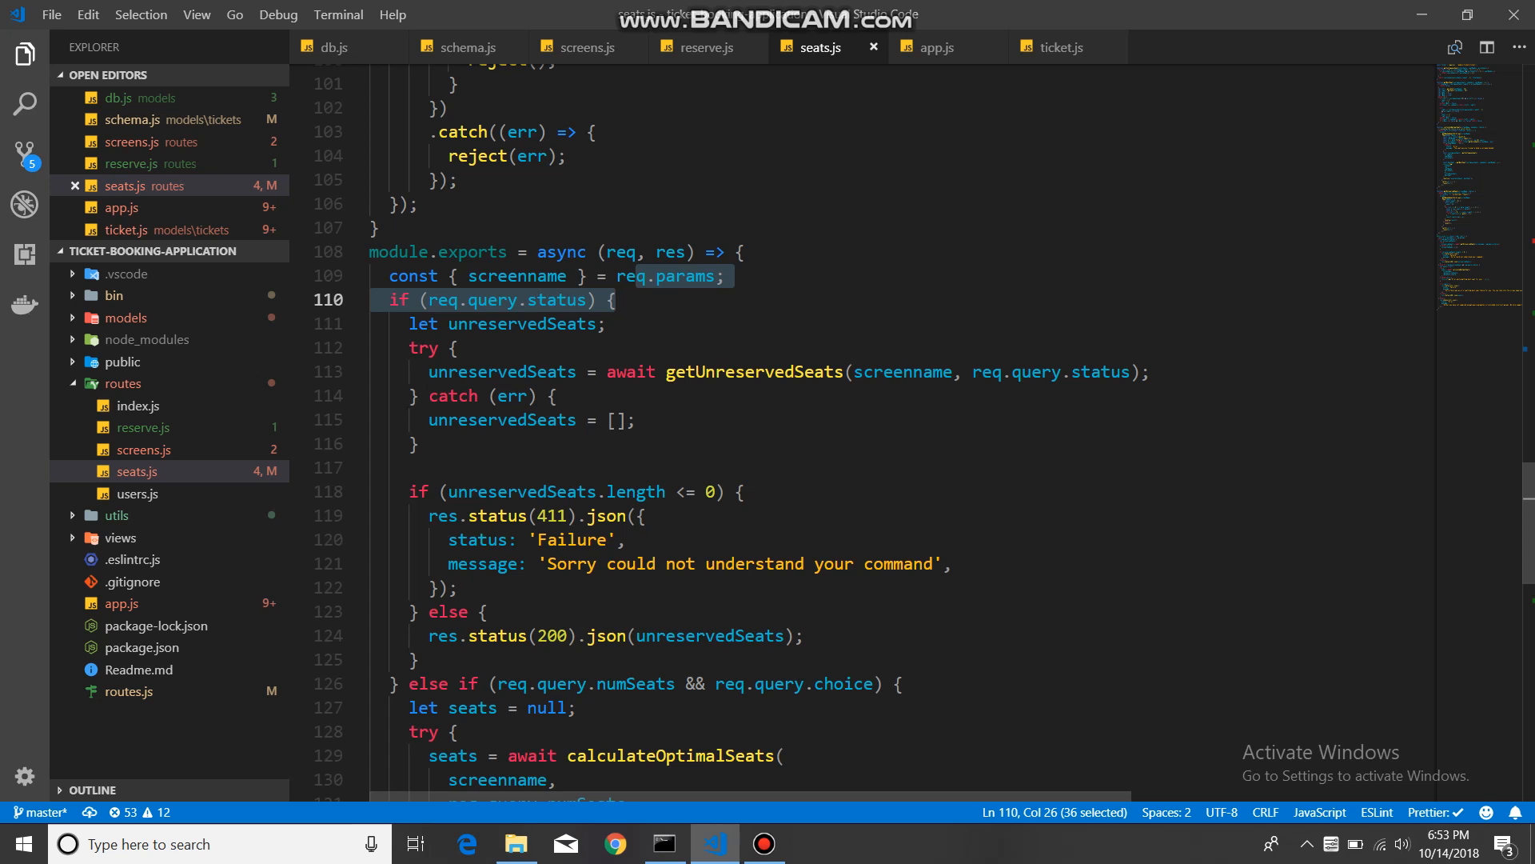
scroll(down, 3)
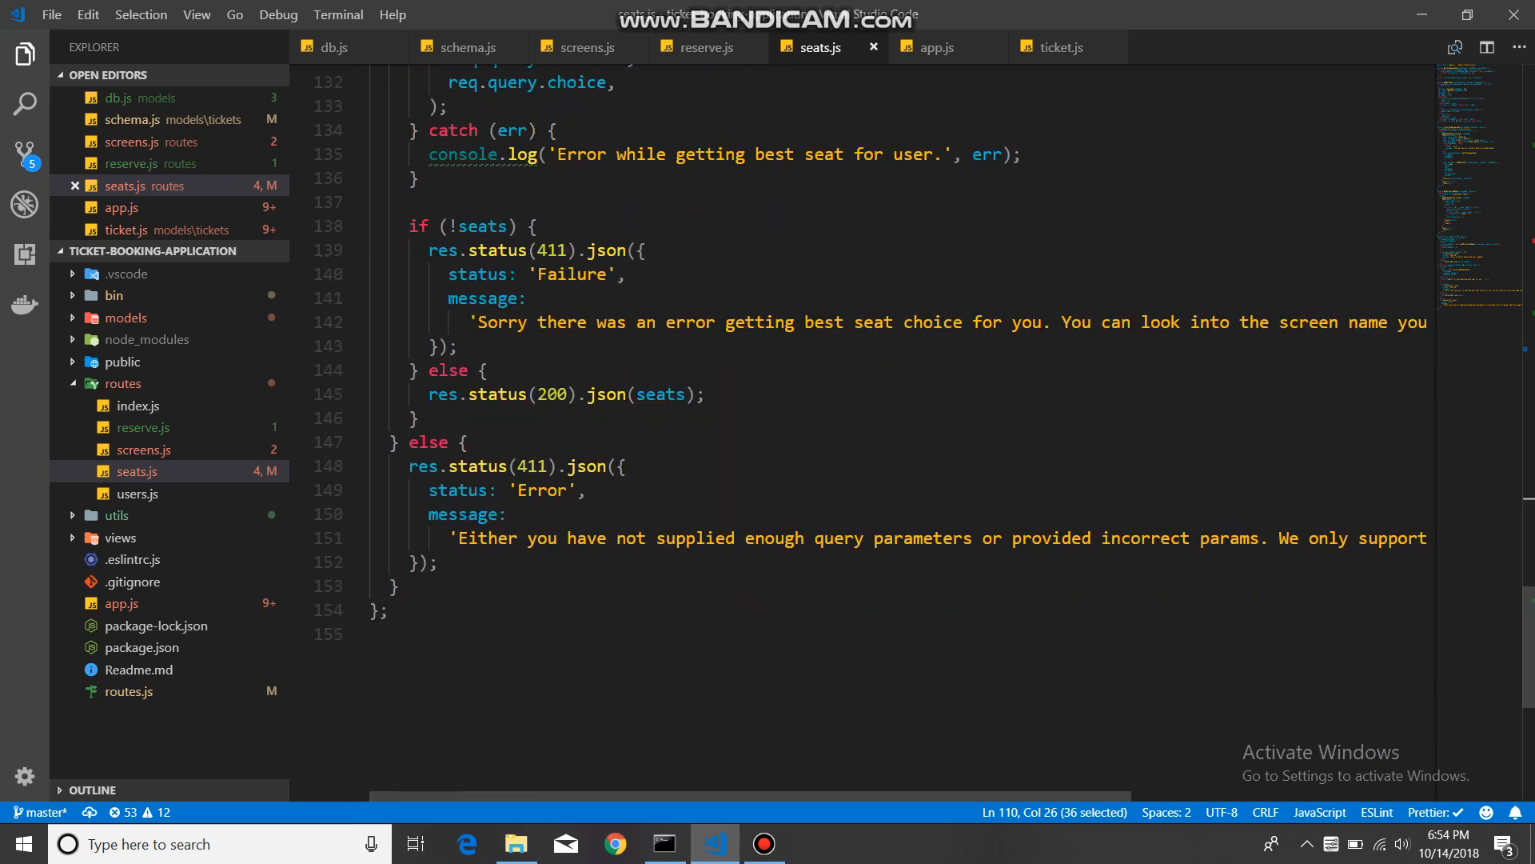
scroll(down, 3)
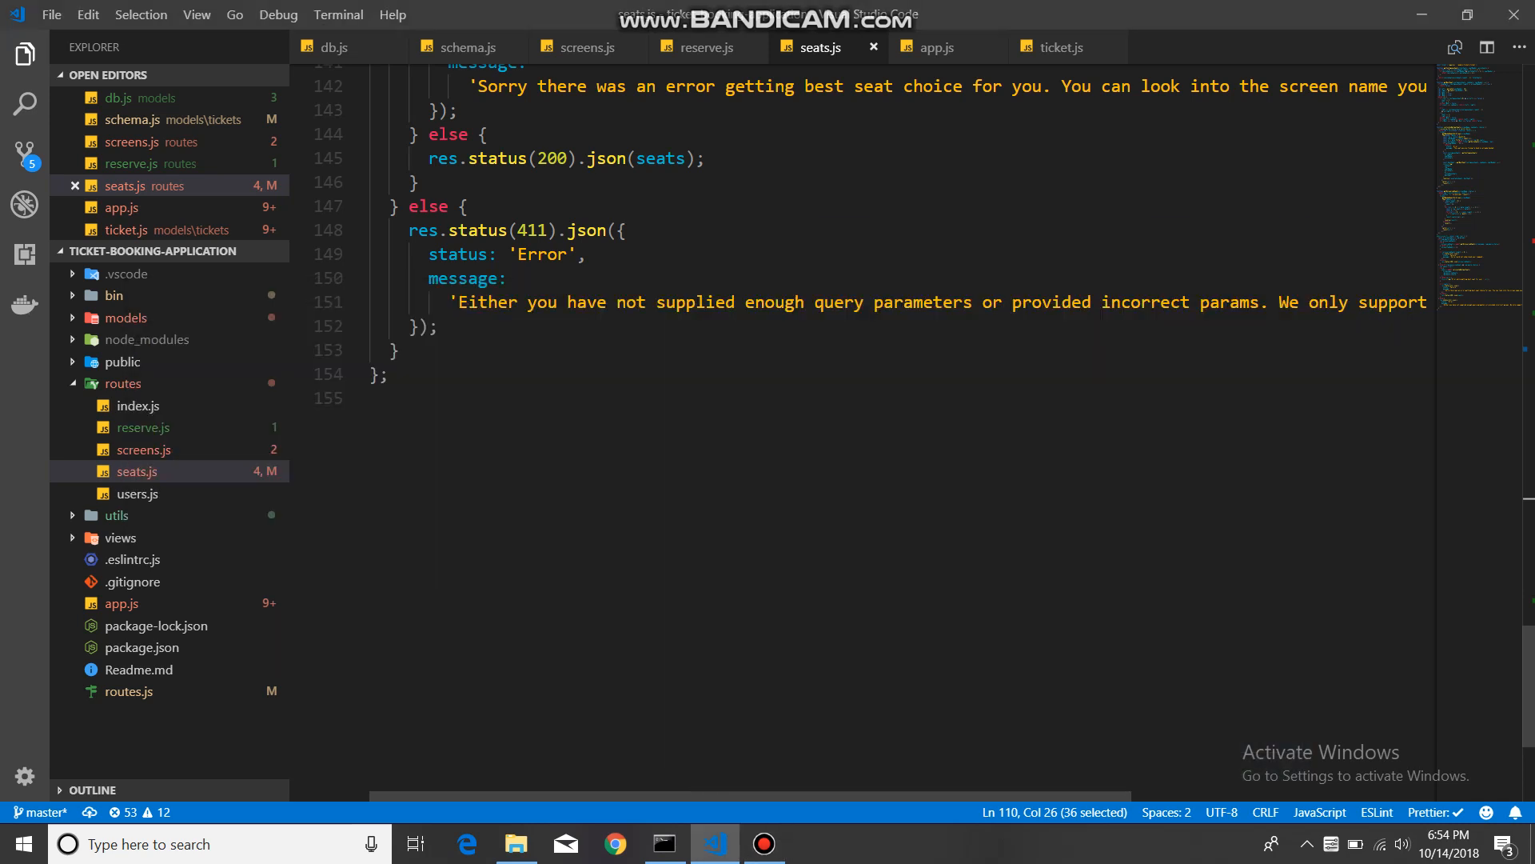
click(764, 843)
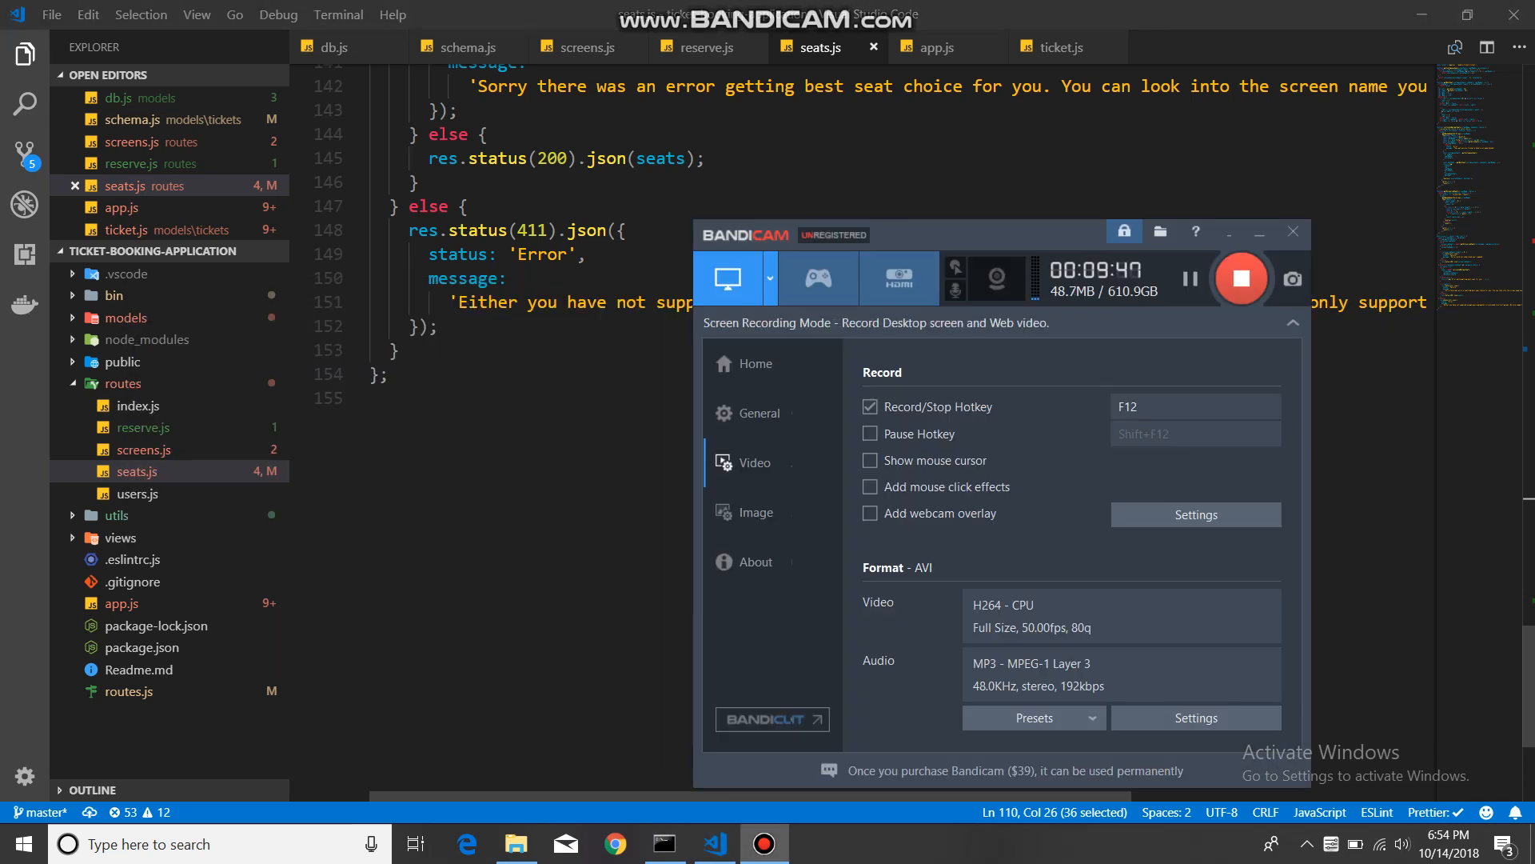